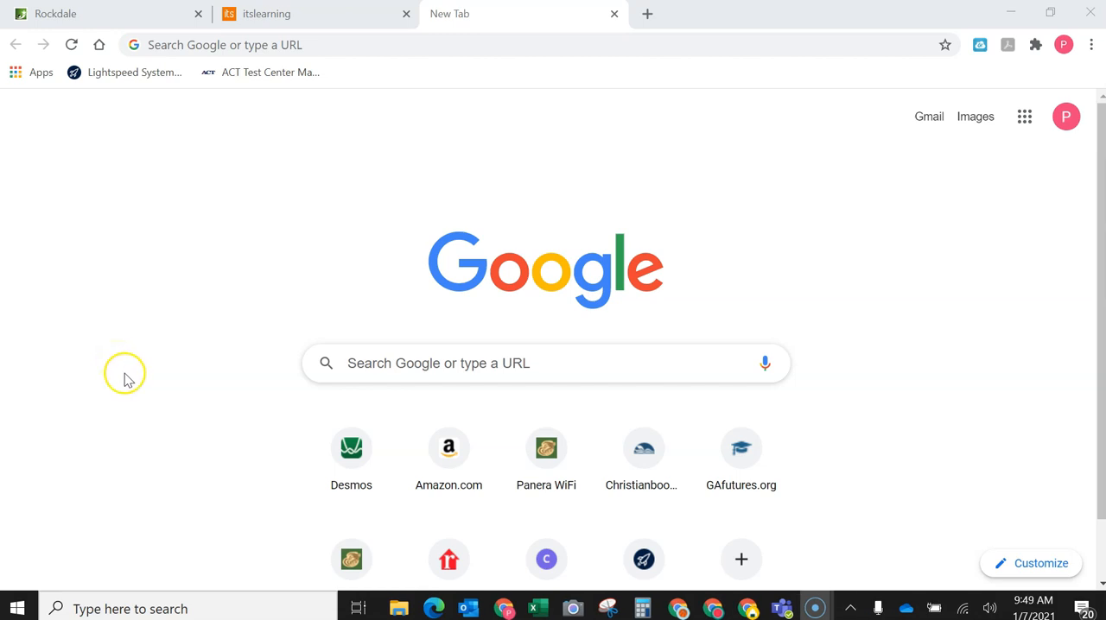
{"action": "mouse_move", "coordinate": [141, 388]}
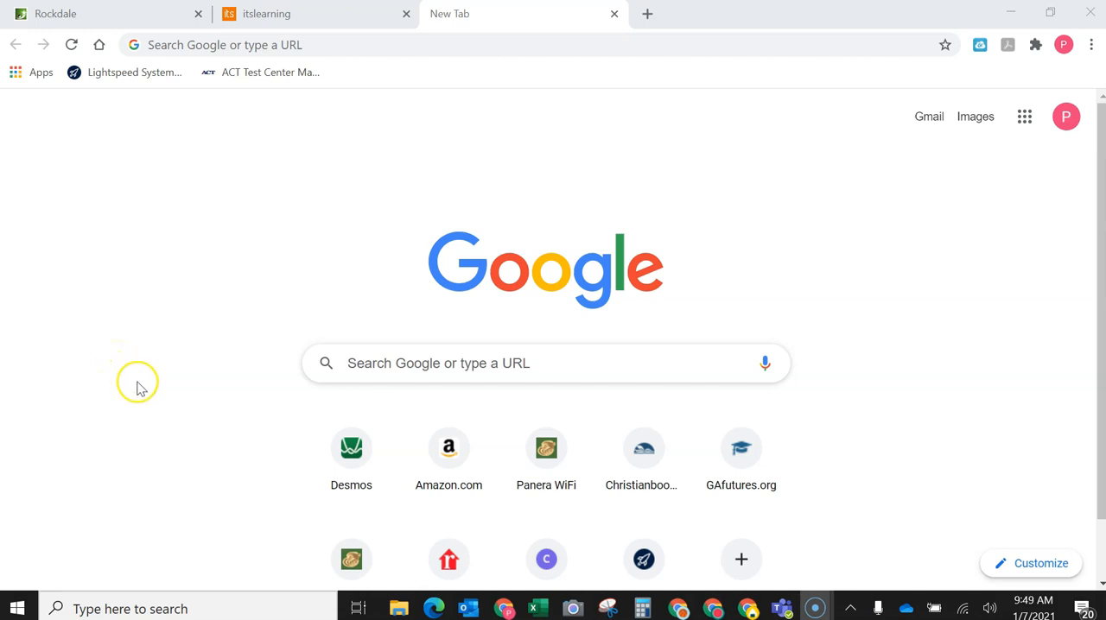
{"action": "mouse_move", "coordinate": [137, 408]}
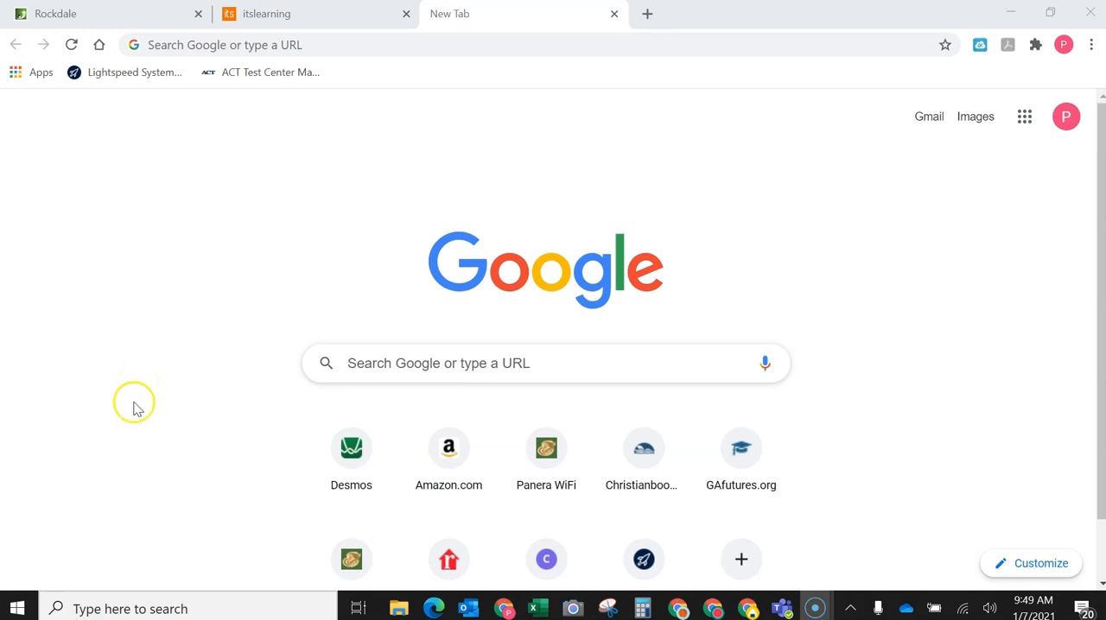
{"action": "mouse_move", "coordinate": [141, 421]}
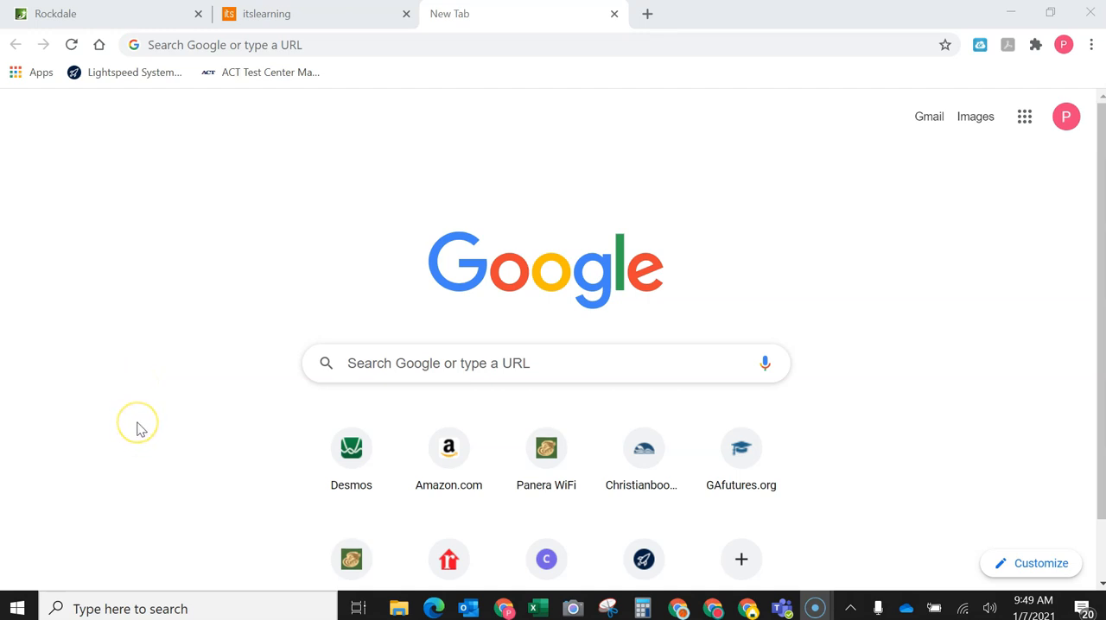
{"action": "mouse_move", "coordinate": [141, 430]}
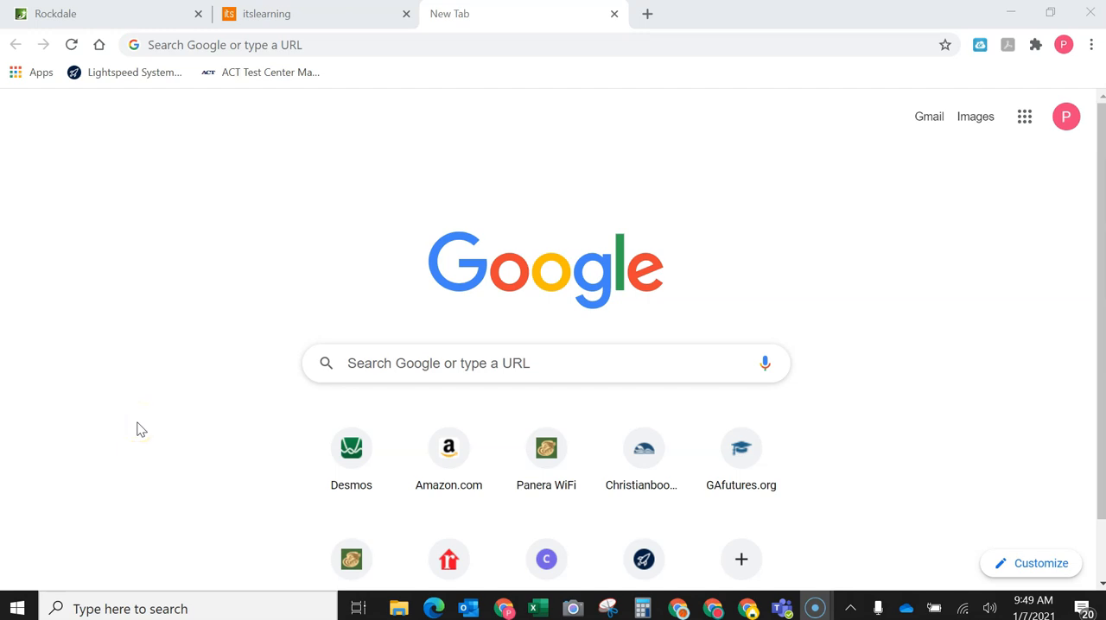
{"action": "mouse_move", "coordinate": [140, 466]}
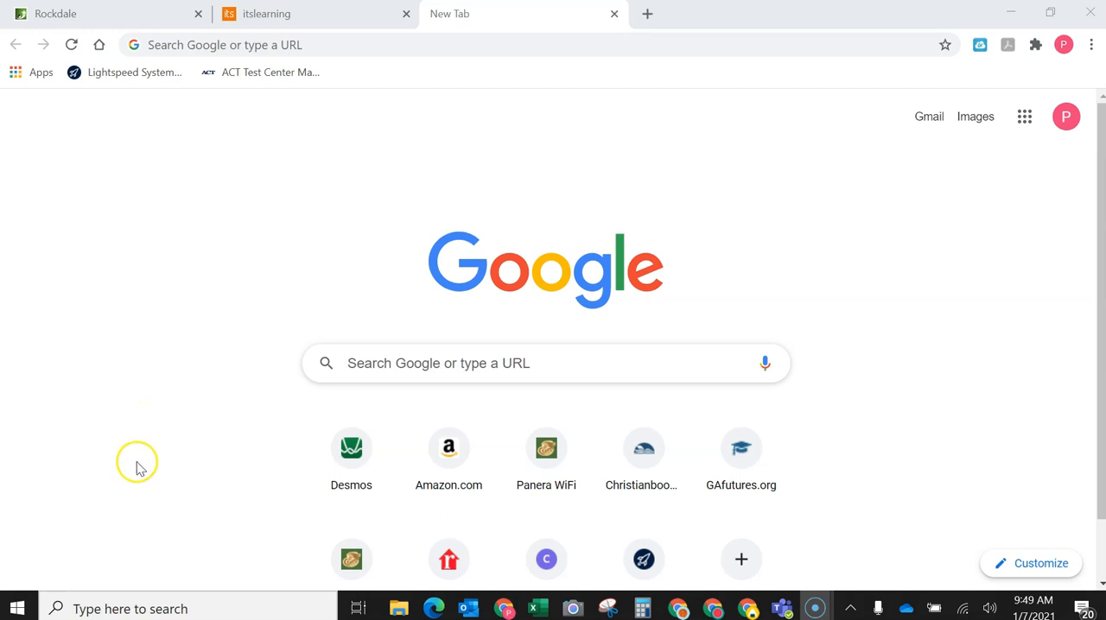
{"action": "mouse_move", "coordinate": [184, 501]}
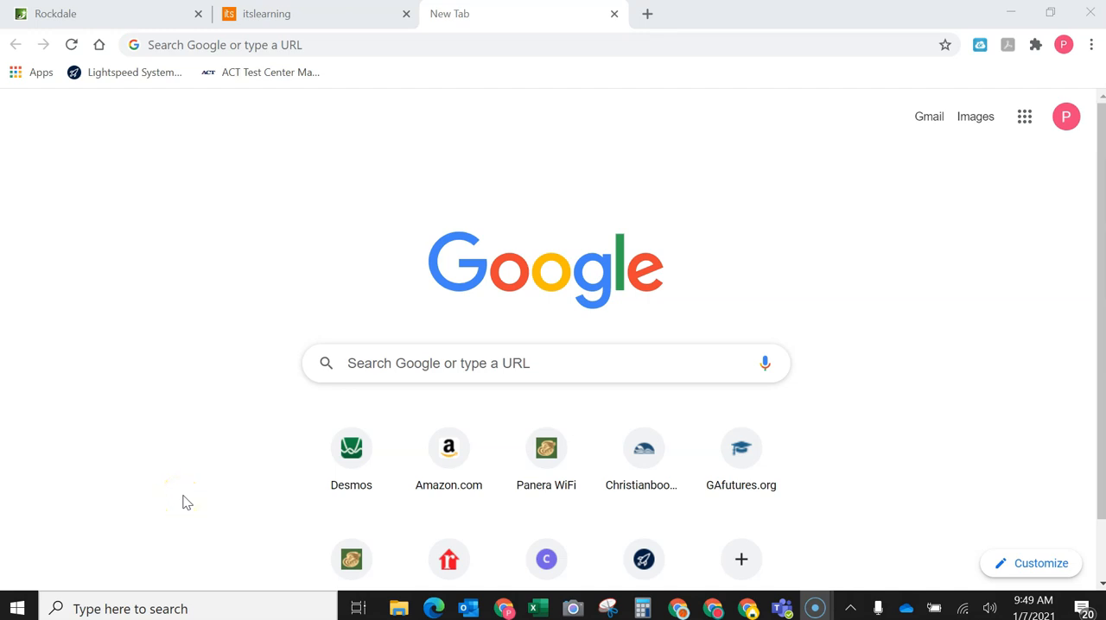
{"action": "mouse_move", "coordinate": [173, 505]}
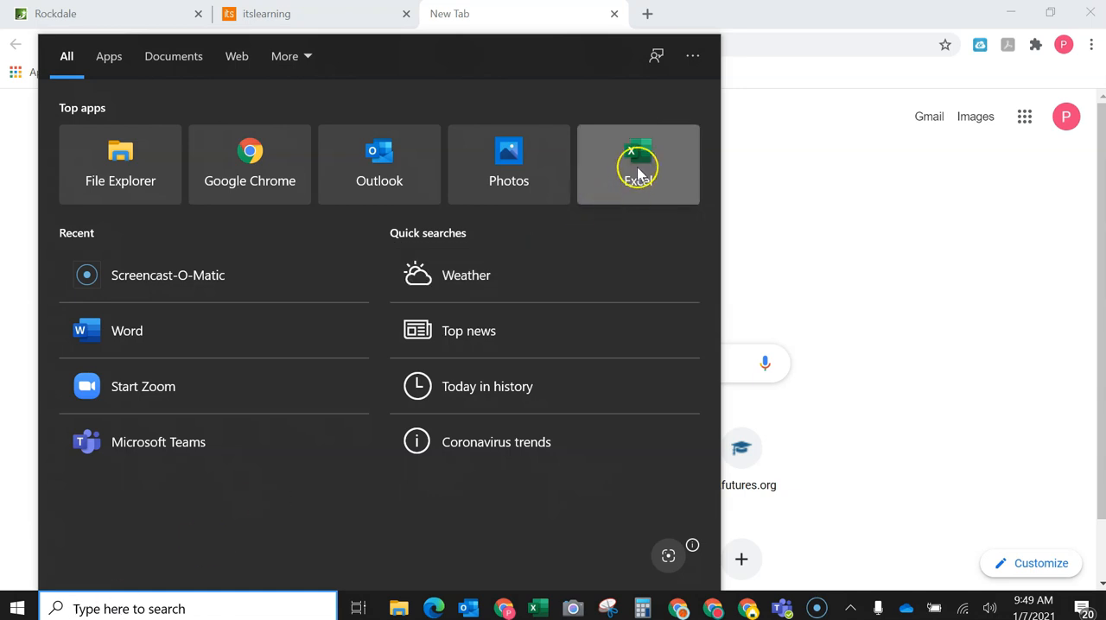
{"action": "mouse_move", "coordinate": [637, 164]}
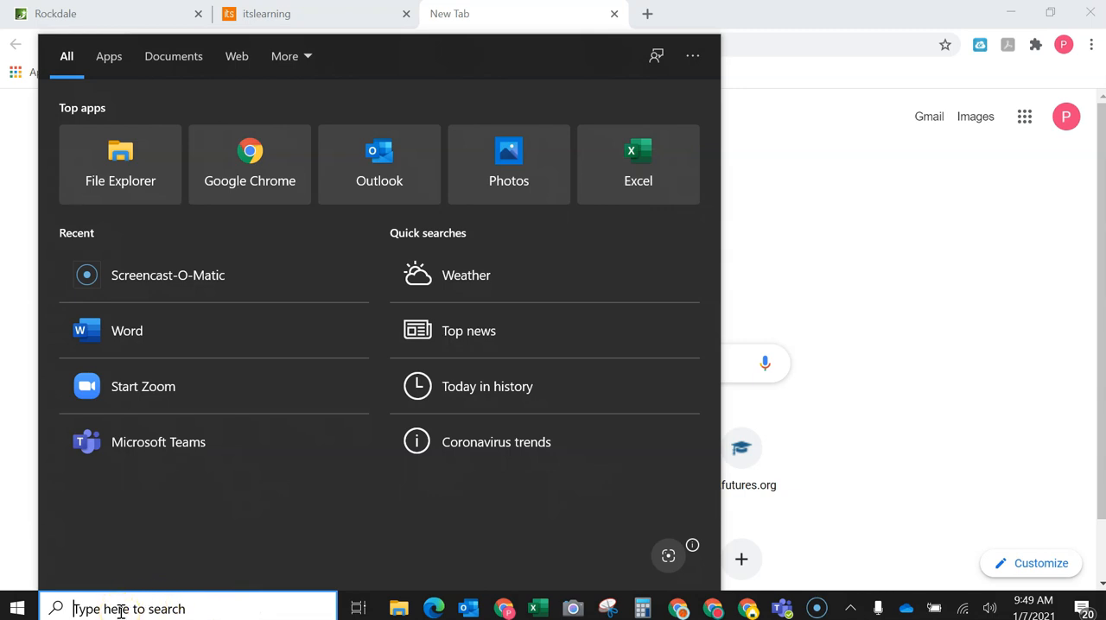
Search Windows Start for 'excel' so Excel appears as the best match.
{"action": "type", "text": "excel"}
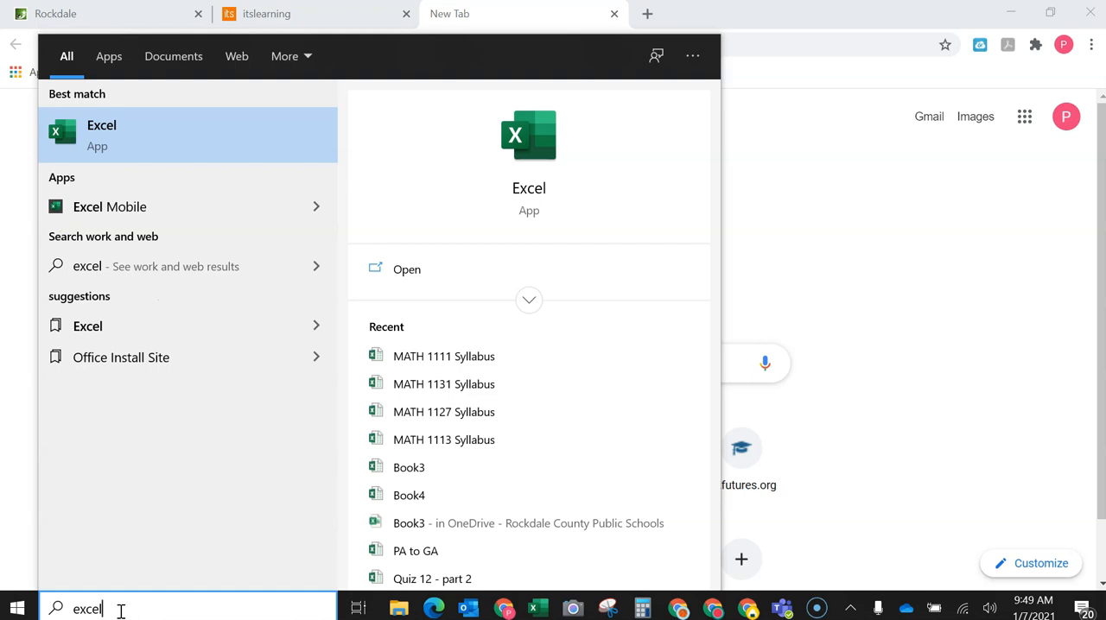
{"action": "mouse_move", "coordinate": [109, 207]}
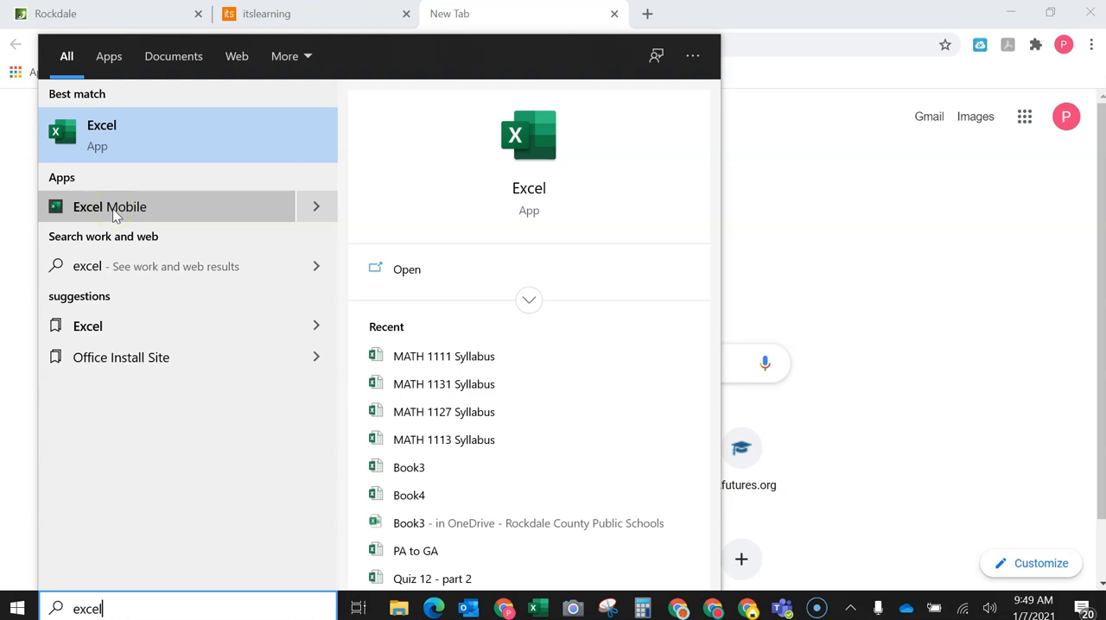
{"action": "mouse_move", "coordinate": [108, 134]}
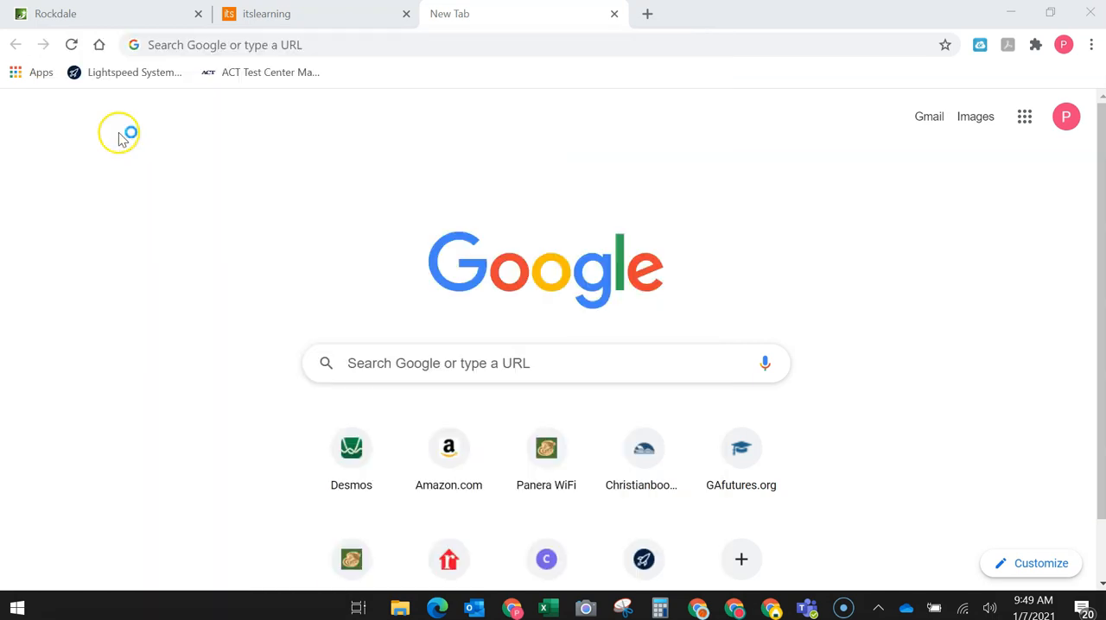
Bring the launched Excel window forward and view its recent-workbooks jump list.
{"action": "left_click", "coordinate": [548, 607]}
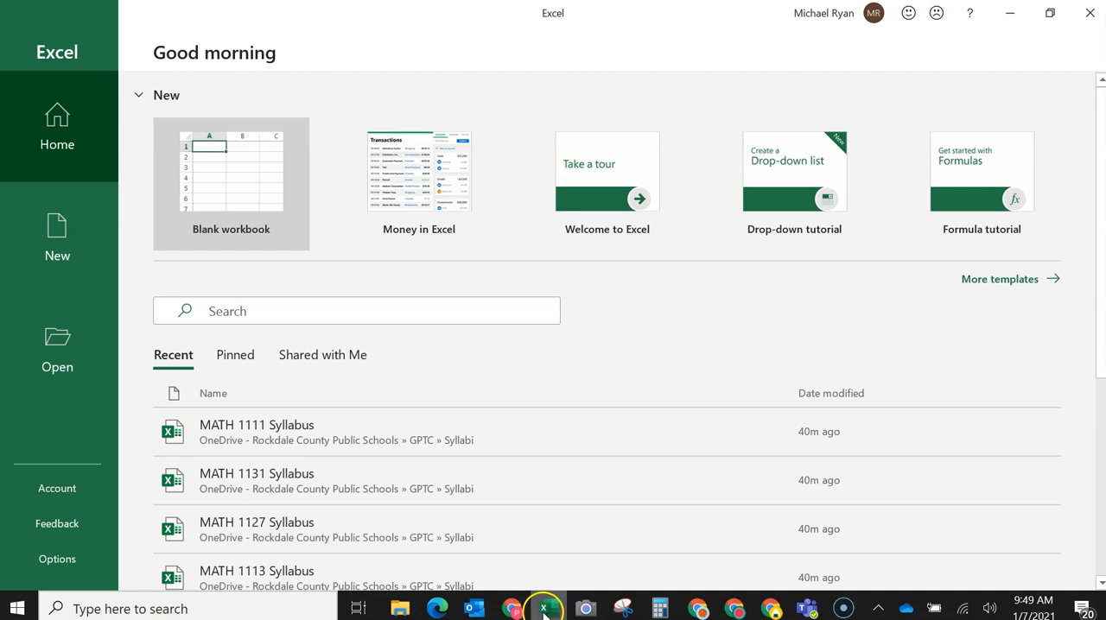
{"action": "mouse_move", "coordinate": [543, 608]}
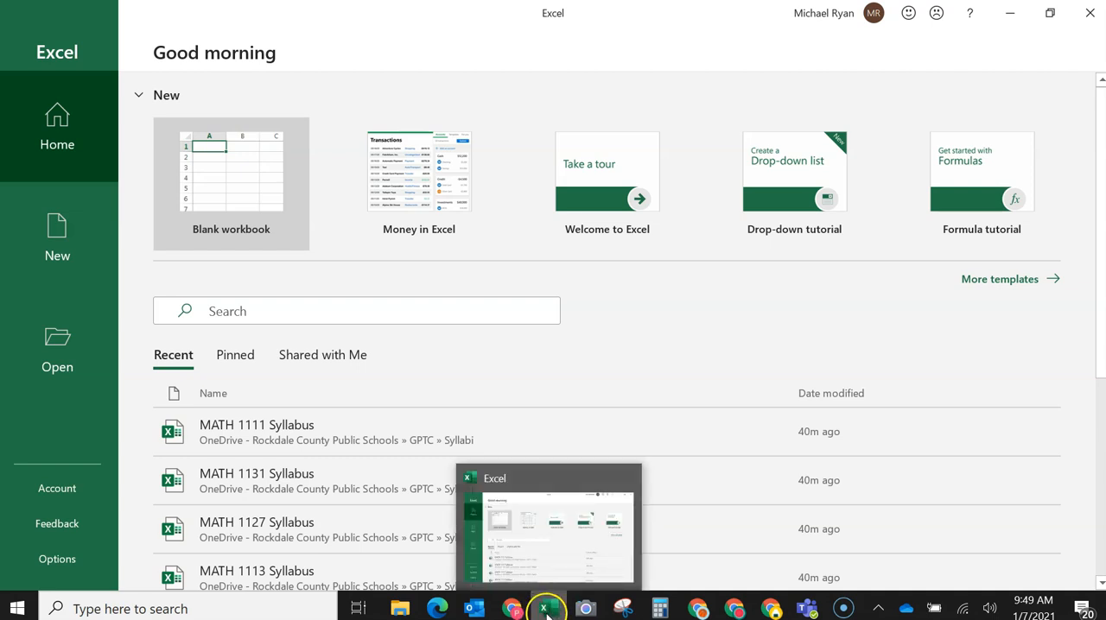
{"action": "right_click", "coordinate": [547, 608]}
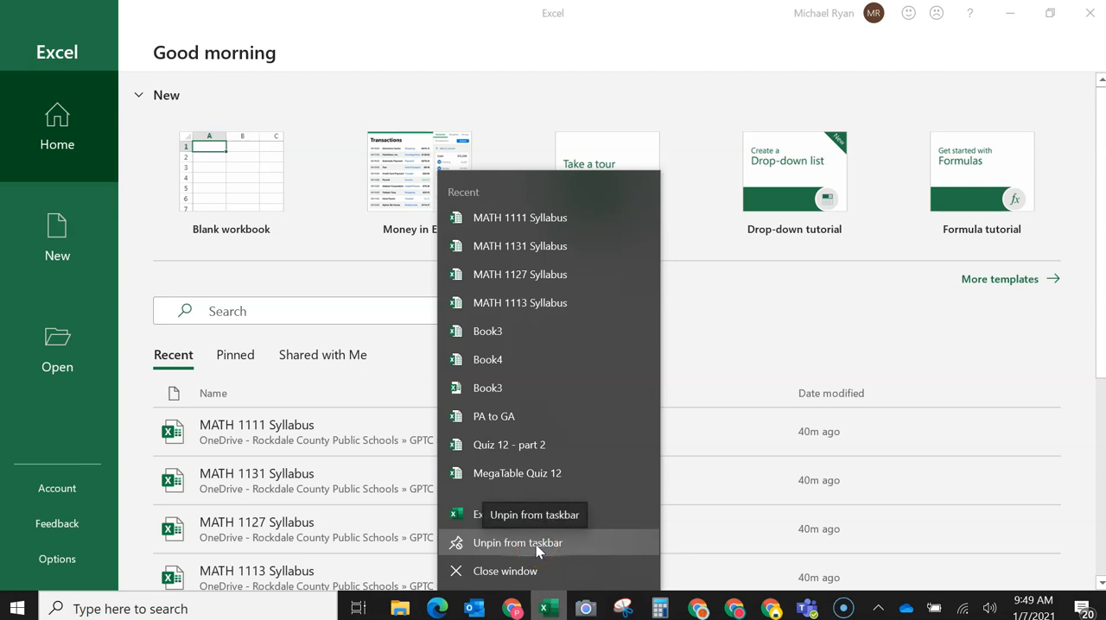
{"action": "mouse_move", "coordinate": [536, 542]}
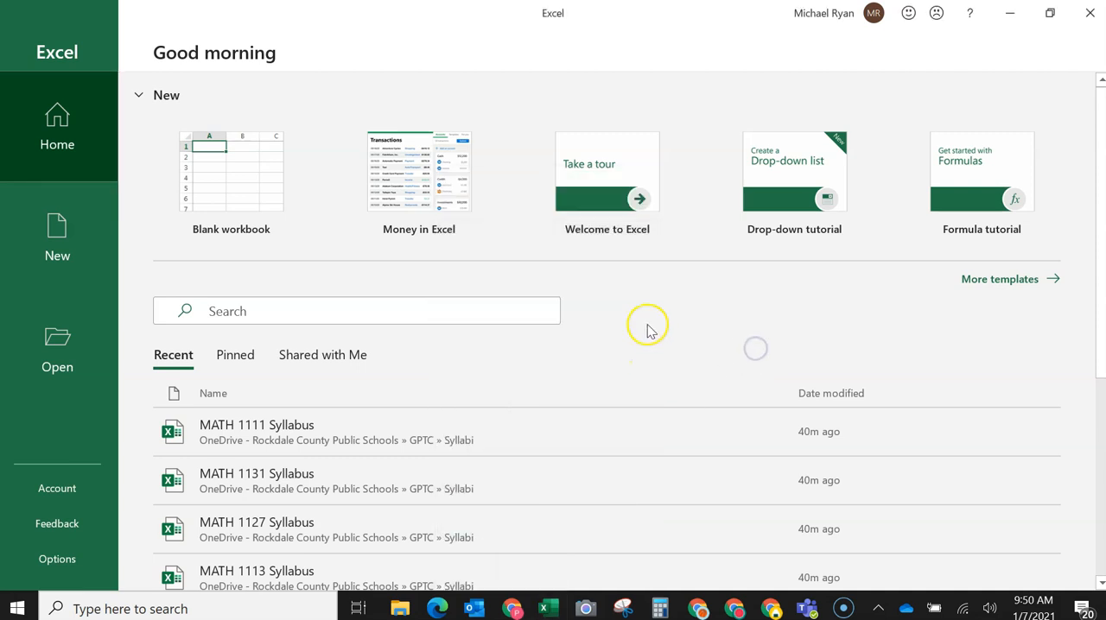
Create a new blank workbook, Book1, from the Excel start screen.
{"action": "left_click", "coordinate": [230, 171]}
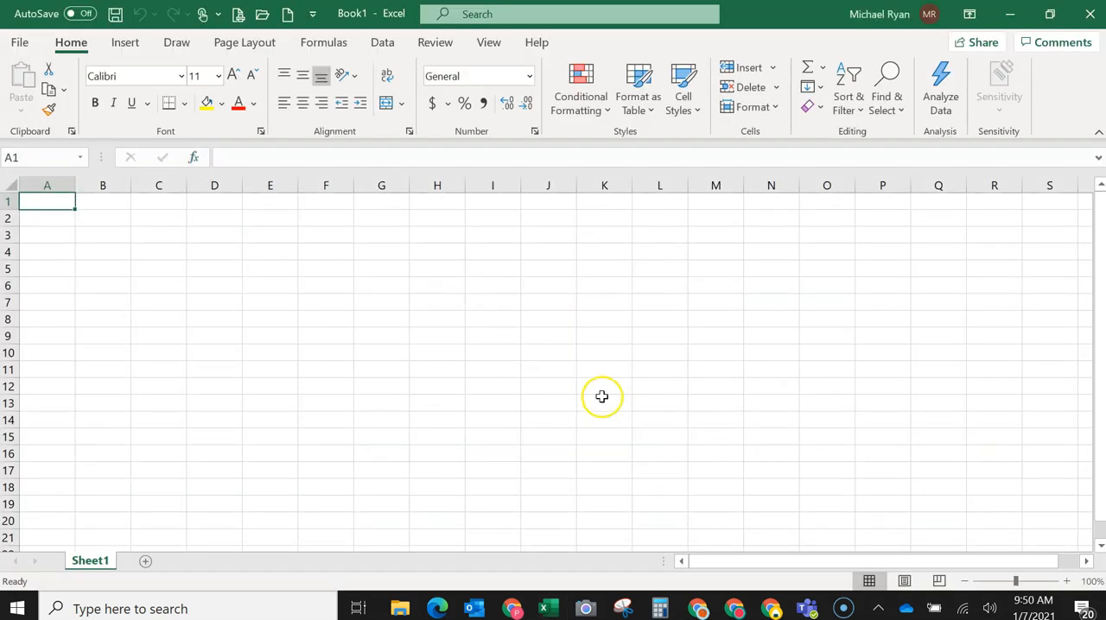
{"action": "mouse_move", "coordinate": [314, 261]}
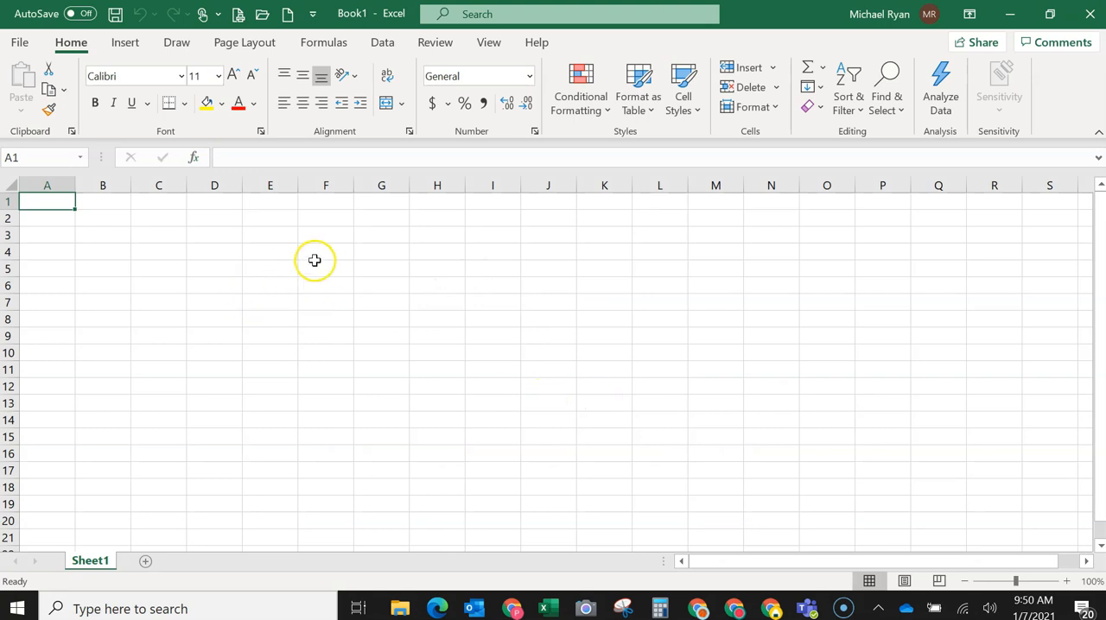
{"action": "mouse_move", "coordinate": [643, 364]}
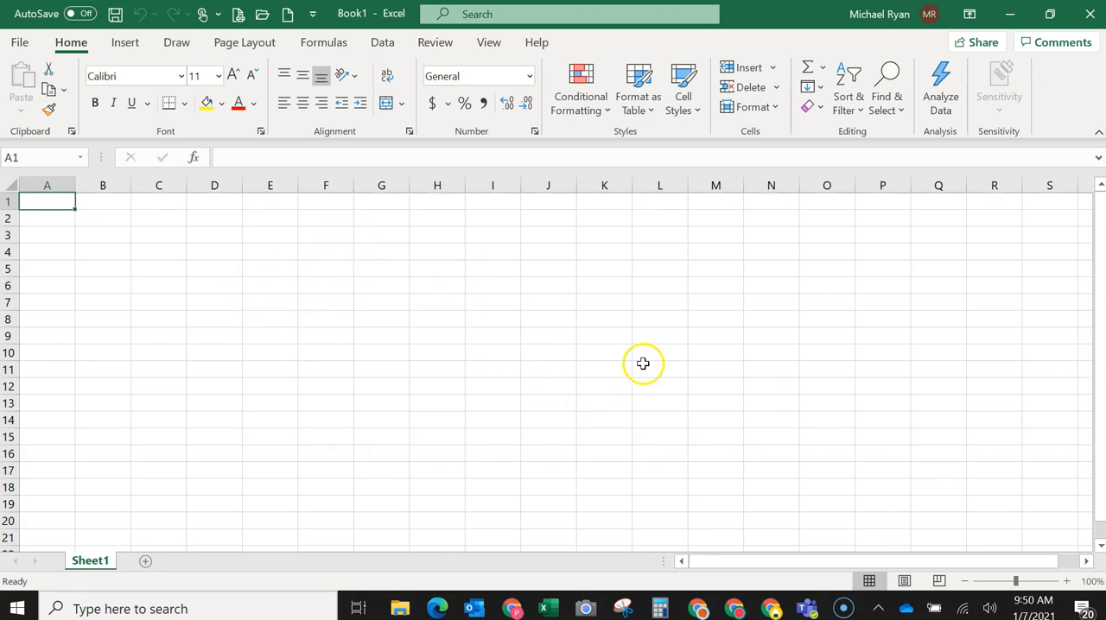
{"action": "mouse_move", "coordinate": [557, 342]}
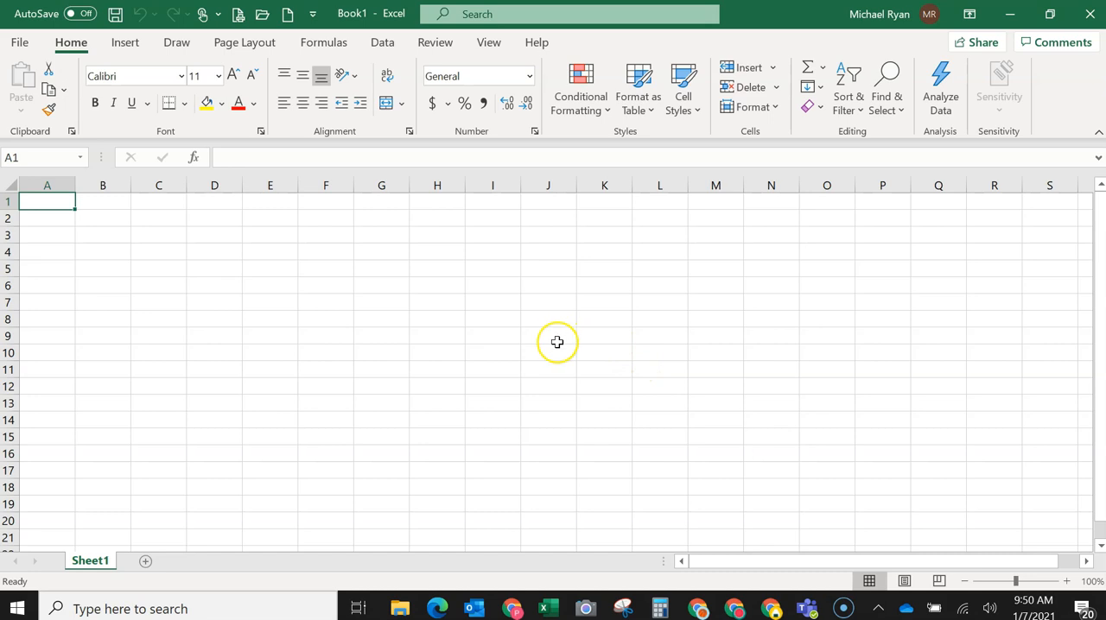
{"action": "mouse_move", "coordinate": [377, 361]}
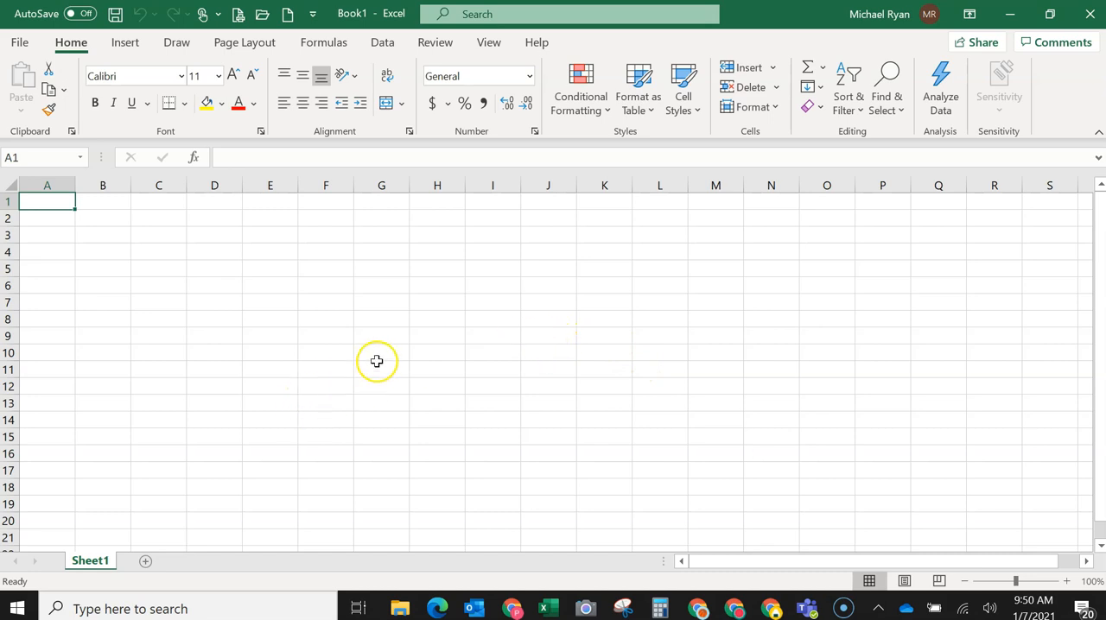
{"action": "mouse_move", "coordinate": [384, 56]}
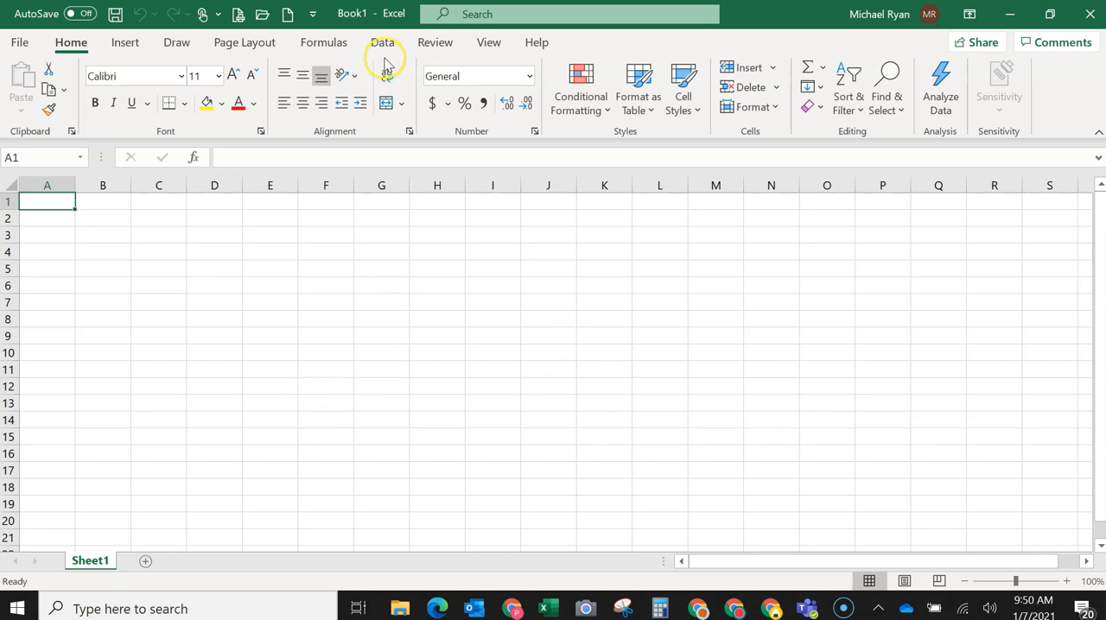
{"action": "left_click", "coordinate": [382, 41]}
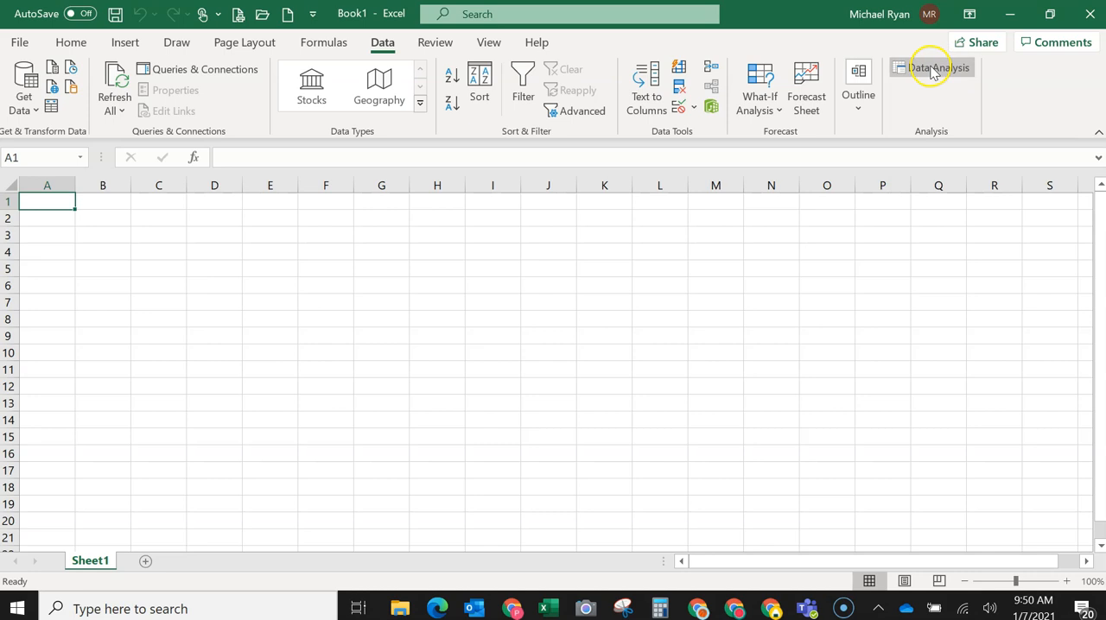
{"action": "mouse_move", "coordinate": [931, 67]}
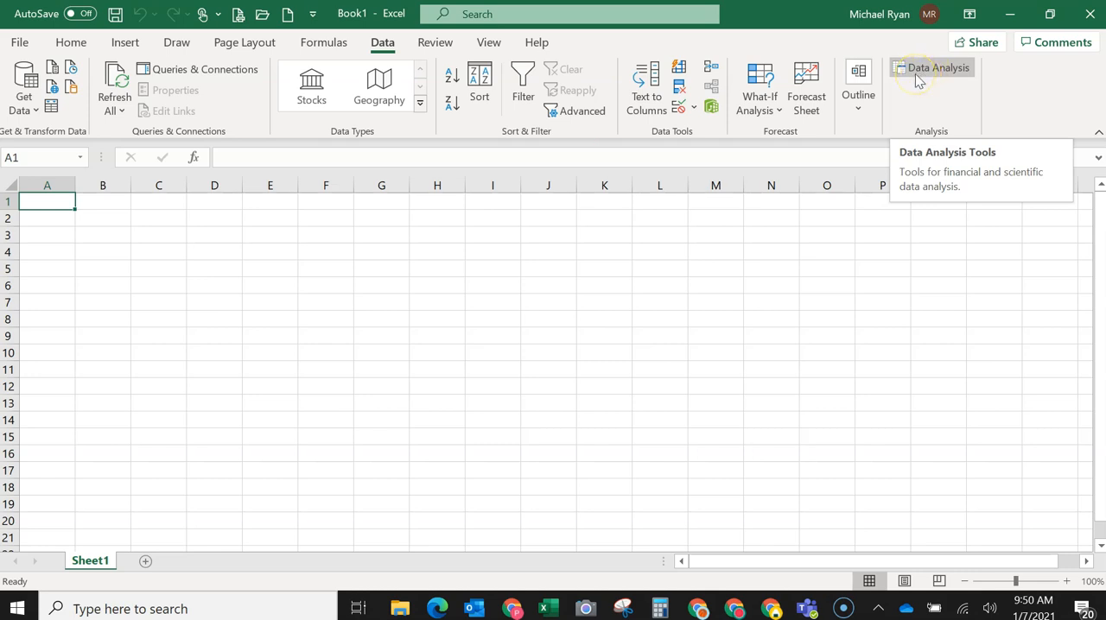
{"action": "mouse_move", "coordinate": [945, 94]}
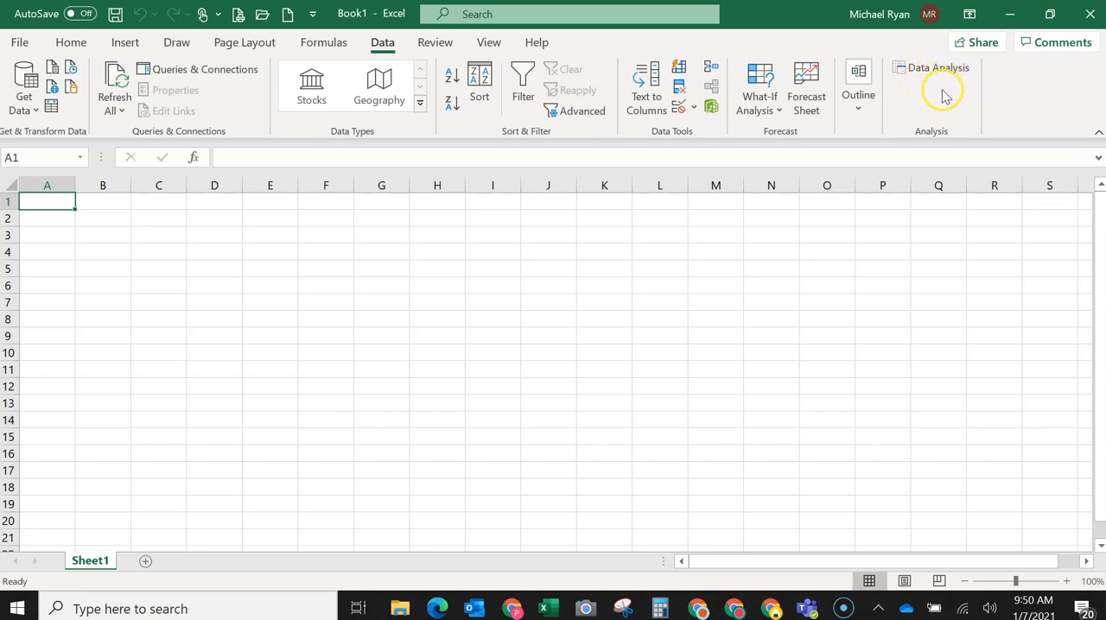
{"action": "mouse_move", "coordinate": [938, 67]}
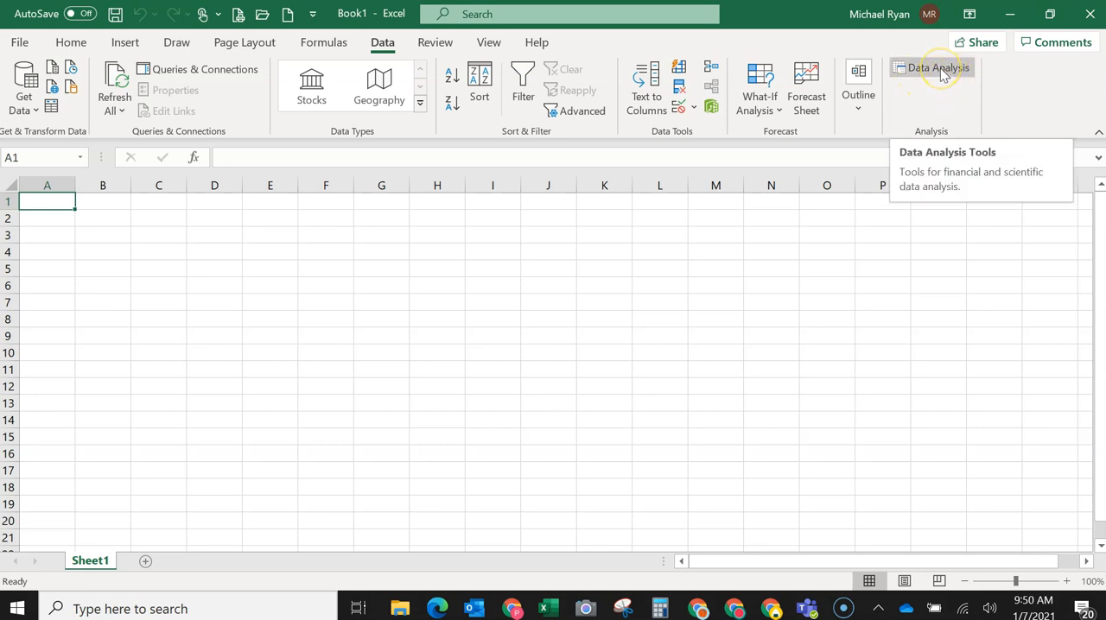
{"action": "mouse_move", "coordinate": [383, 361]}
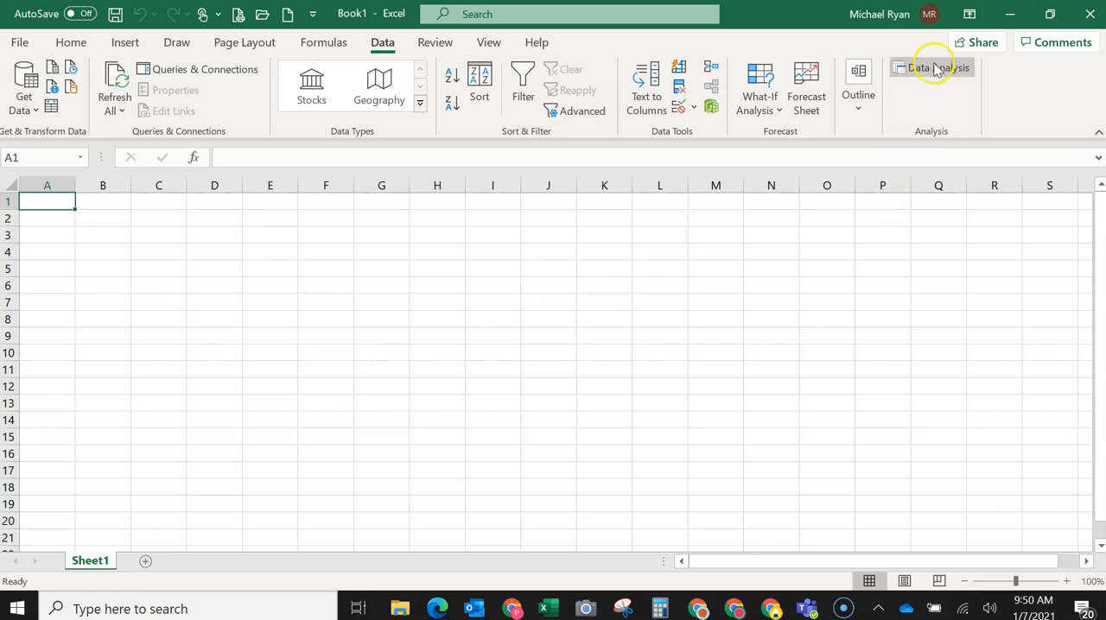
{"action": "mouse_move", "coordinate": [169, 172]}
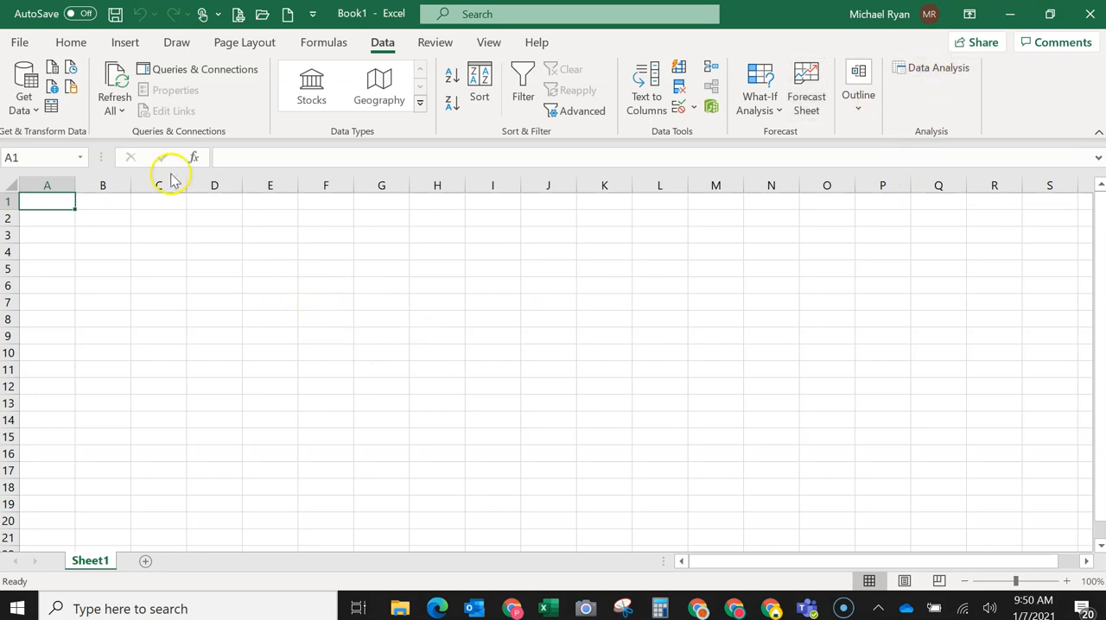
{"action": "mouse_move", "coordinate": [20, 41]}
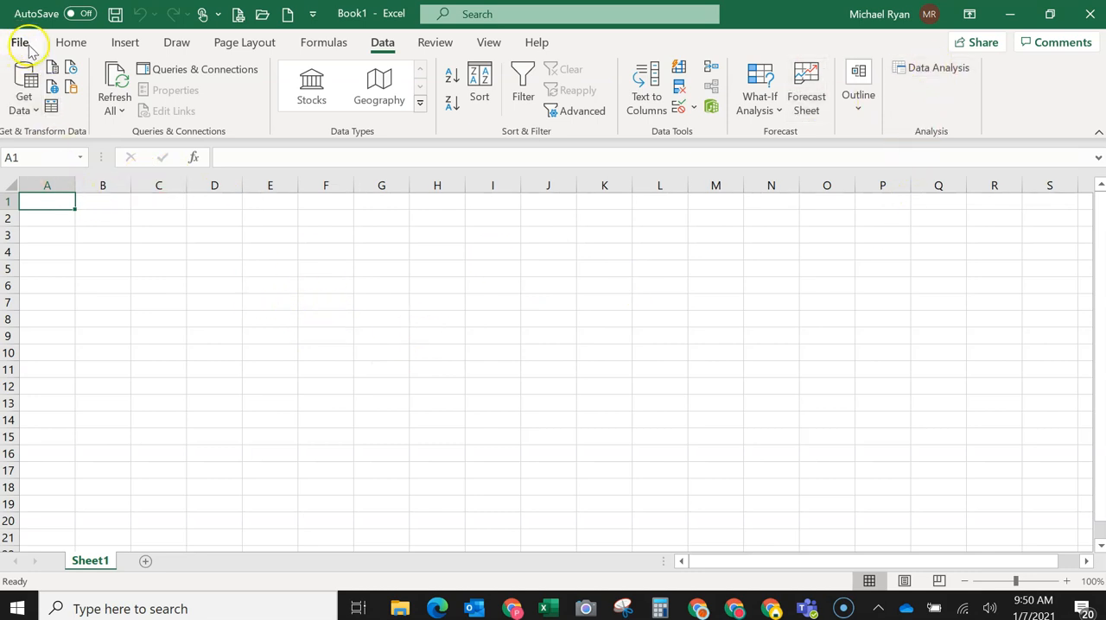
{"action": "mouse_move", "coordinate": [731, 77]}
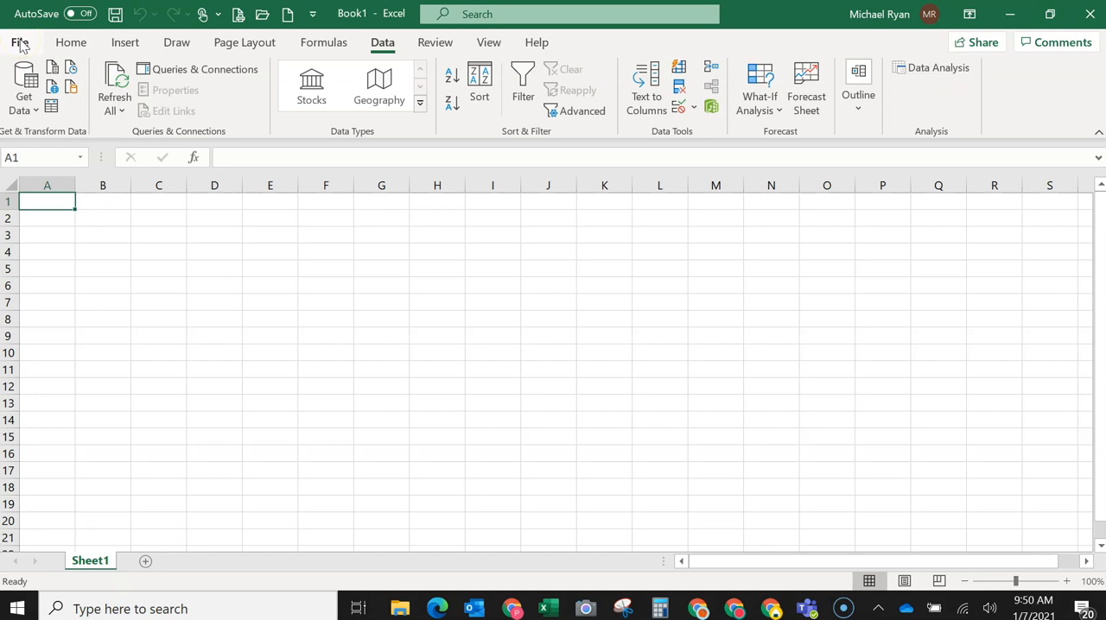
Reach the Excel Add-ins list via File > More > Options > Add-ins > Go.
{"action": "left_click", "coordinate": [19, 42]}
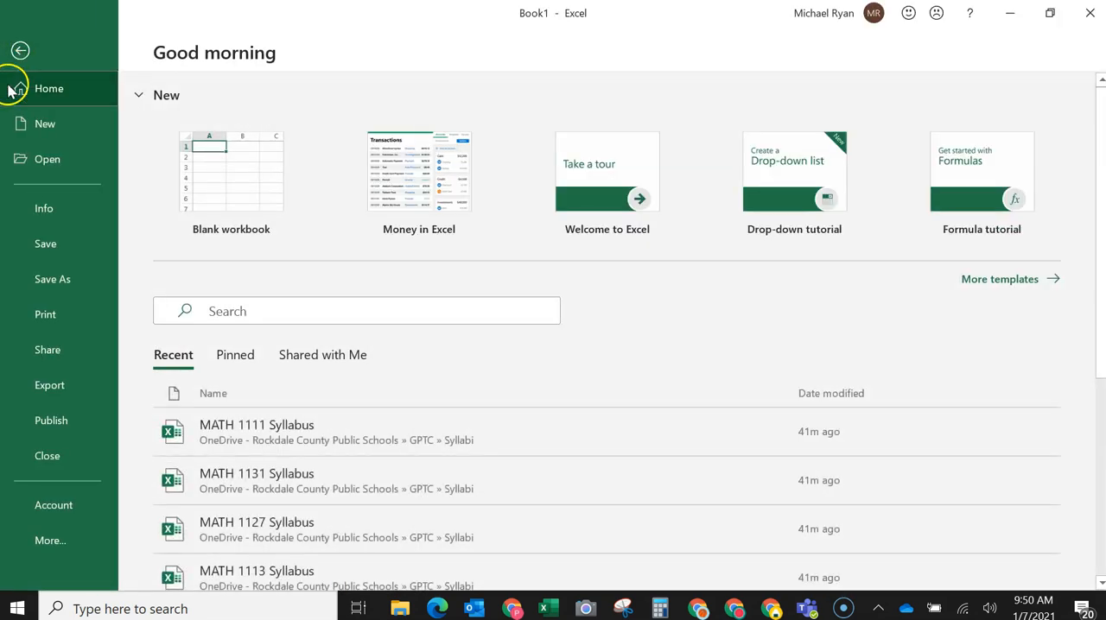
{"action": "mouse_move", "coordinate": [46, 540]}
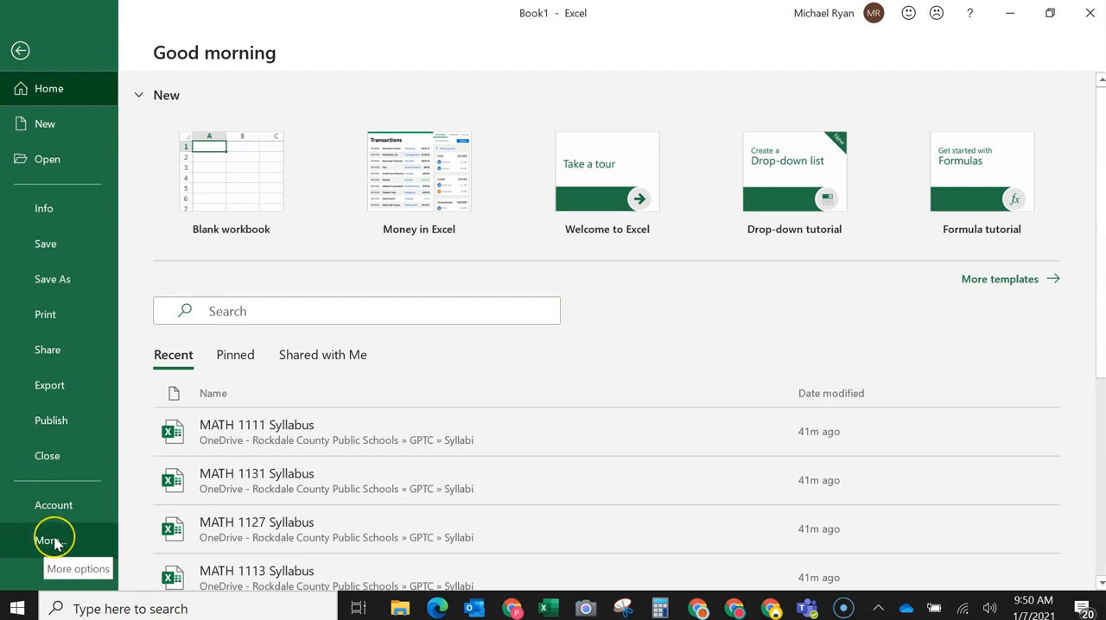
{"action": "left_click", "coordinate": [49, 540]}
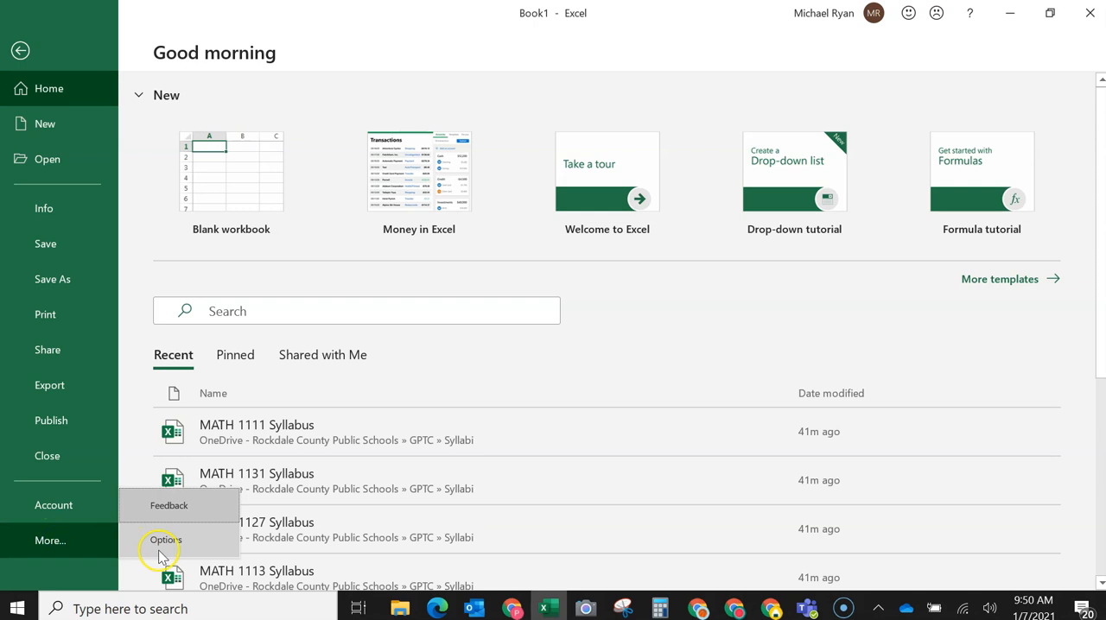
{"action": "mouse_move", "coordinate": [50, 540]}
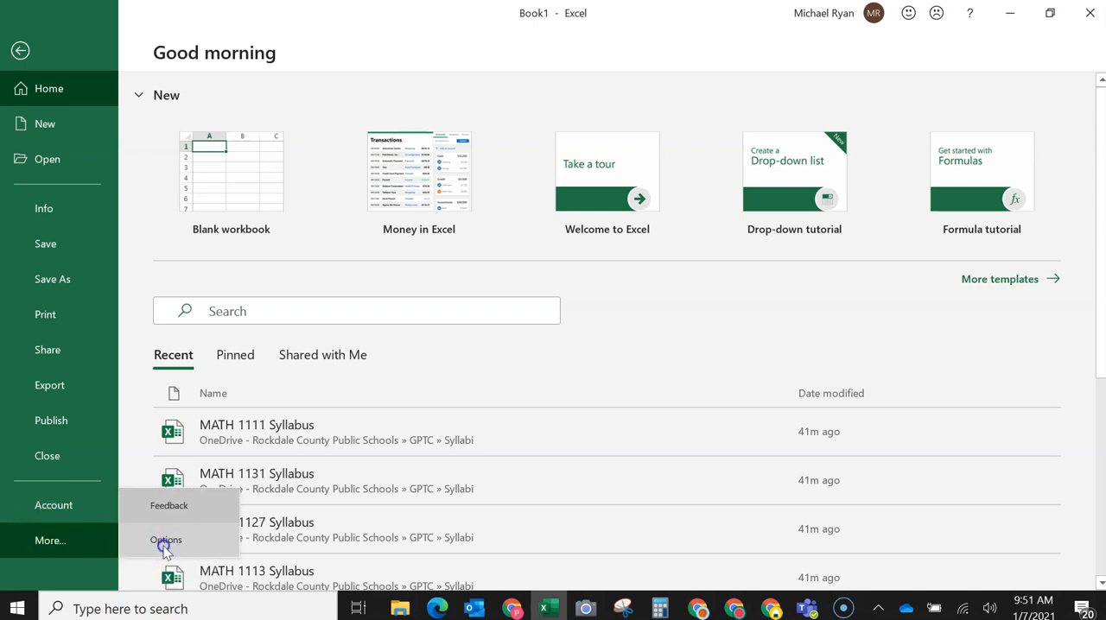
{"action": "left_click", "coordinate": [166, 540]}
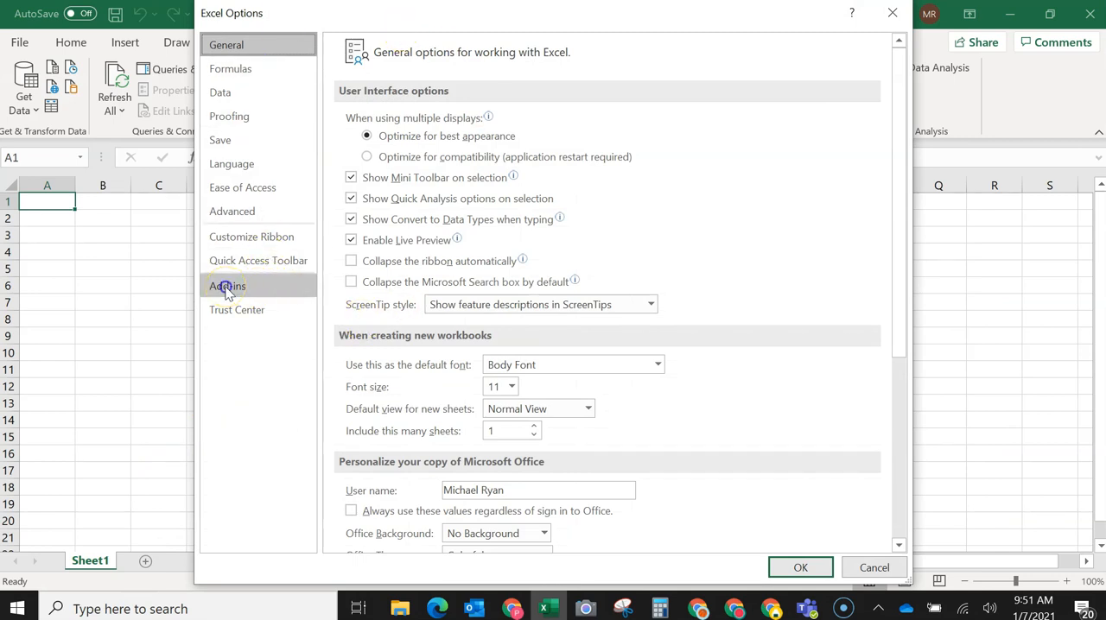
{"action": "left_click", "coordinate": [227, 285]}
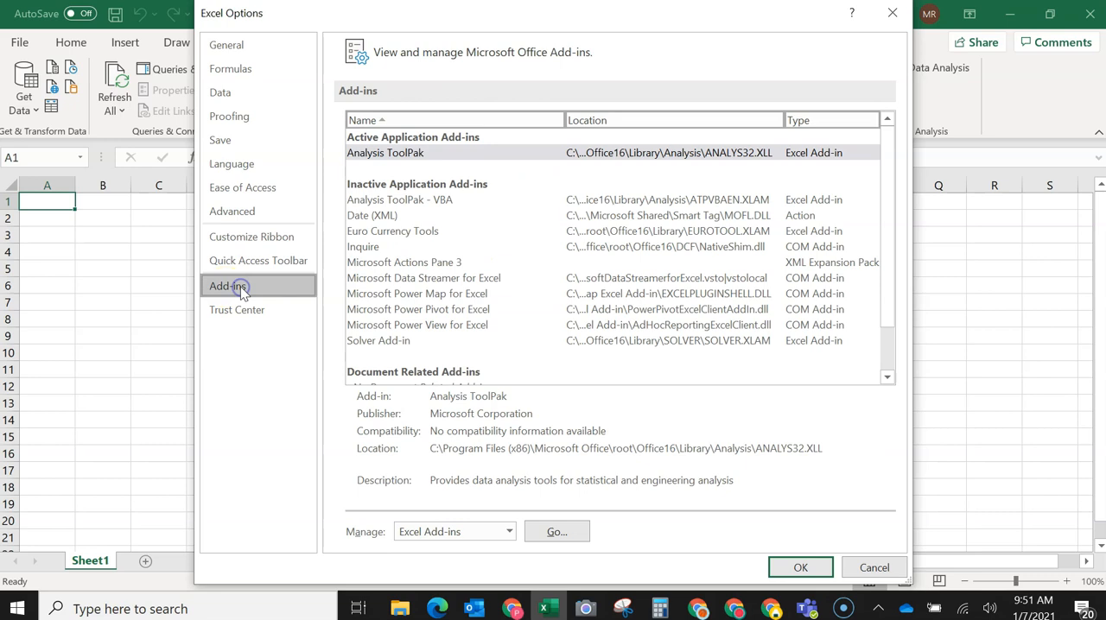
{"action": "mouse_move", "coordinate": [432, 532]}
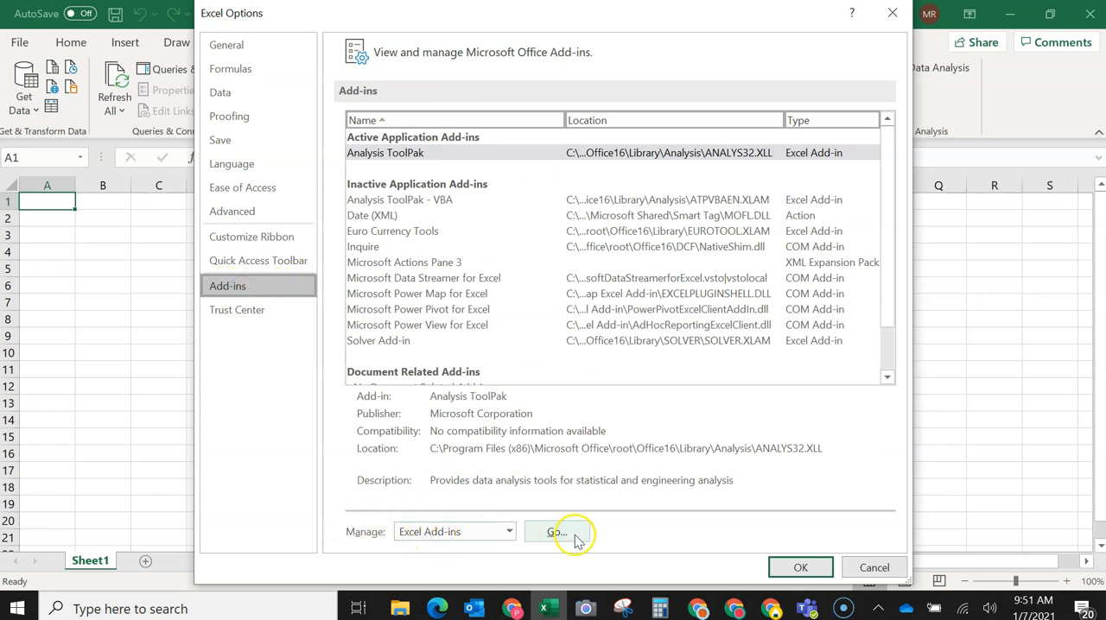
{"action": "left_click", "coordinate": [557, 531]}
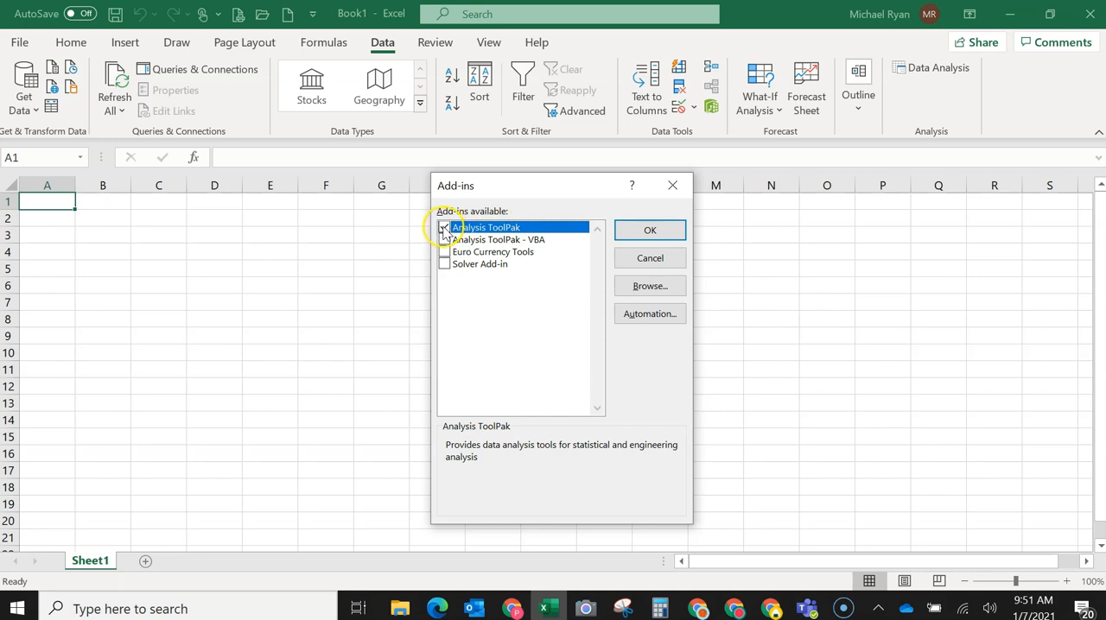
Untick Analysis ToolPak and confirm, removing Data Analysis from the Data tab.
{"action": "left_click", "coordinate": [444, 227]}
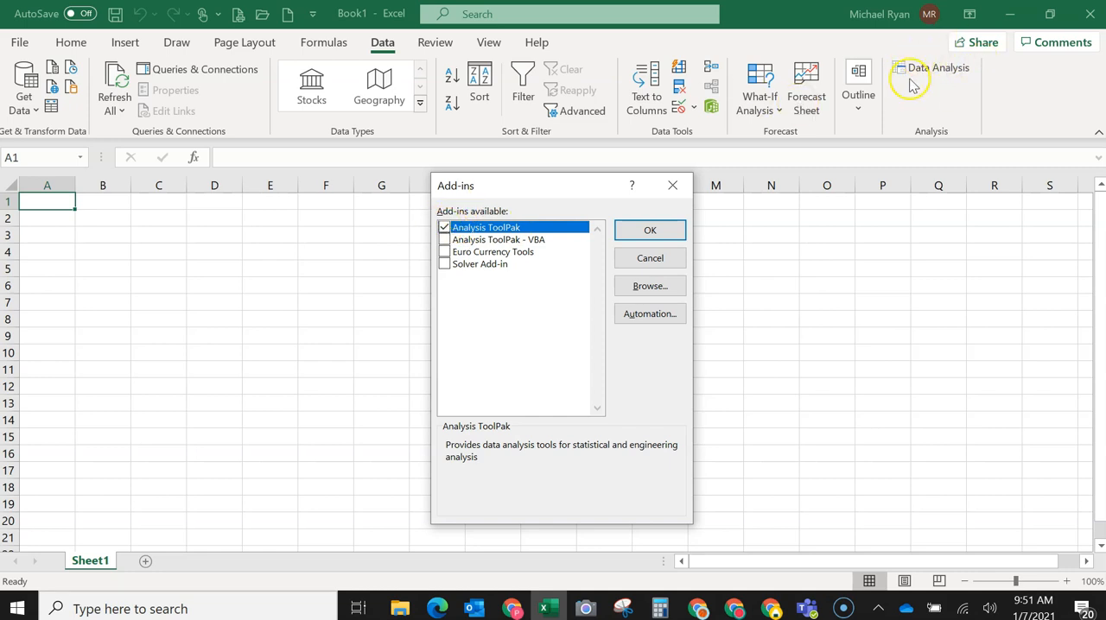
{"action": "left_click", "coordinate": [444, 226]}
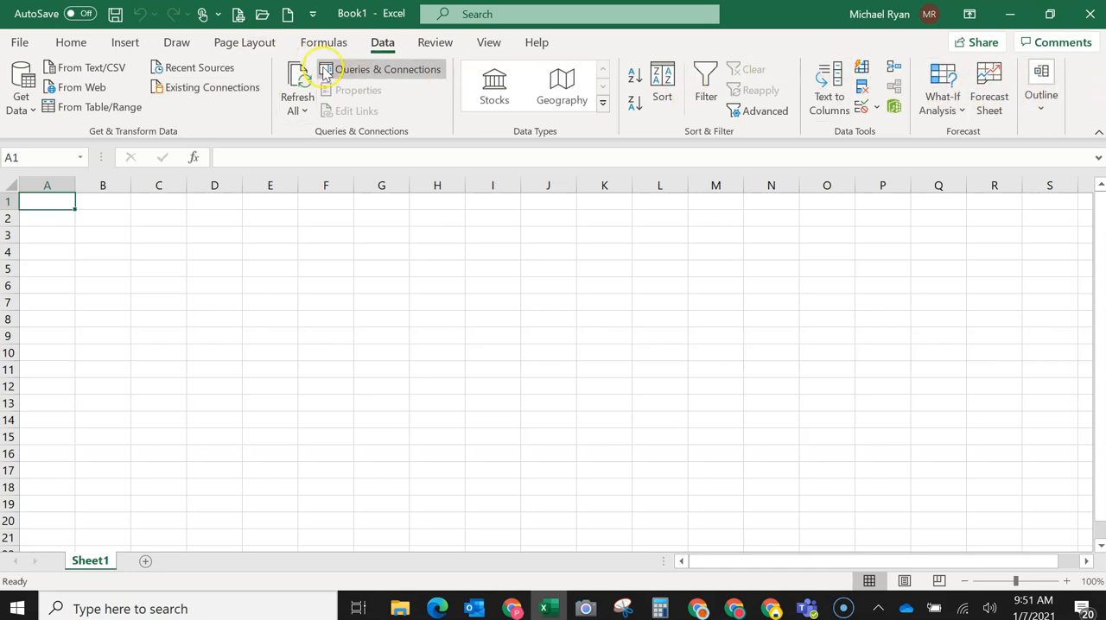
{"action": "mouse_move", "coordinate": [325, 166]}
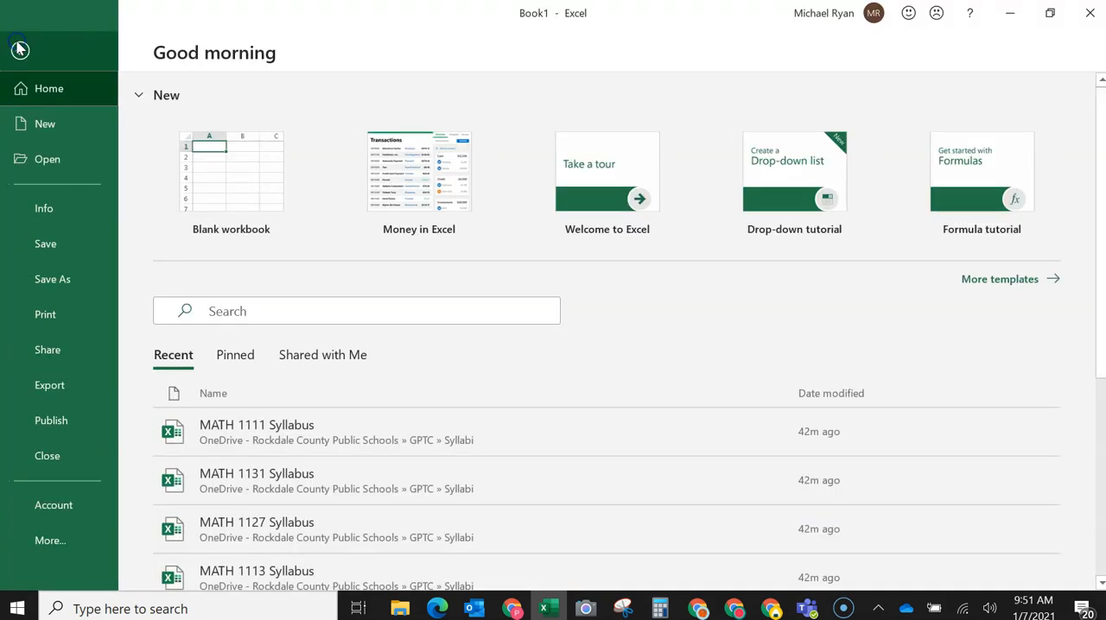
Re-enable Analysis ToolPak through Options > Add-ins, restoring the Data Analysis command.
{"action": "left_click", "coordinate": [49, 540]}
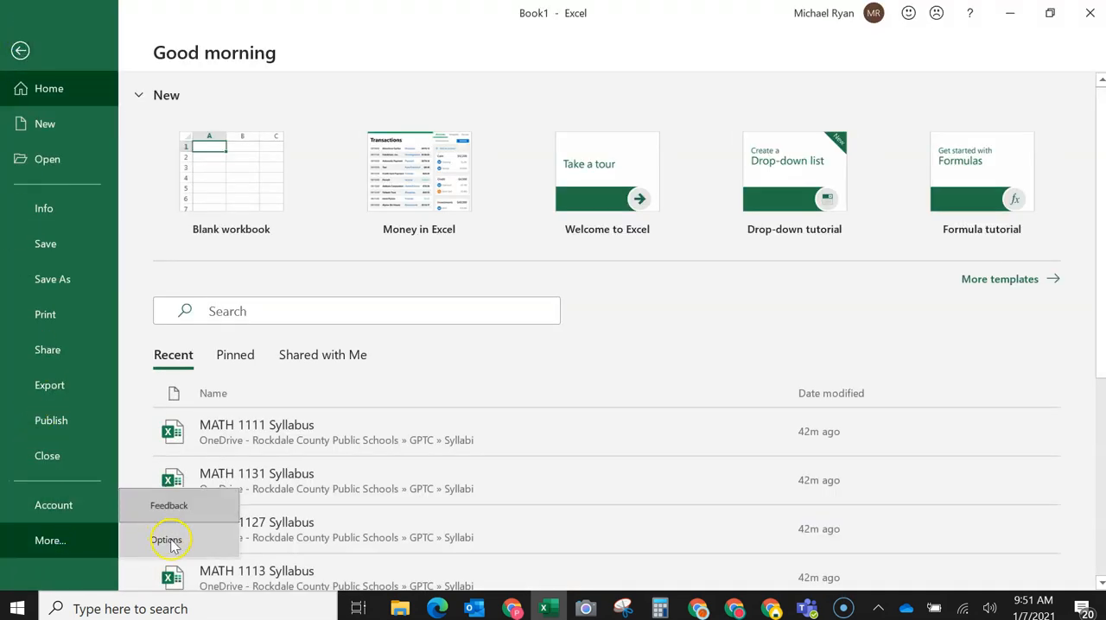
{"action": "left_click", "coordinate": [166, 540]}
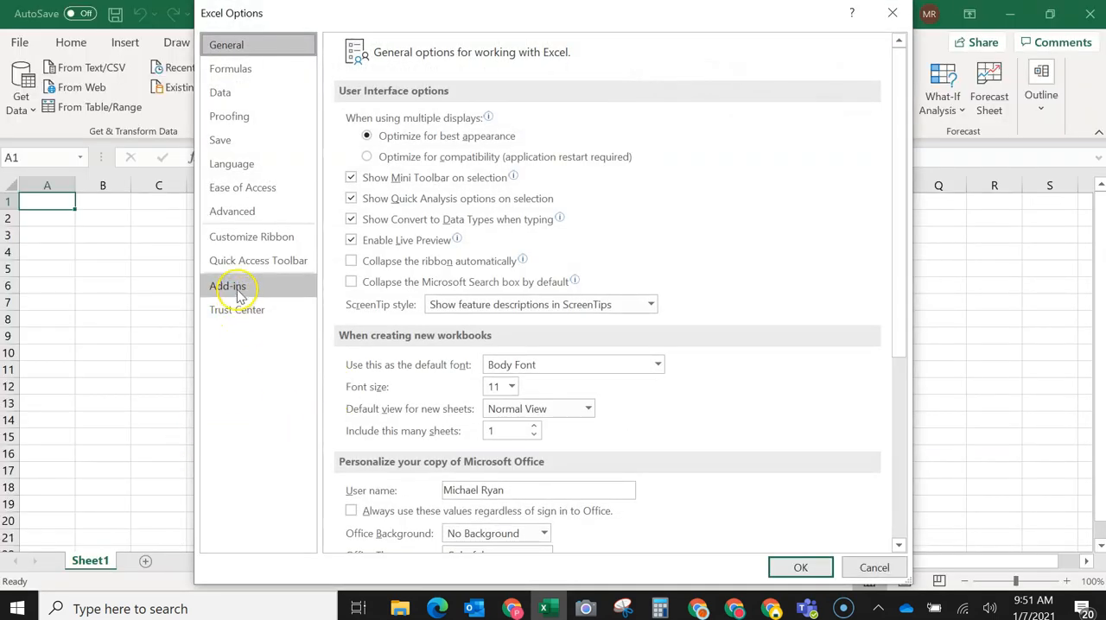
{"action": "left_click", "coordinate": [227, 286]}
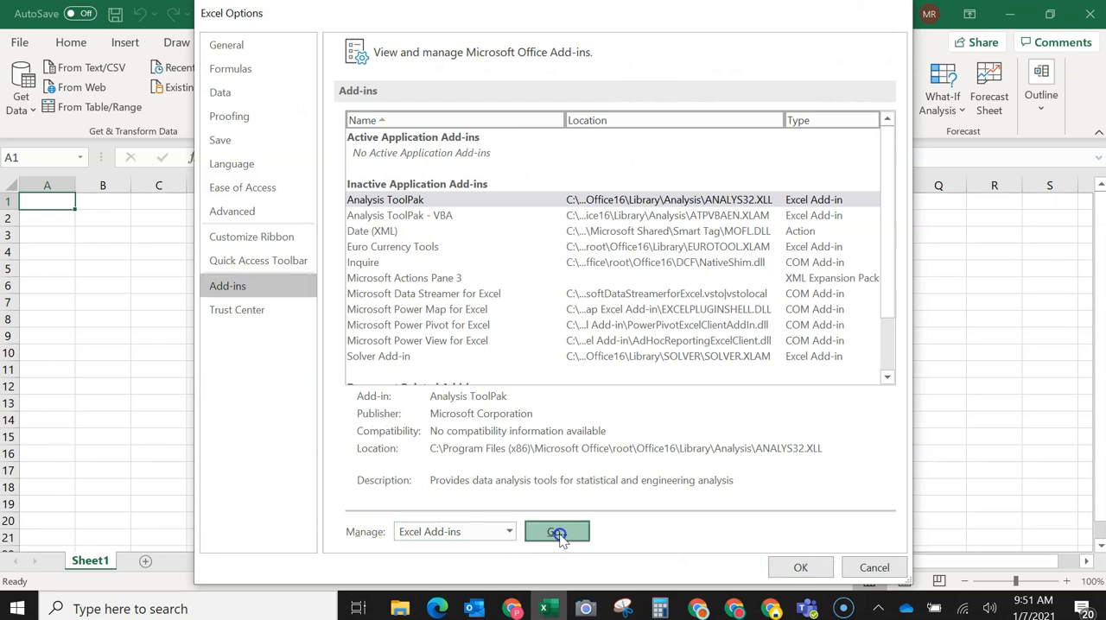
{"action": "left_click", "coordinate": [556, 531]}
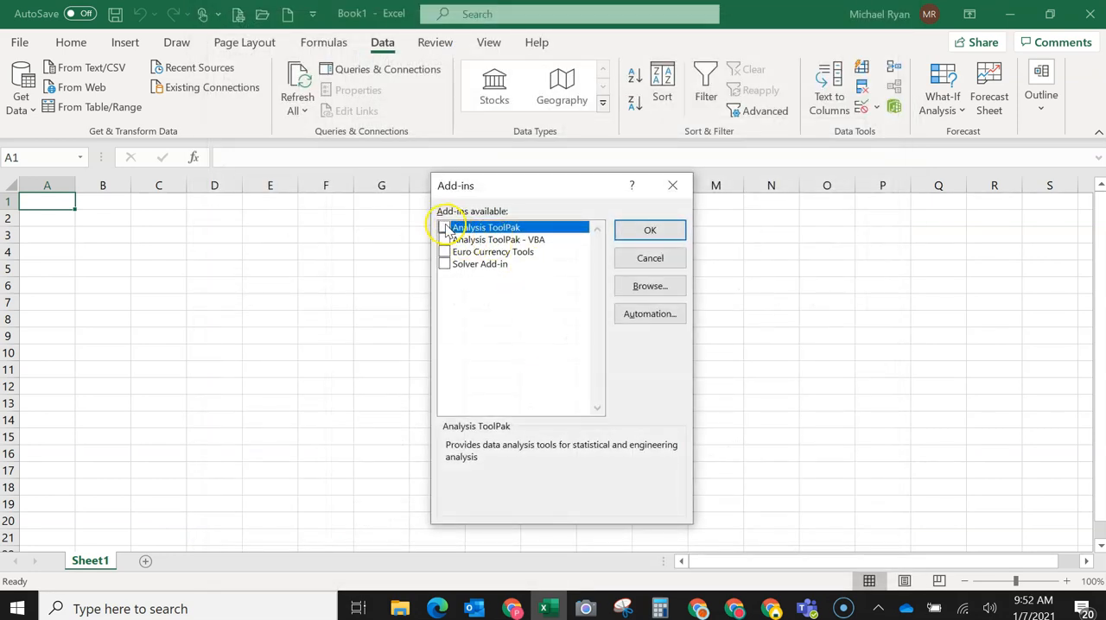
{"action": "left_click", "coordinate": [444, 227]}
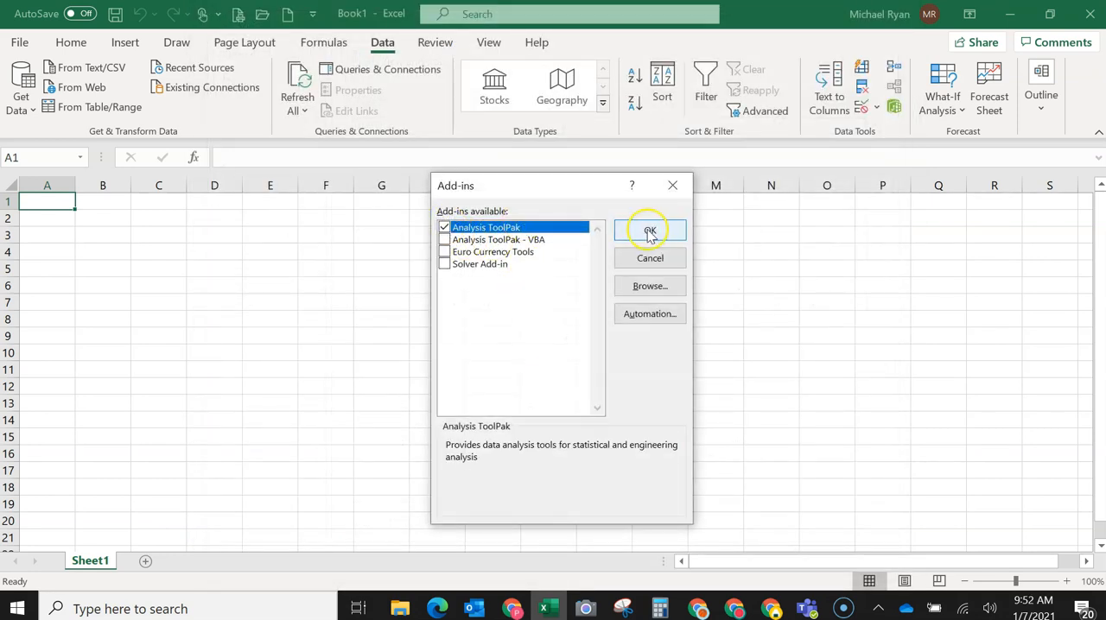
{"action": "left_click", "coordinate": [650, 230]}
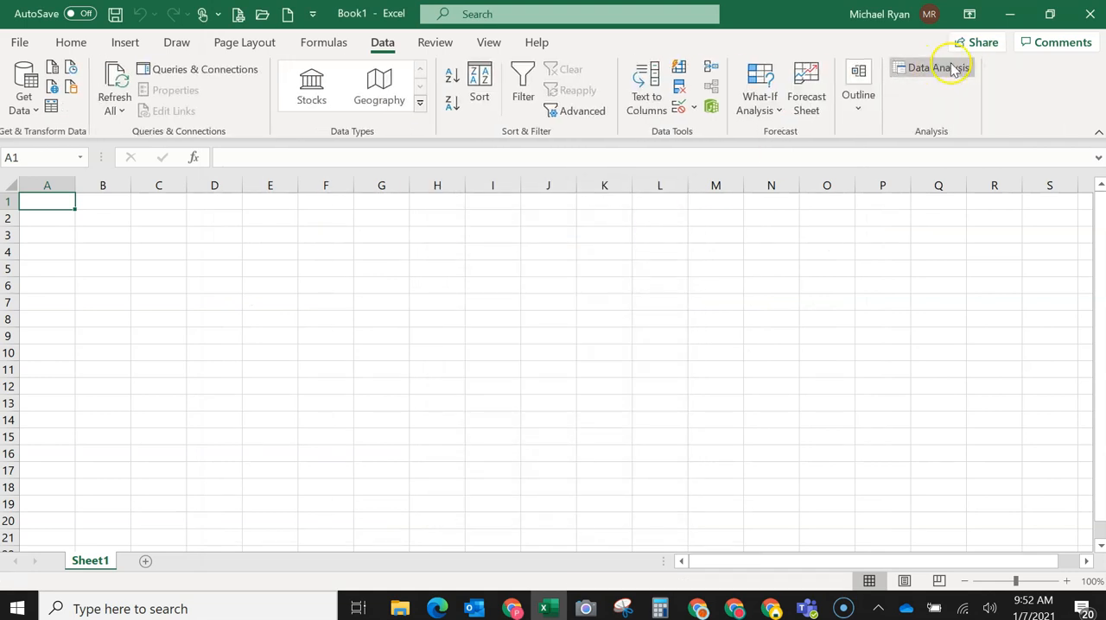
{"action": "mouse_move", "coordinate": [552, 274]}
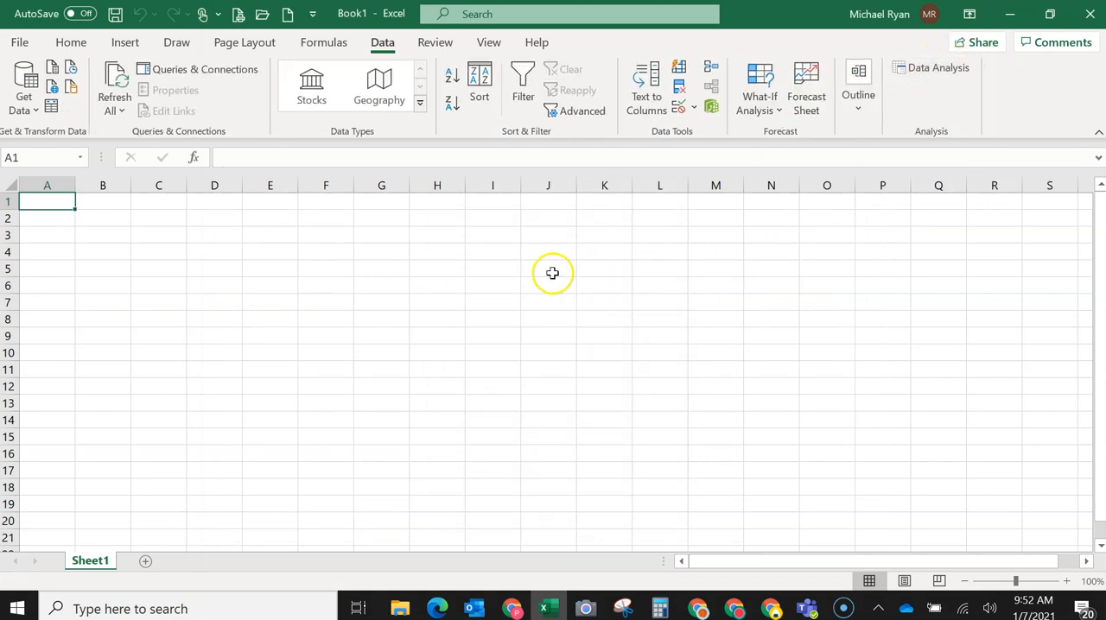
{"action": "mouse_move", "coordinate": [266, 317]}
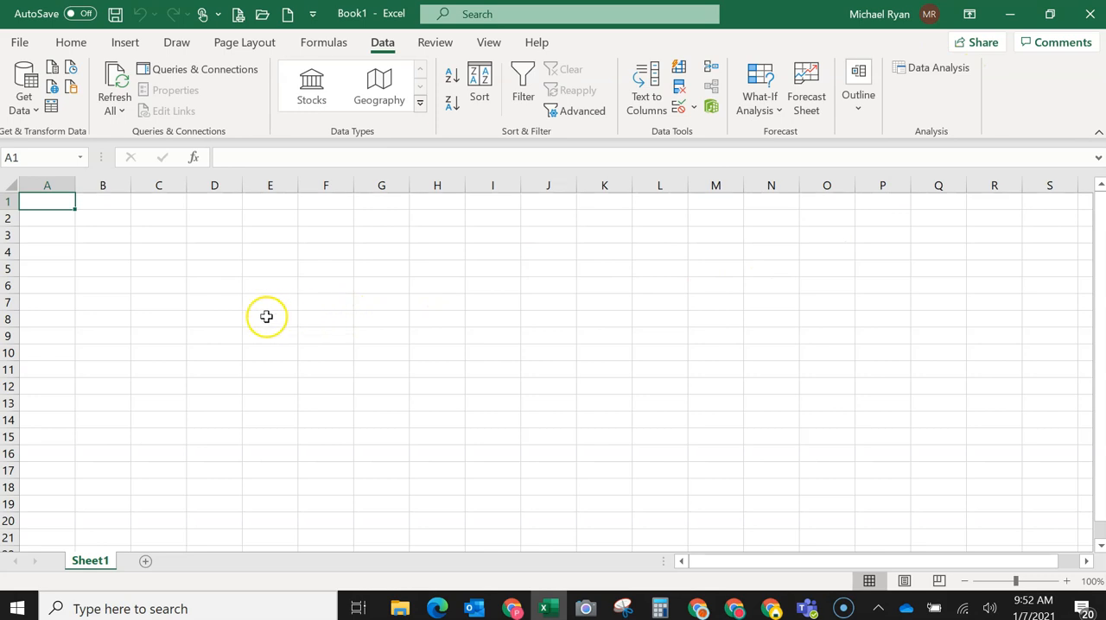
{"action": "mouse_move", "coordinate": [278, 318]}
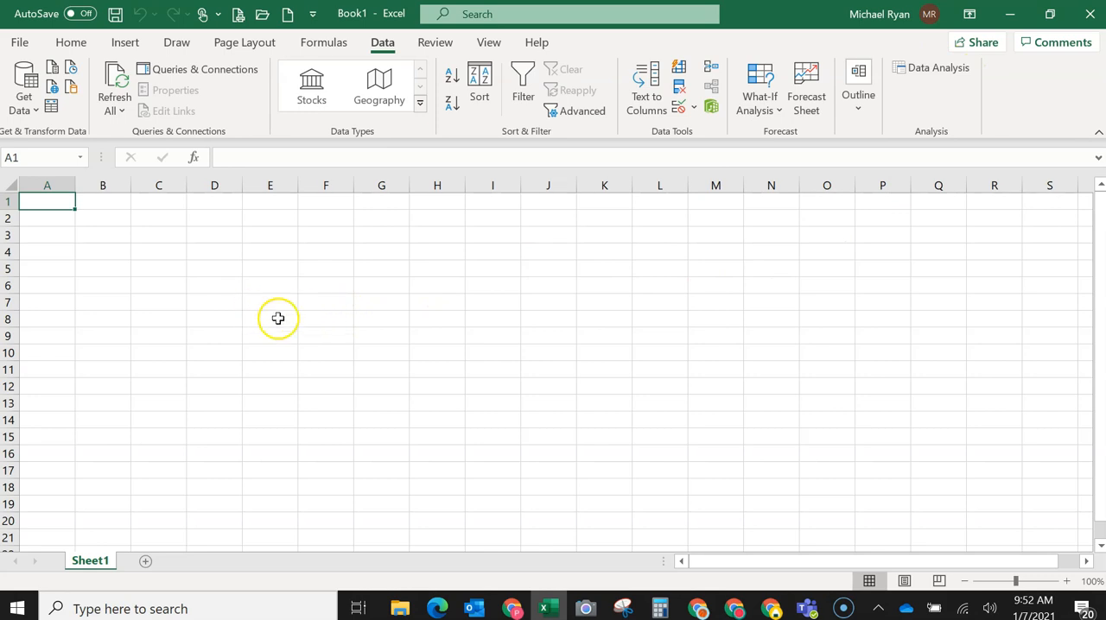
{"action": "mouse_move", "coordinate": [313, 307]}
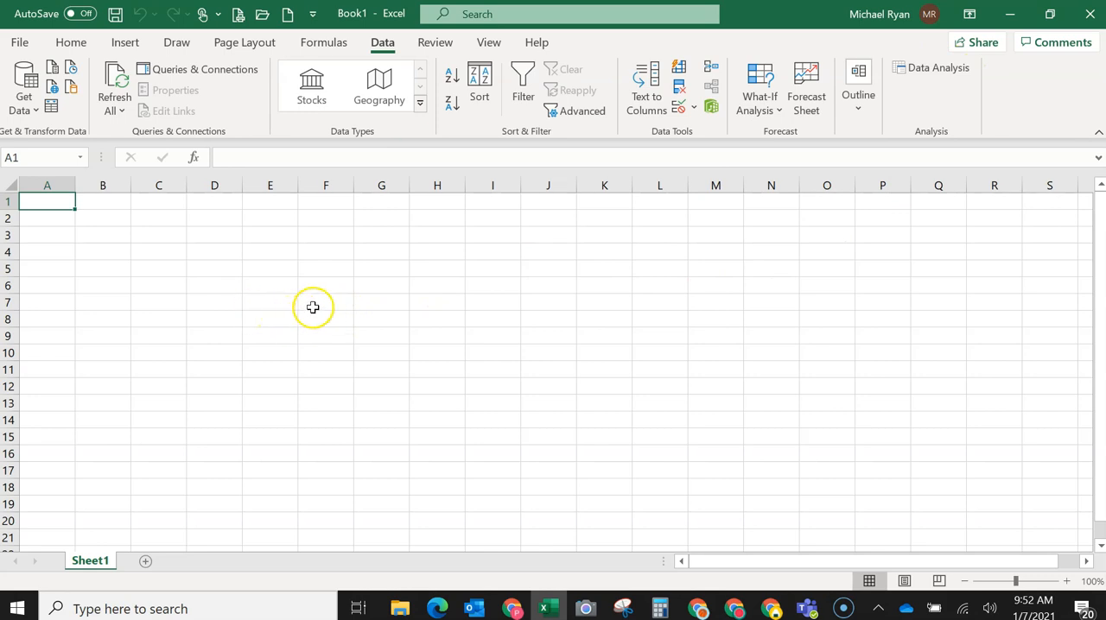
{"action": "left_click", "coordinate": [71, 41]}
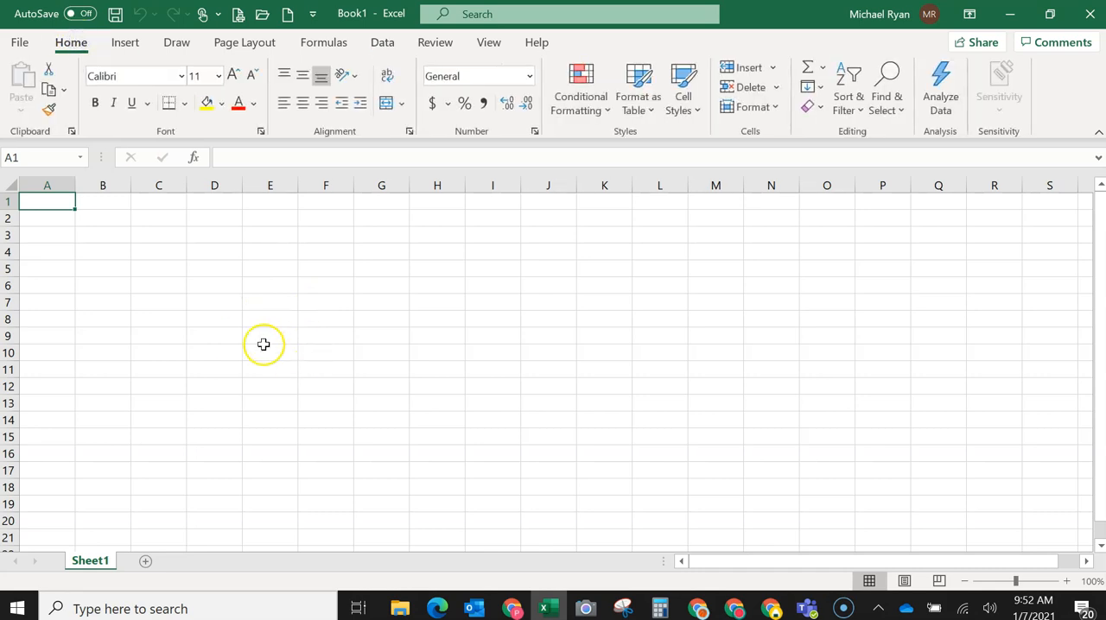
{"action": "mouse_move", "coordinate": [221, 321]}
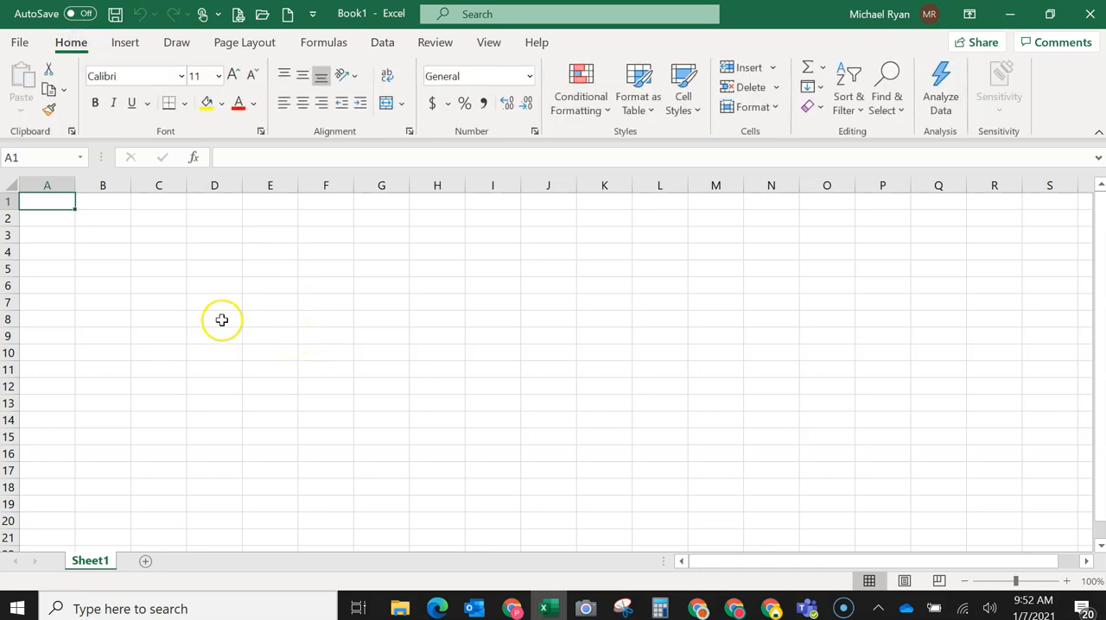
{"action": "mouse_move", "coordinate": [203, 319]}
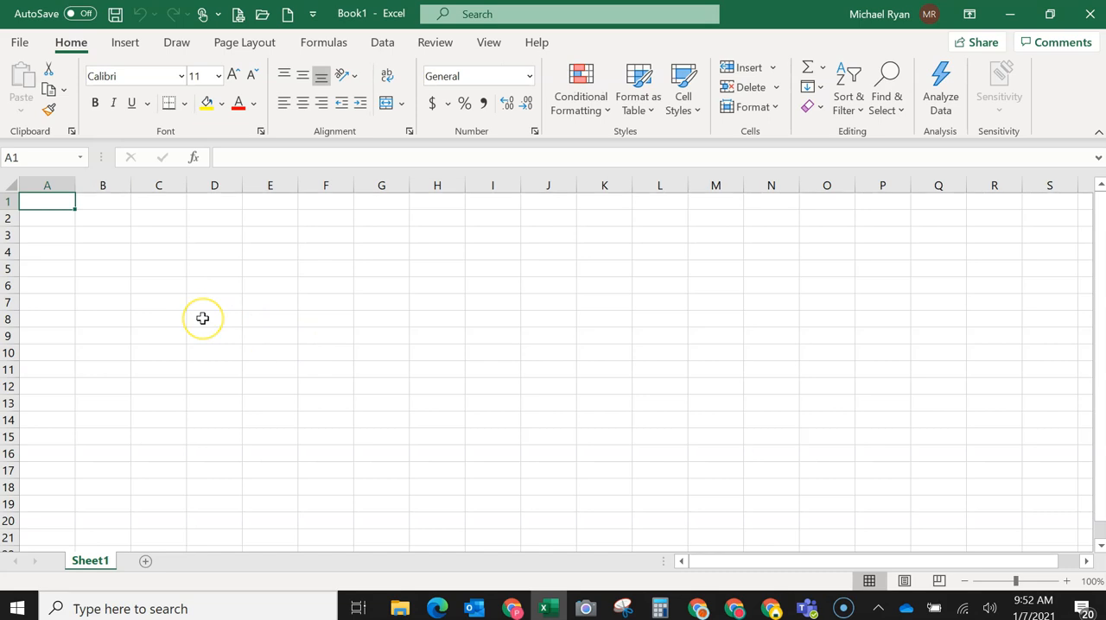
{"action": "mouse_move", "coordinate": [153, 231]}
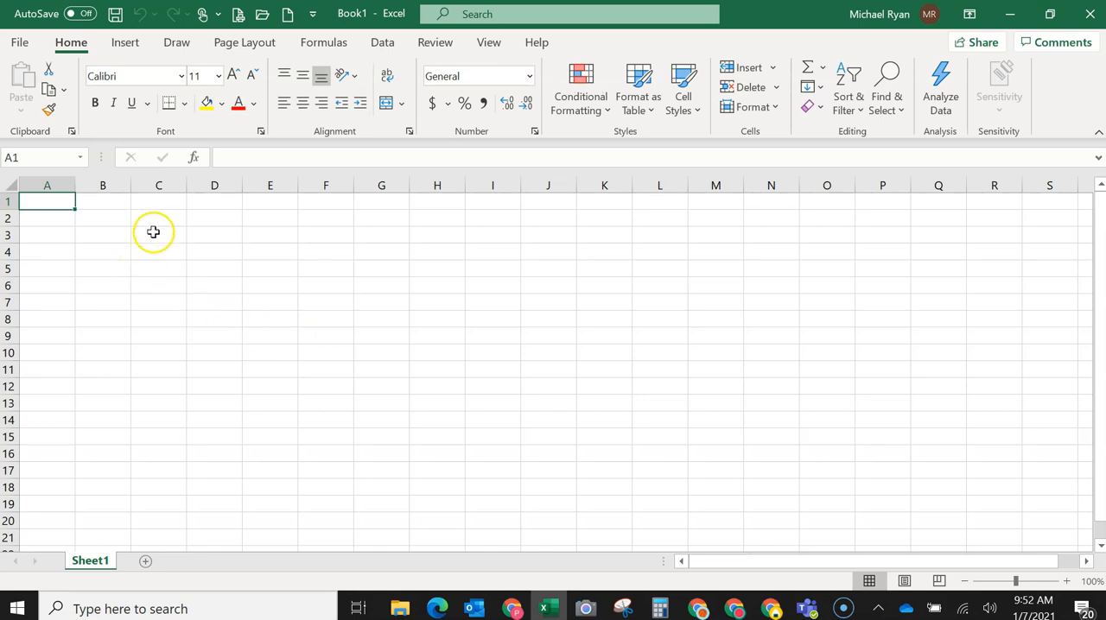
Enter the twelve values (23, 23, 22, 27, 28., 26 …) down column C from C2.
{"action": "left_click", "coordinate": [158, 217]}
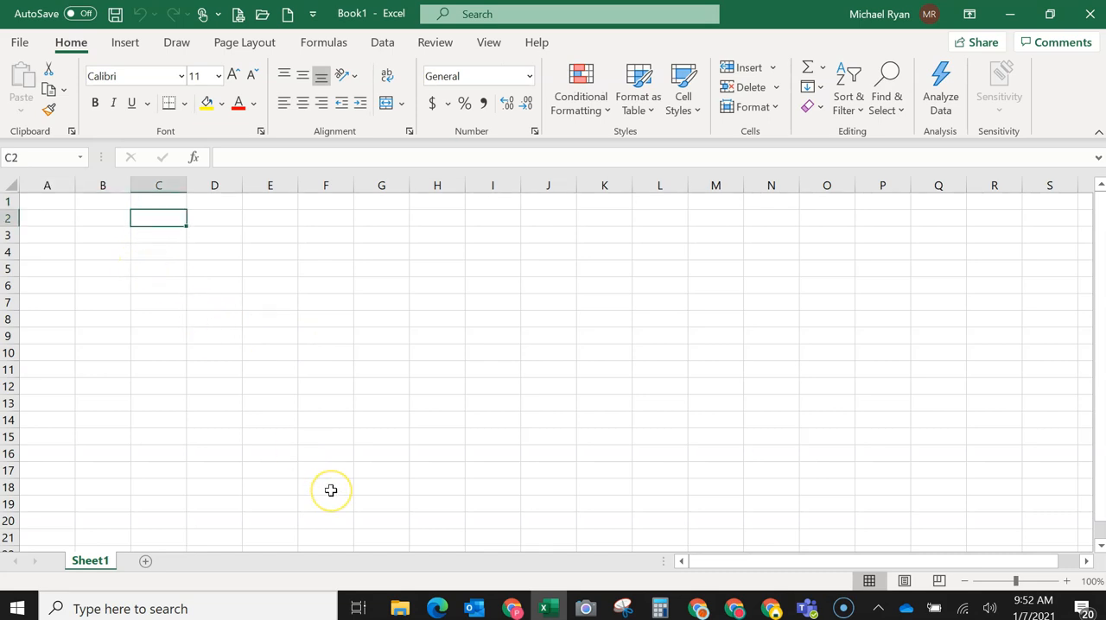
{"action": "mouse_move", "coordinate": [331, 491]}
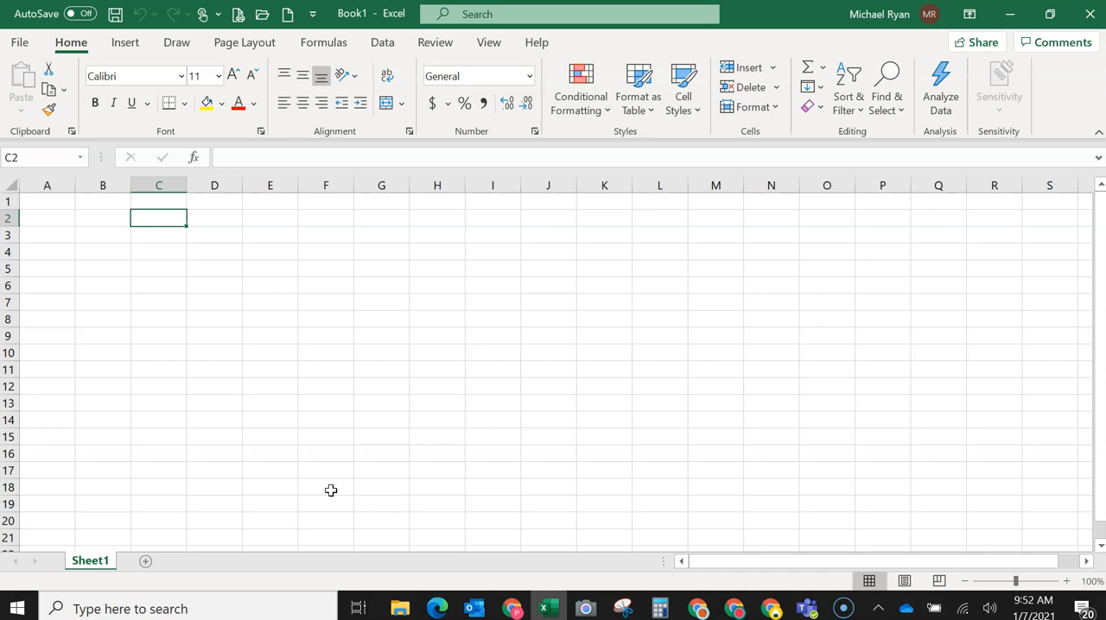
{"action": "type", "text": "23"}
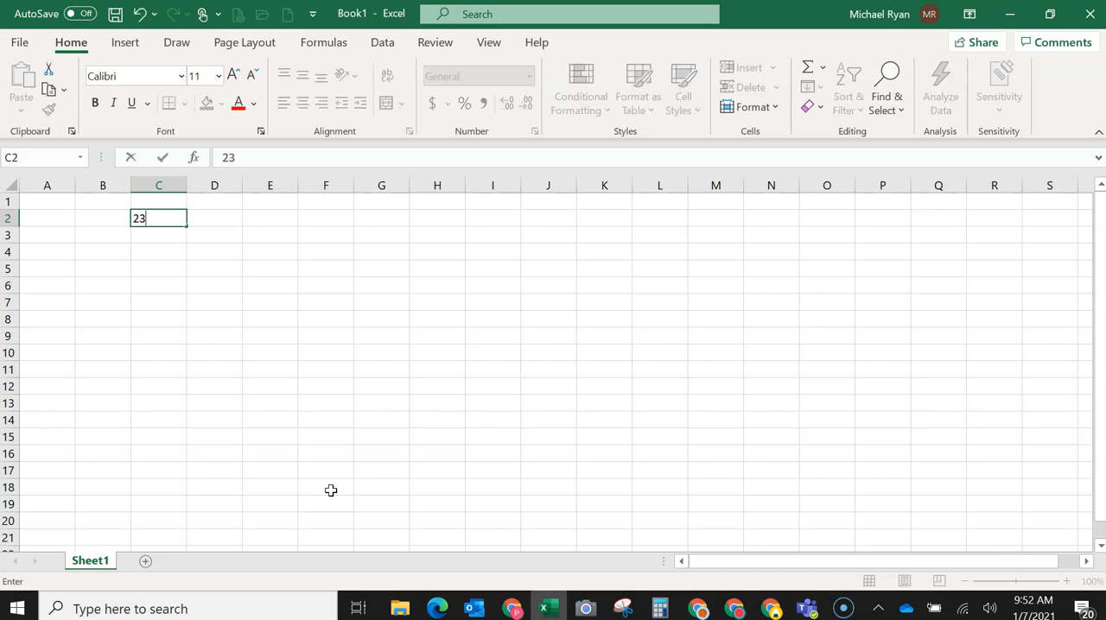
{"action": "key", "text": "enter"}
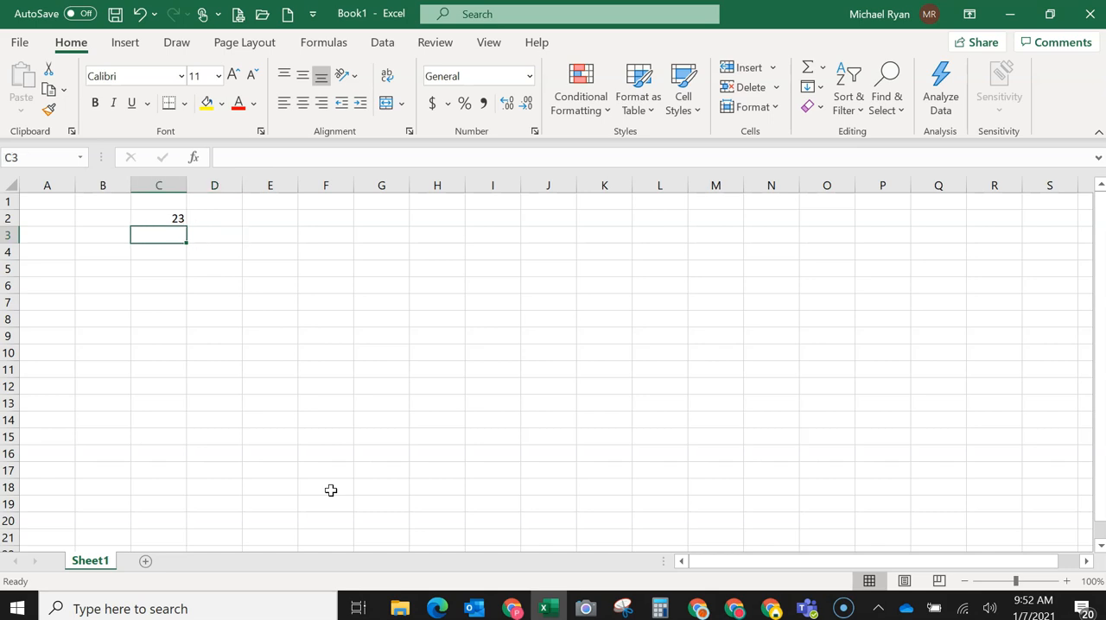
{"action": "type", "text": "23"}
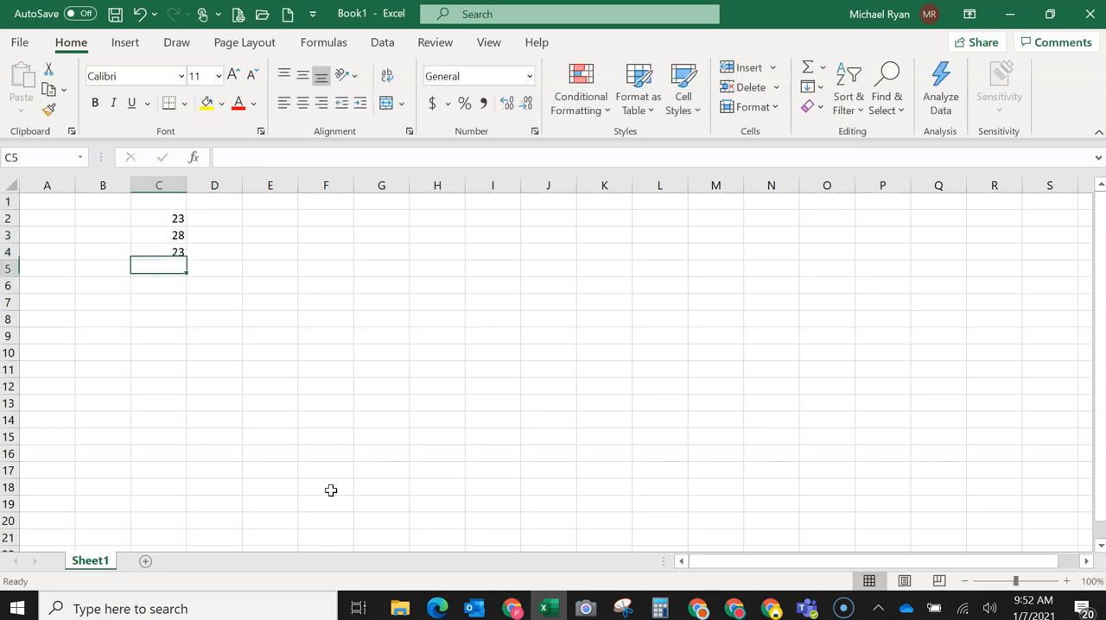
{"action": "type", "text": "22"}
{"action": "left_click", "coordinate": [158, 285]}
{"action": "type", "text": "24"}
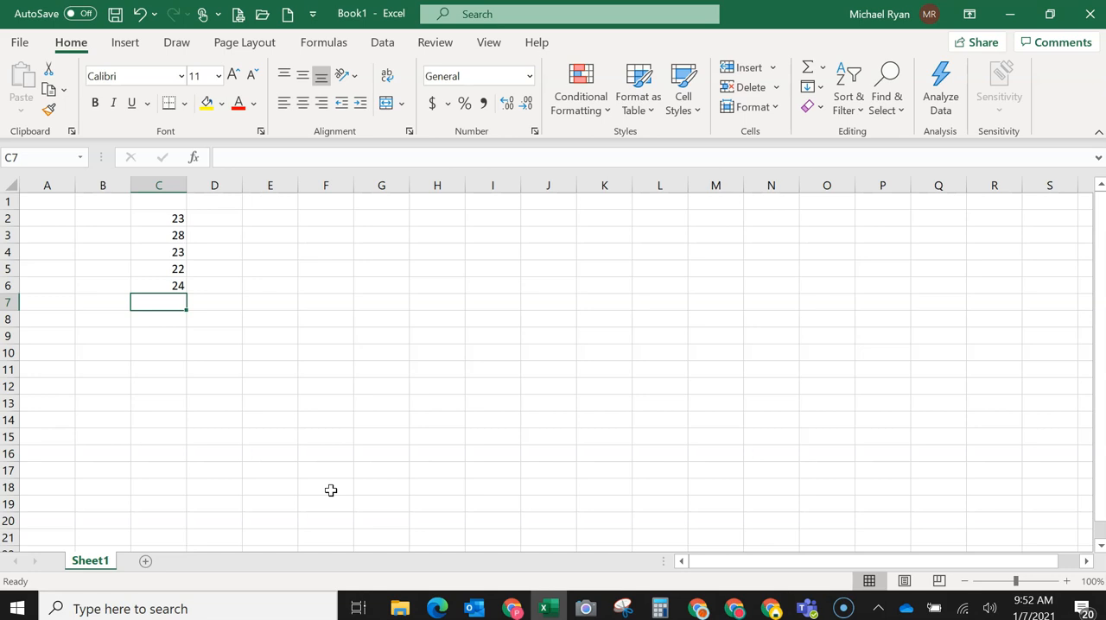
{"action": "type", "text": "27.9"}
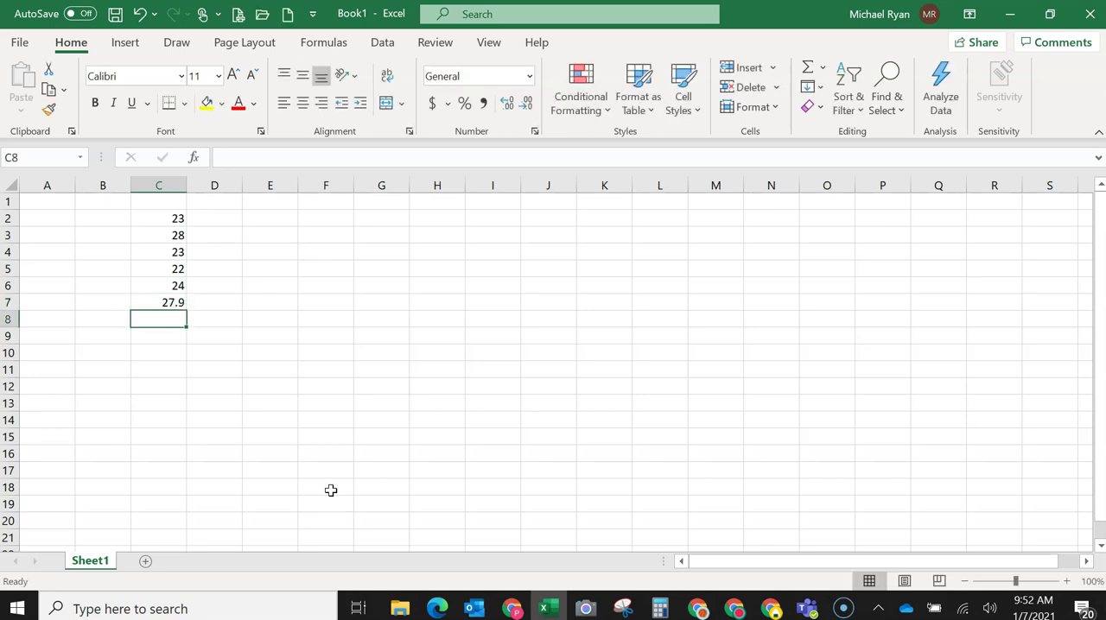
{"action": "type", "text": "28.4"}
{"action": "left_click", "coordinate": [158, 336]}
{"action": "type", "text": "24.1"}
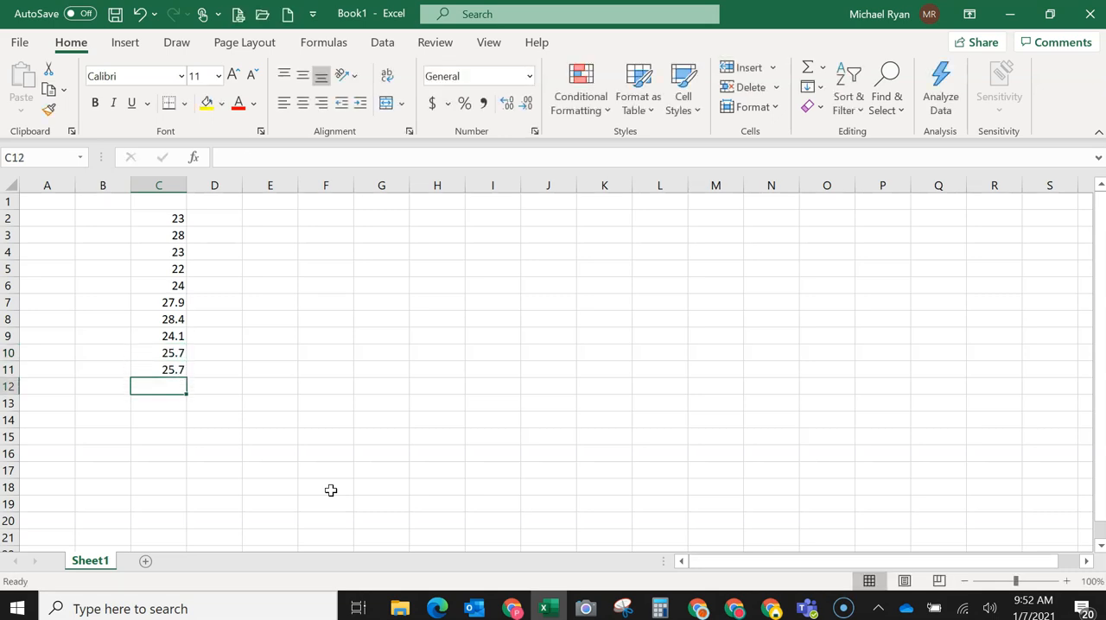
{"action": "type", "text": "26"}
{"action": "left_click", "coordinate": [158, 403]}
{"action": "type", "text": "28.9"}
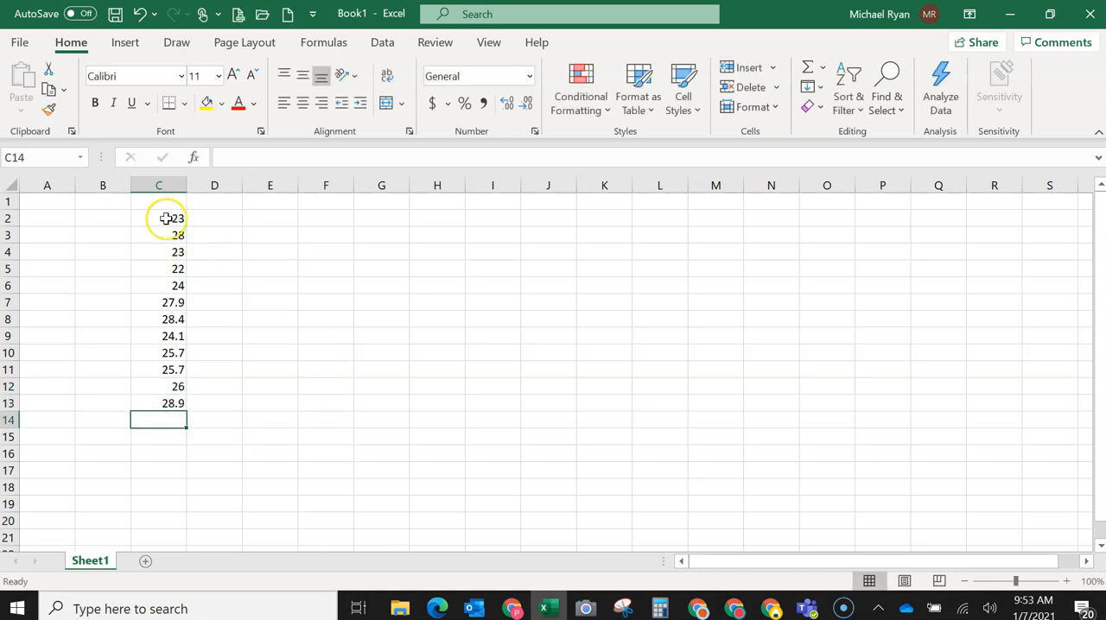
Select the C2:C13 values, deselect them, and show the Data ribbon tools.
{"action": "left_click_drag", "start_coordinate": [158, 217], "coordinate": [158, 403]}
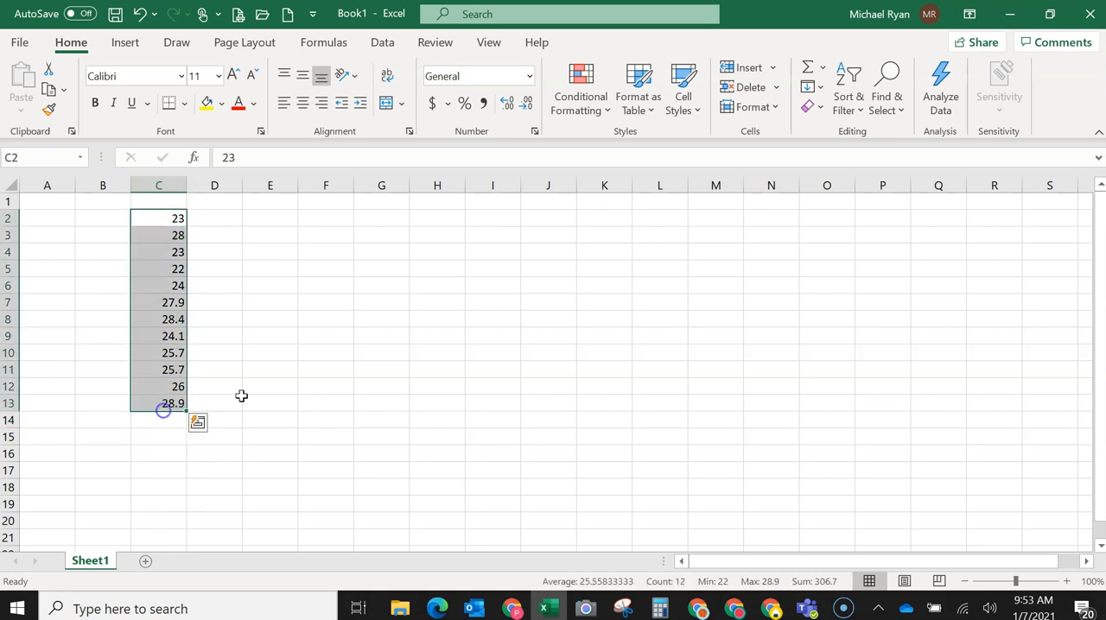
{"action": "left_click", "coordinate": [325, 302]}
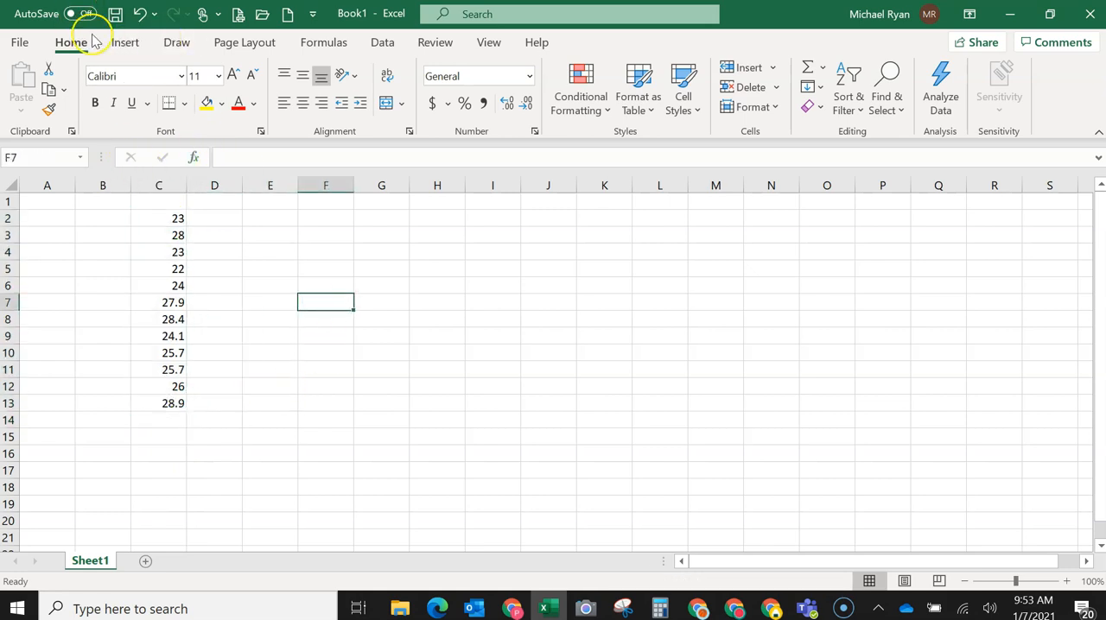
{"action": "left_click", "coordinate": [382, 42]}
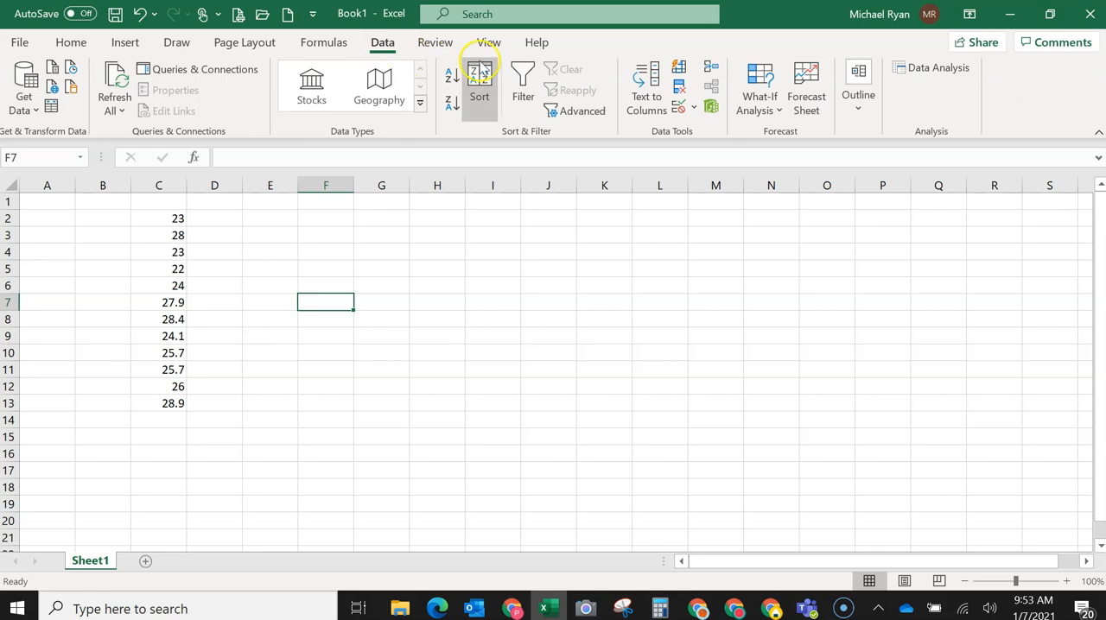
{"action": "mouse_move", "coordinate": [938, 68]}
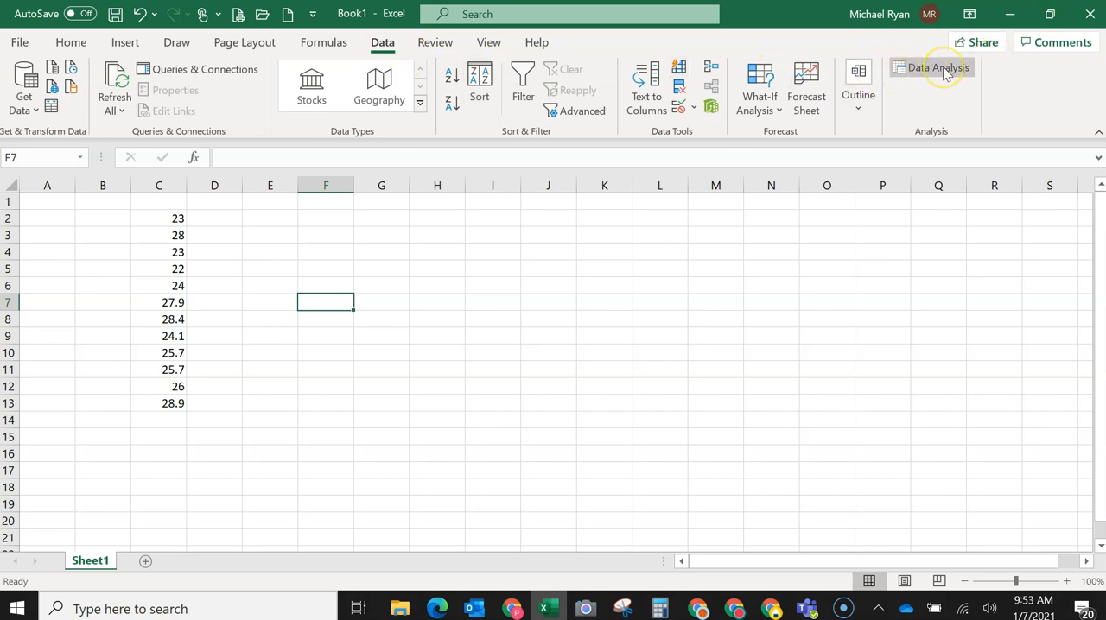
Start Data Analysis and choose Descriptive Statistics from the analysis tools.
{"action": "left_click", "coordinate": [939, 68]}
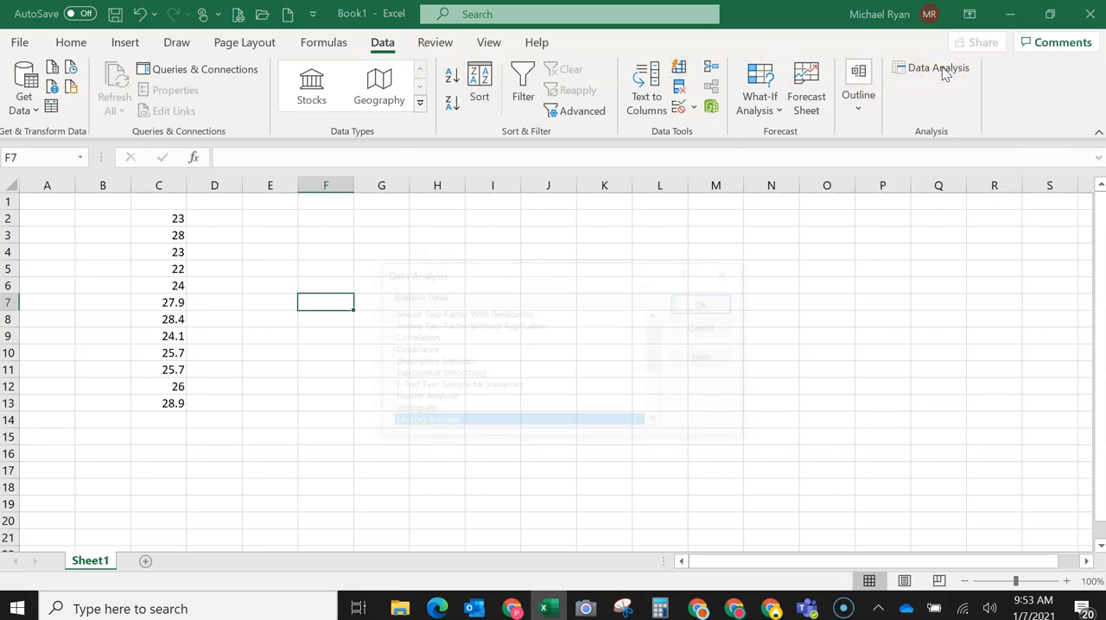
{"action": "left_click", "coordinate": [937, 67]}
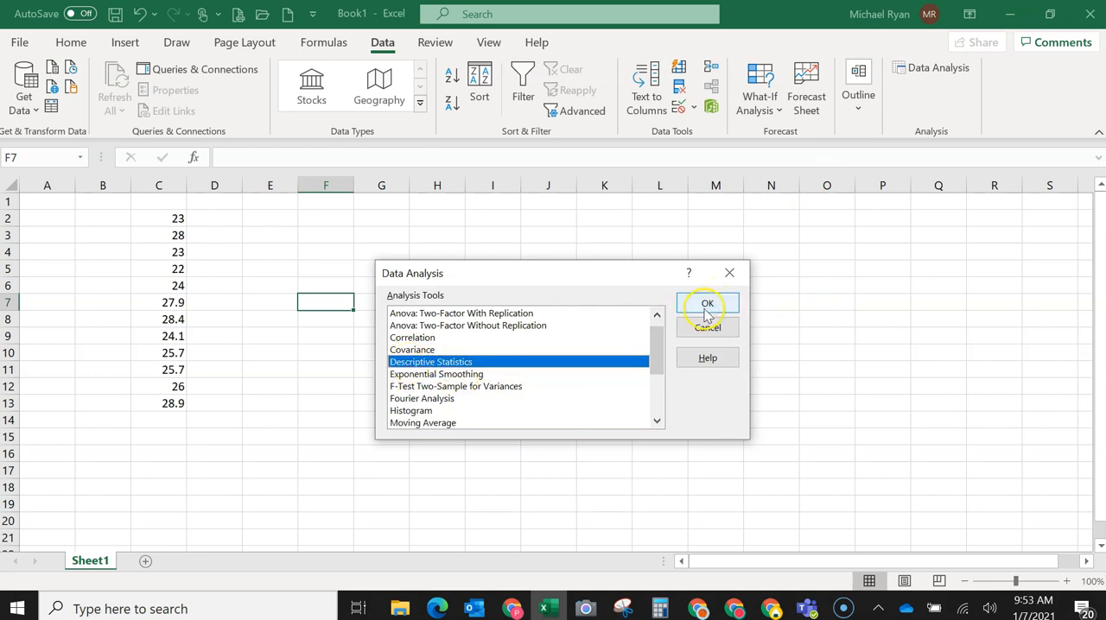
Set the Descriptive Statistics input range to C2:C13, grouped by columns.
{"action": "left_click", "coordinate": [707, 303]}
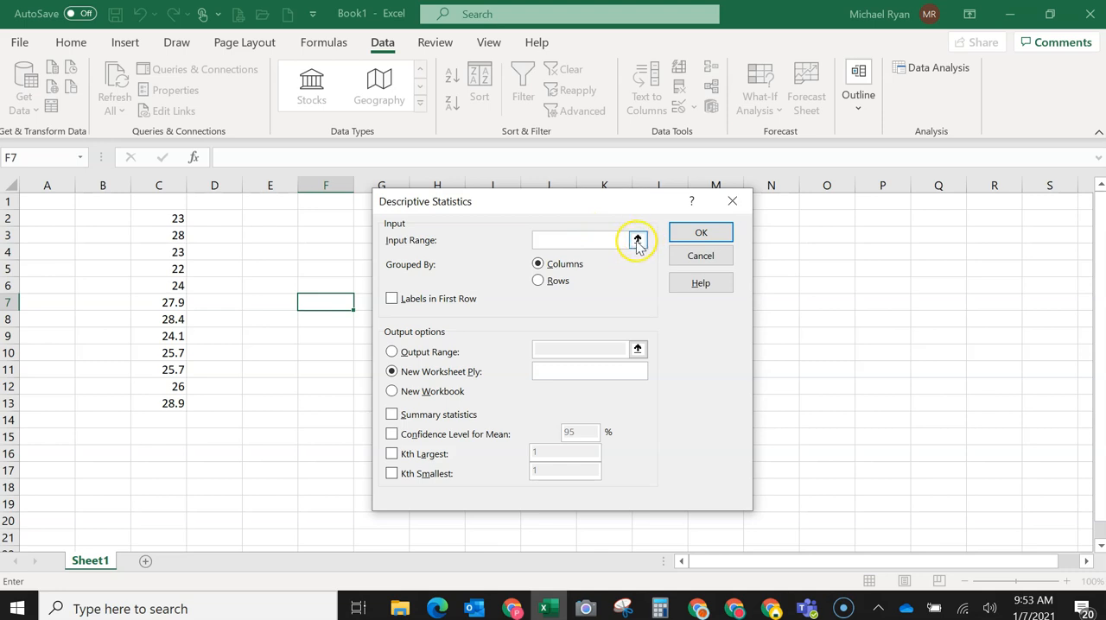
{"action": "left_click", "coordinate": [637, 240]}
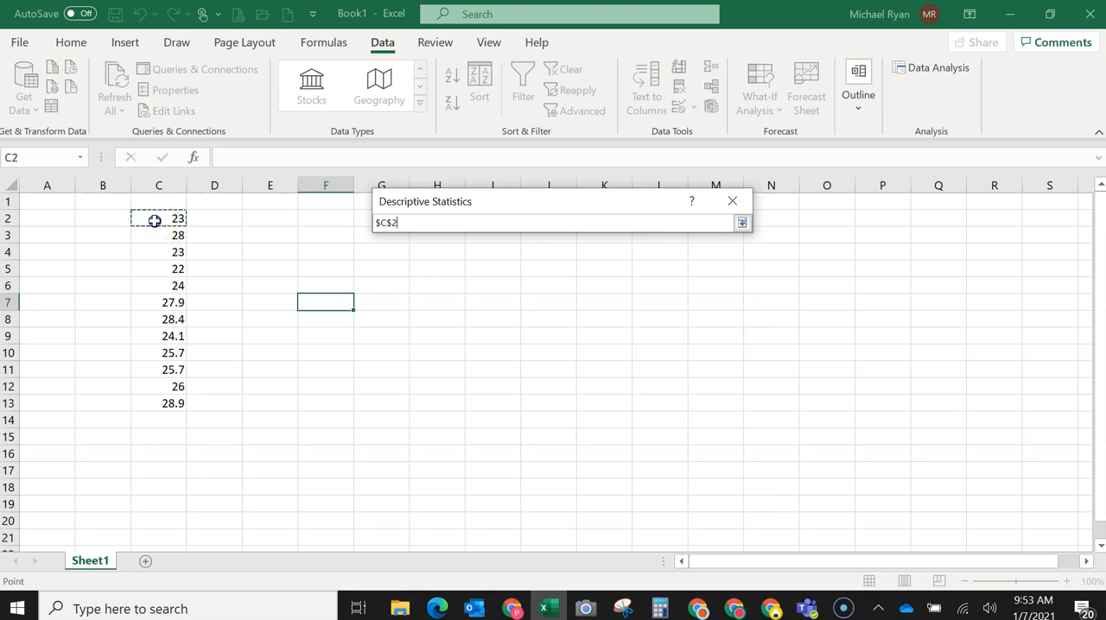
{"action": "left_click_drag", "start_coordinate": [159, 218], "coordinate": [158, 403]}
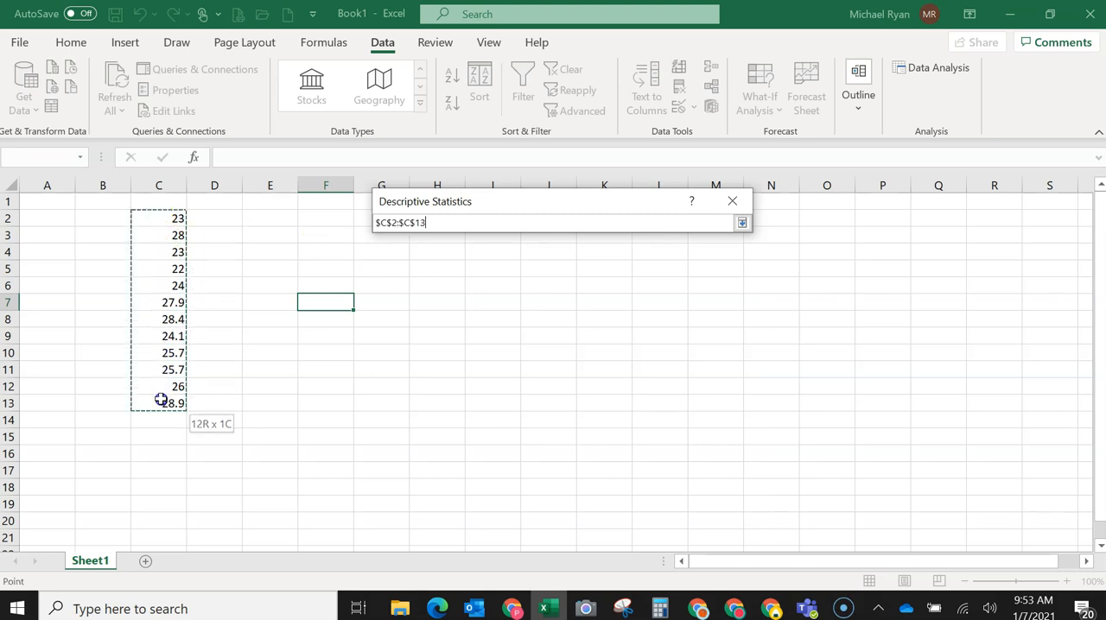
{"action": "left_click", "coordinate": [743, 223]}
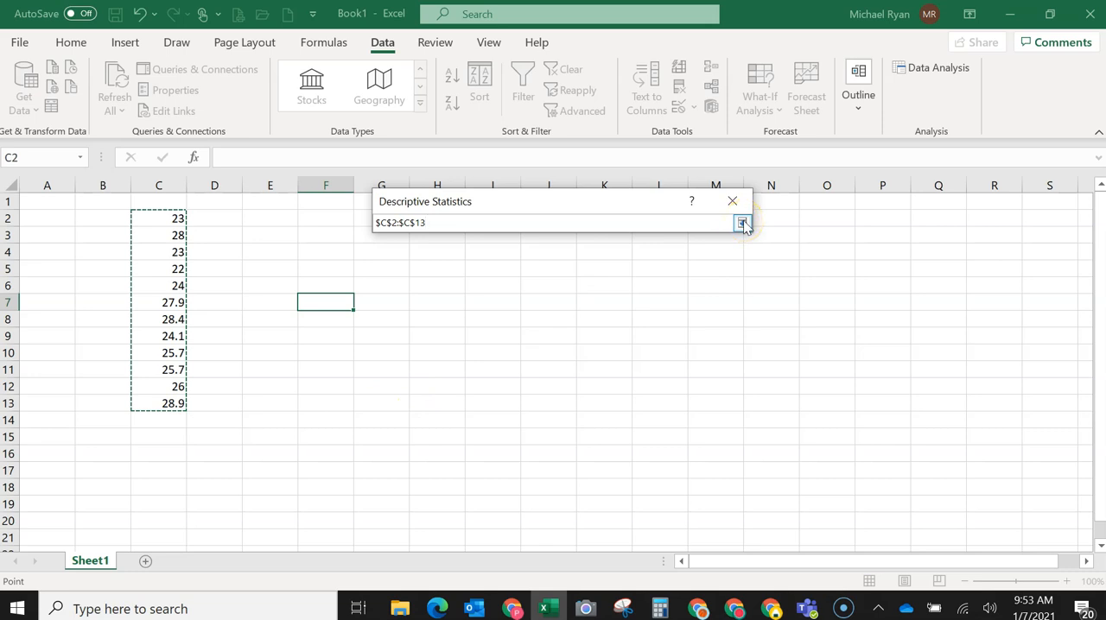
{"action": "left_click", "coordinate": [743, 223]}
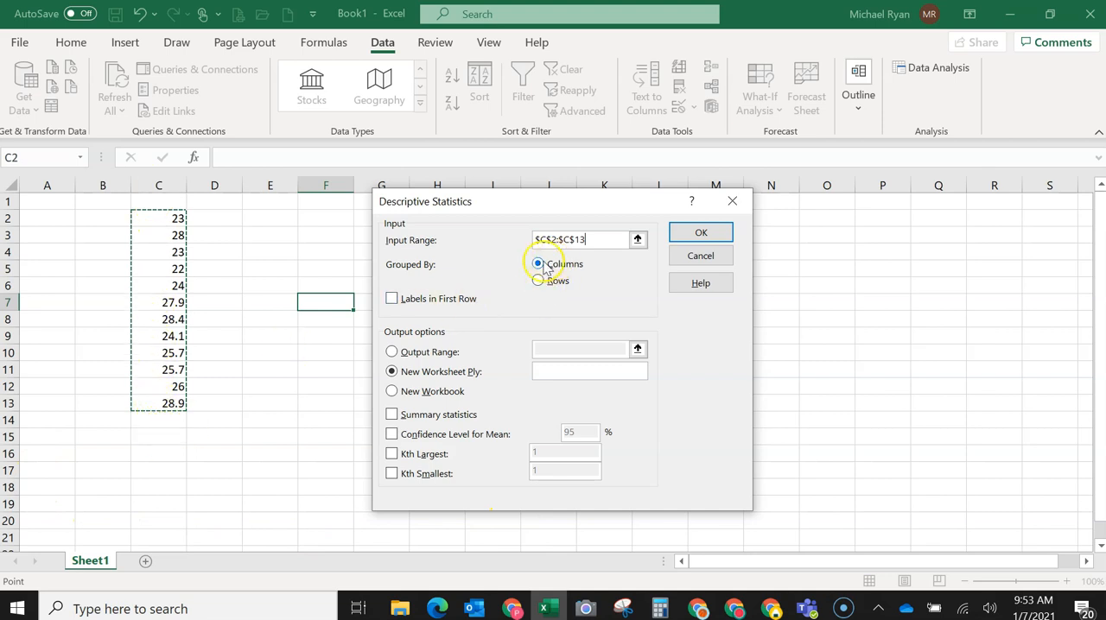
{"action": "mouse_move", "coordinate": [391, 298]}
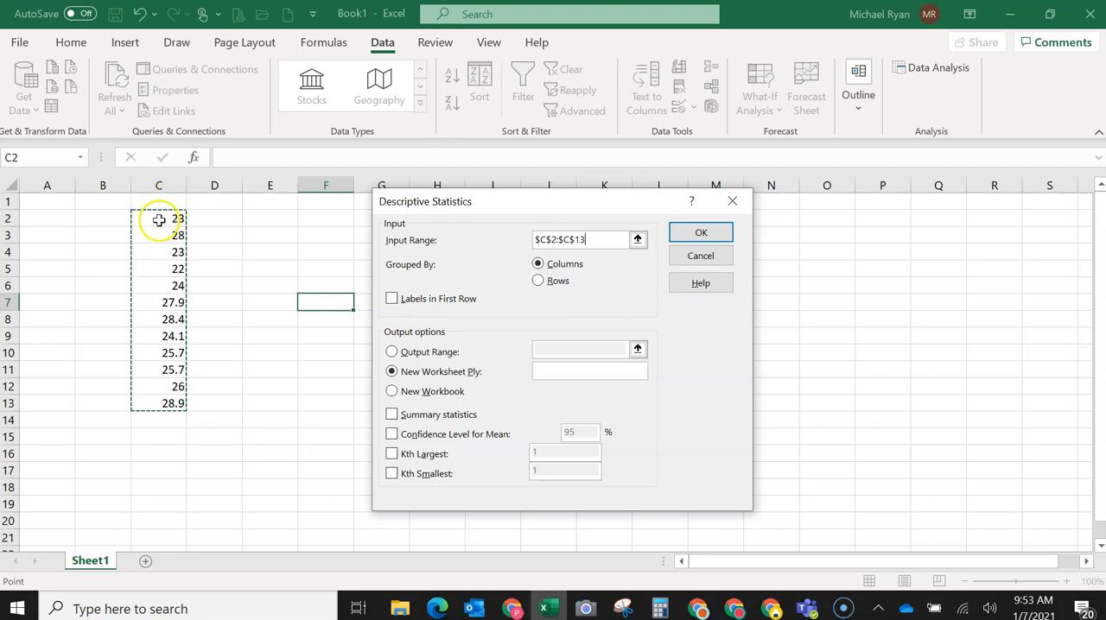
{"action": "mouse_move", "coordinate": [391, 299]}
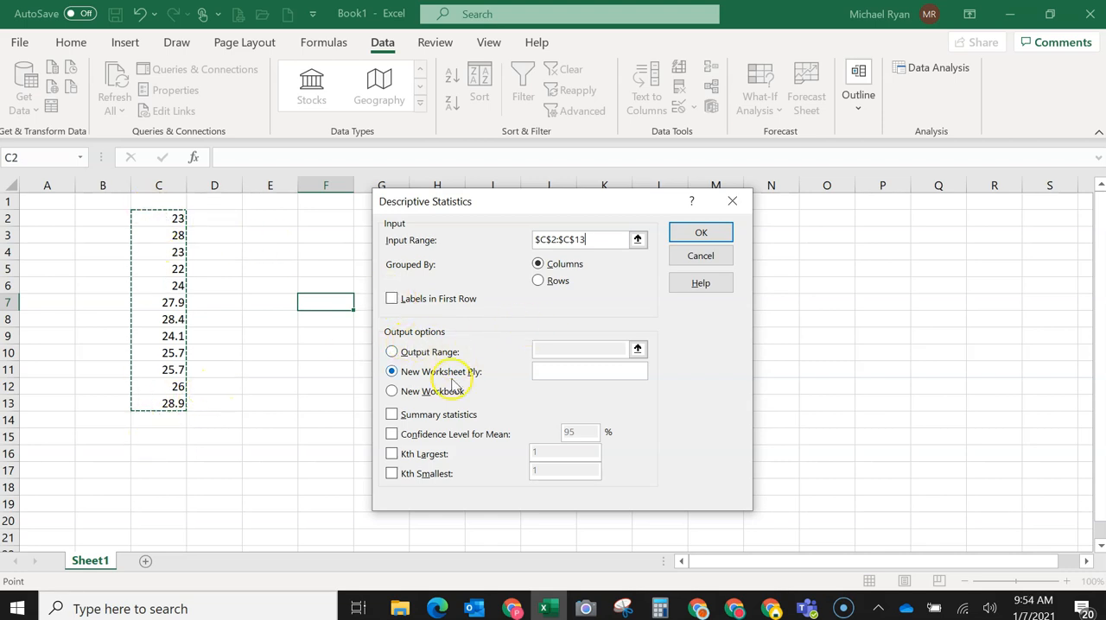
{"action": "mouse_move", "coordinate": [480, 378]}
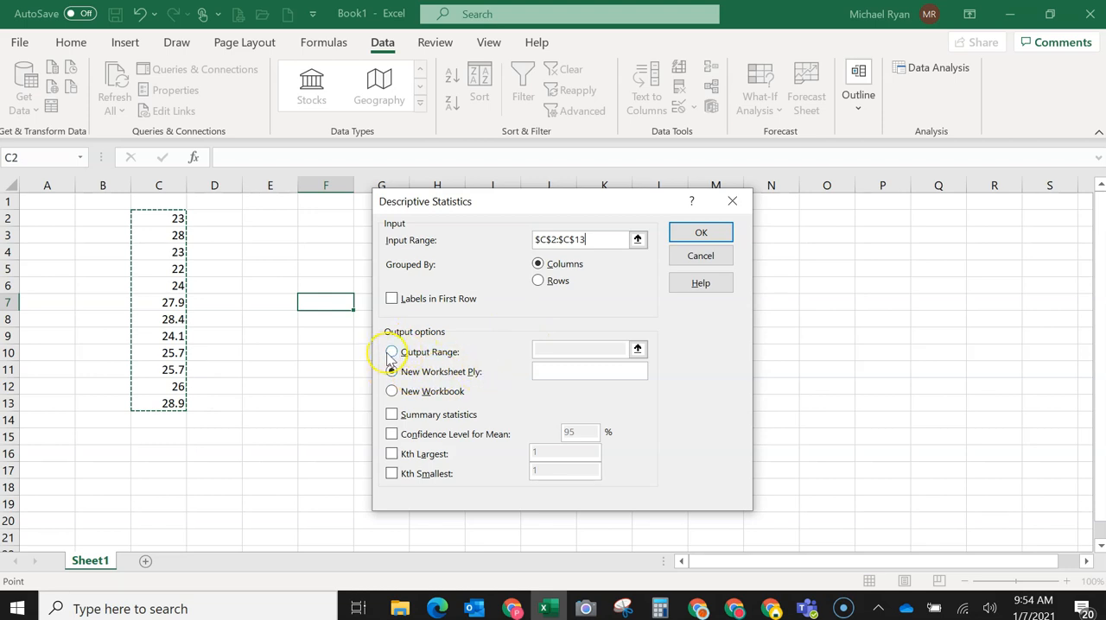
Send the output to range $E$5 on this sheet with Summary statistics included, and run the analysis.
{"action": "left_click", "coordinate": [392, 352]}
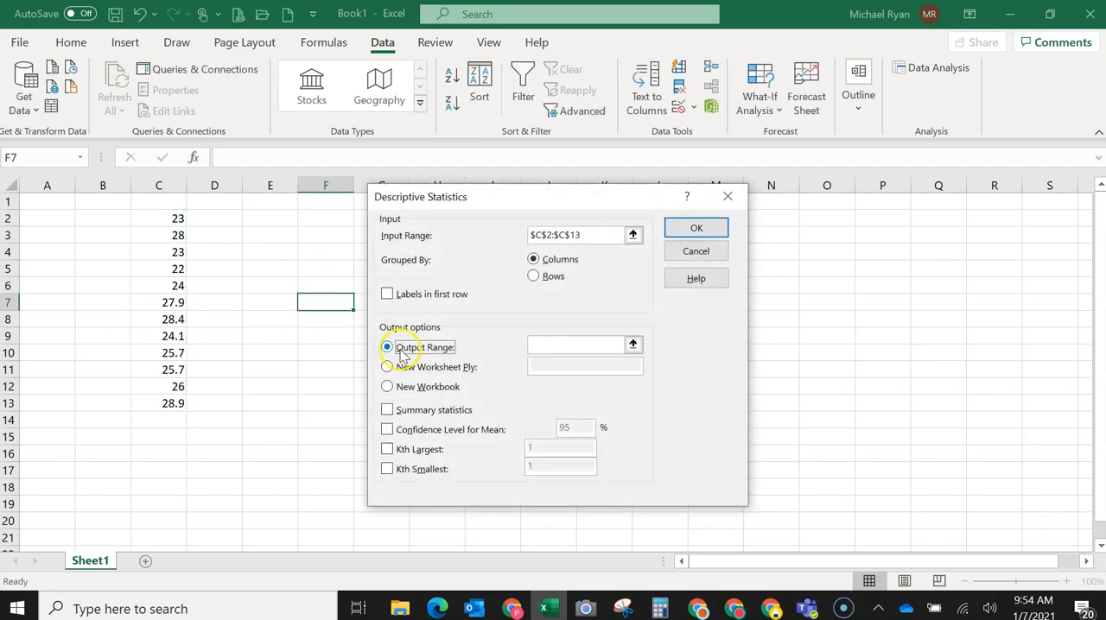
{"action": "left_click", "coordinate": [633, 344]}
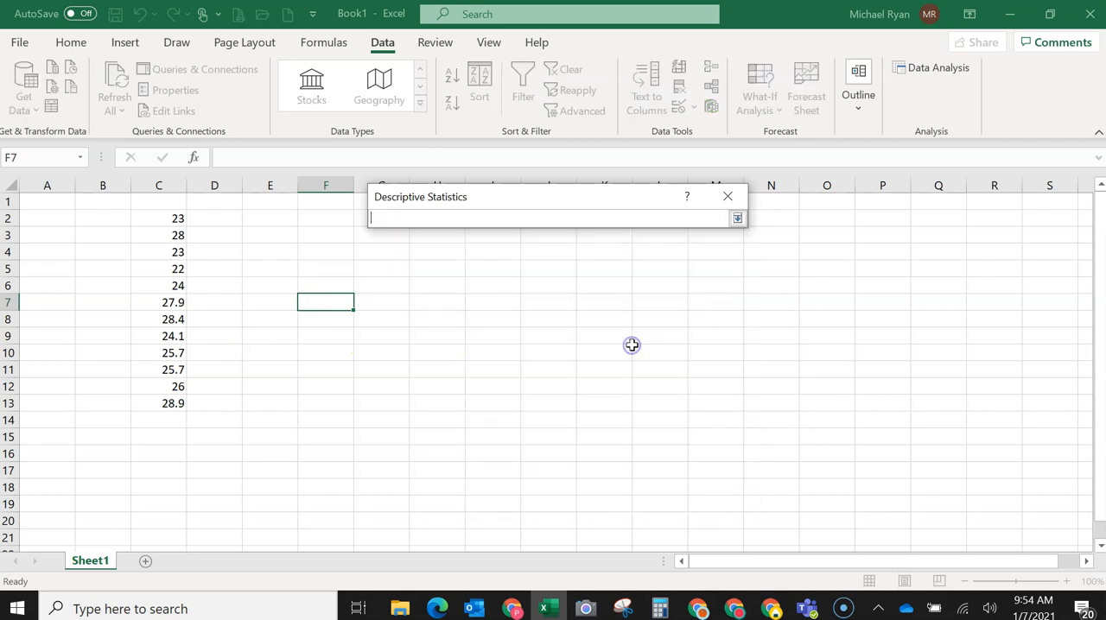
{"action": "left_click", "coordinate": [269, 269]}
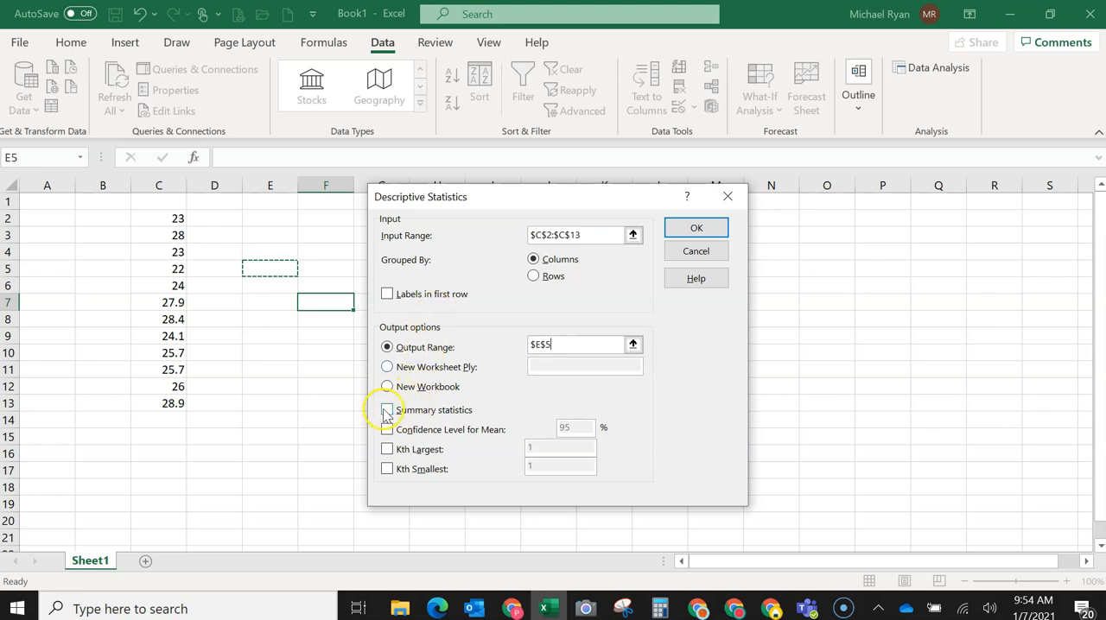
{"action": "left_click", "coordinate": [387, 409]}
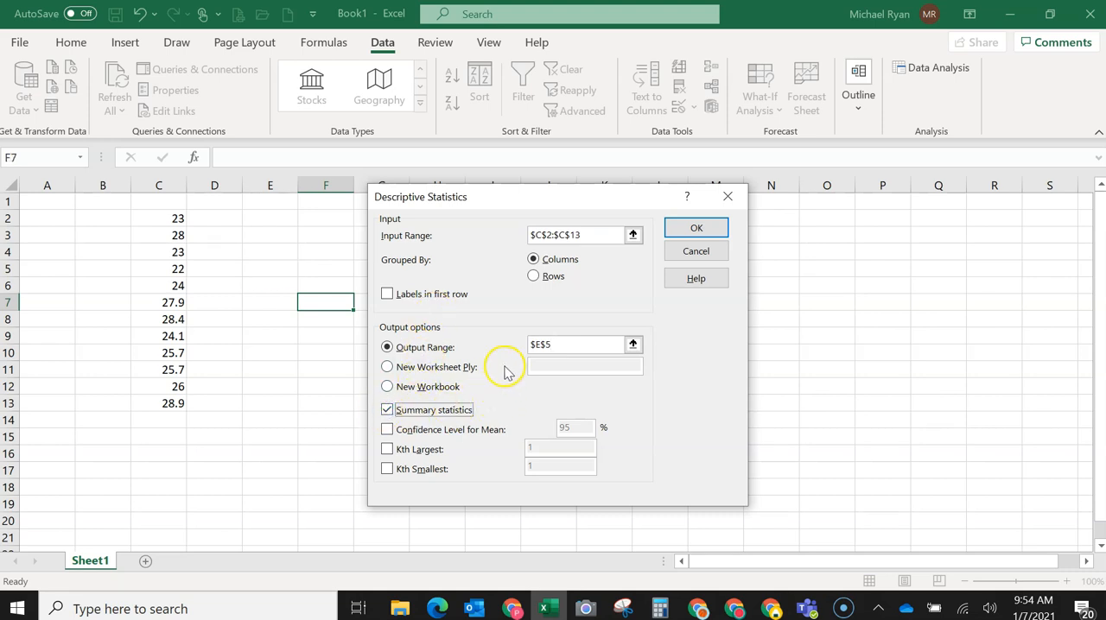
{"action": "left_click", "coordinate": [697, 227]}
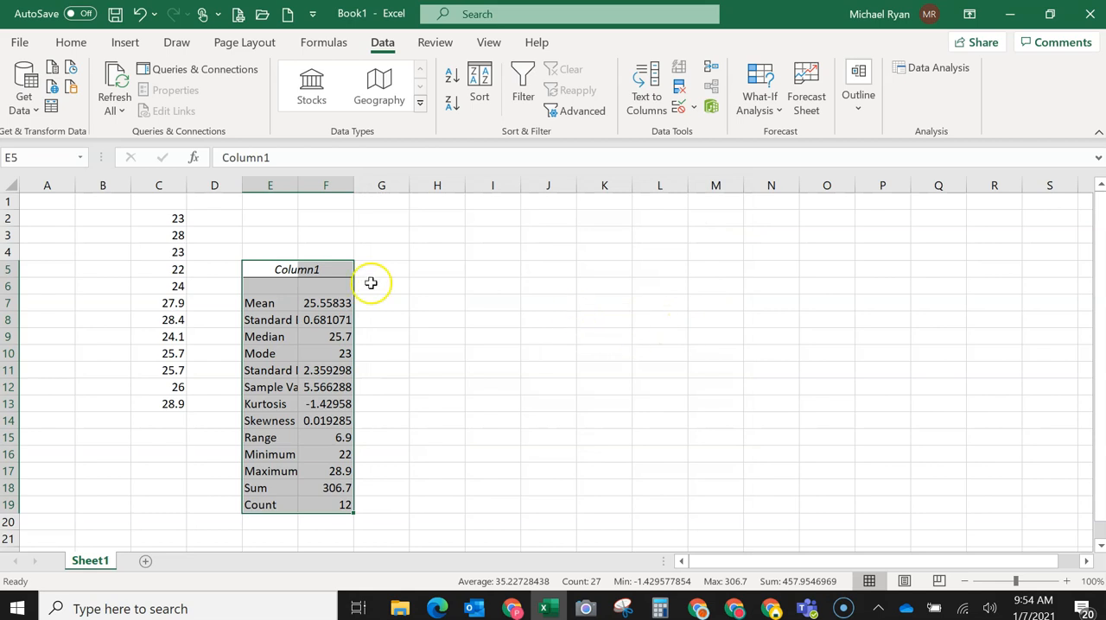
{"action": "mouse_move", "coordinate": [369, 322]}
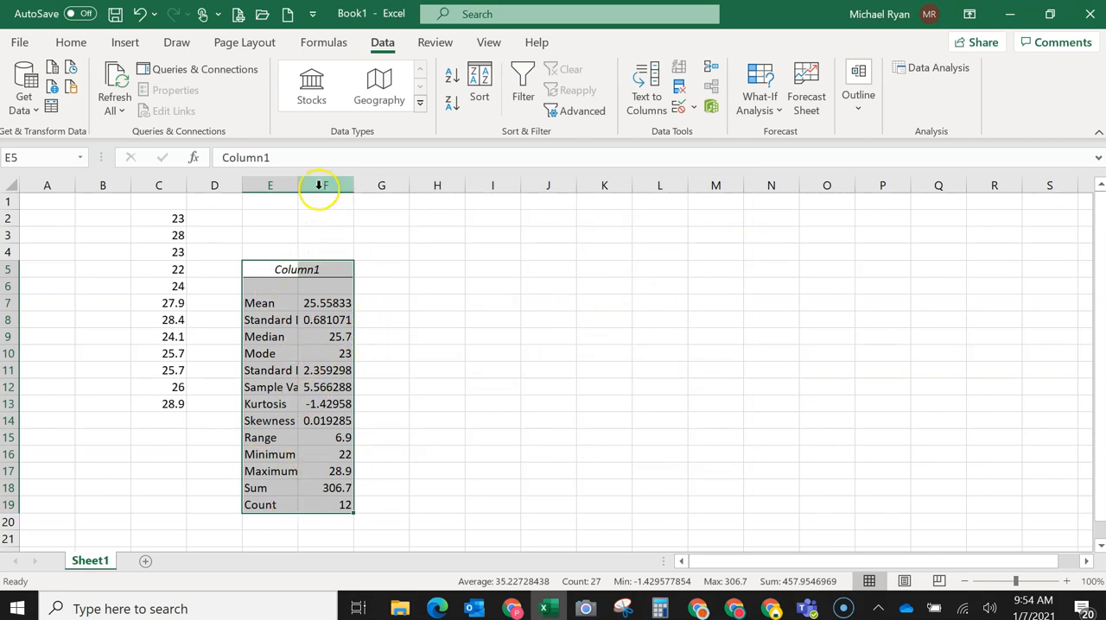
Adjust column F's width until values like 25.55833333 and 2.359298175 display in full.
{"action": "left_click", "coordinate": [325, 217]}
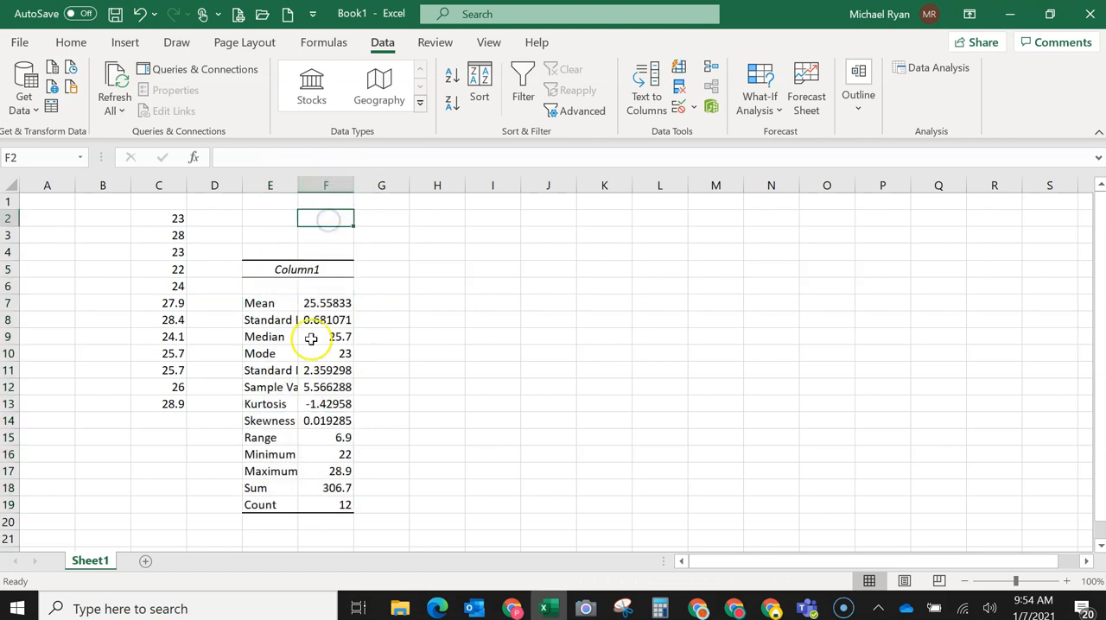
{"action": "left_click", "coordinate": [381, 420]}
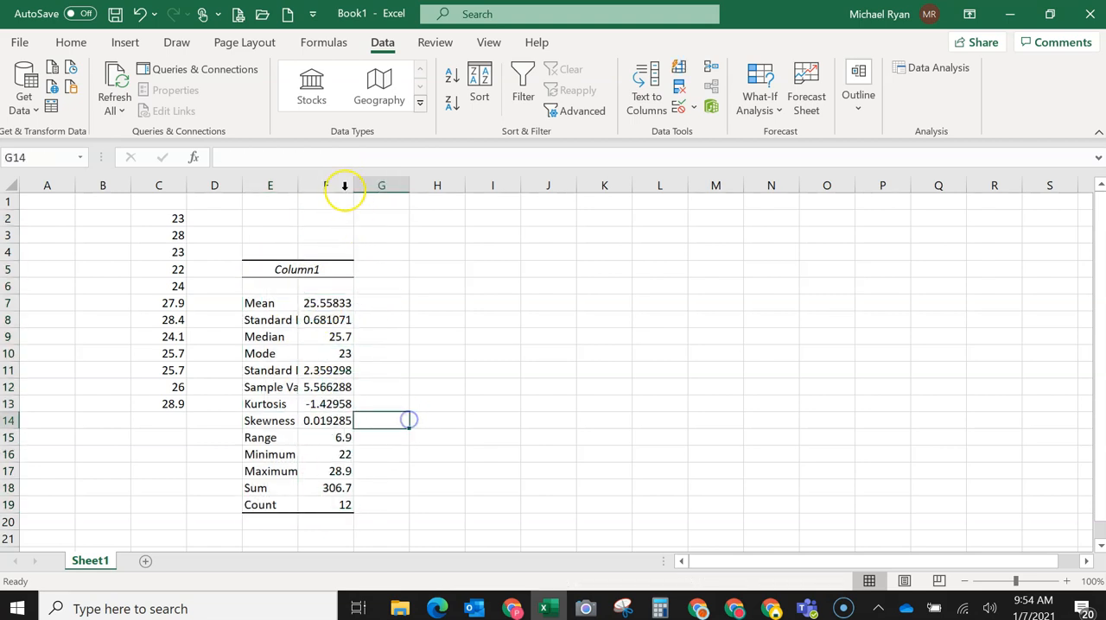
{"action": "left_click_drag", "start_coordinate": [352, 185], "coordinate": [413, 185]}
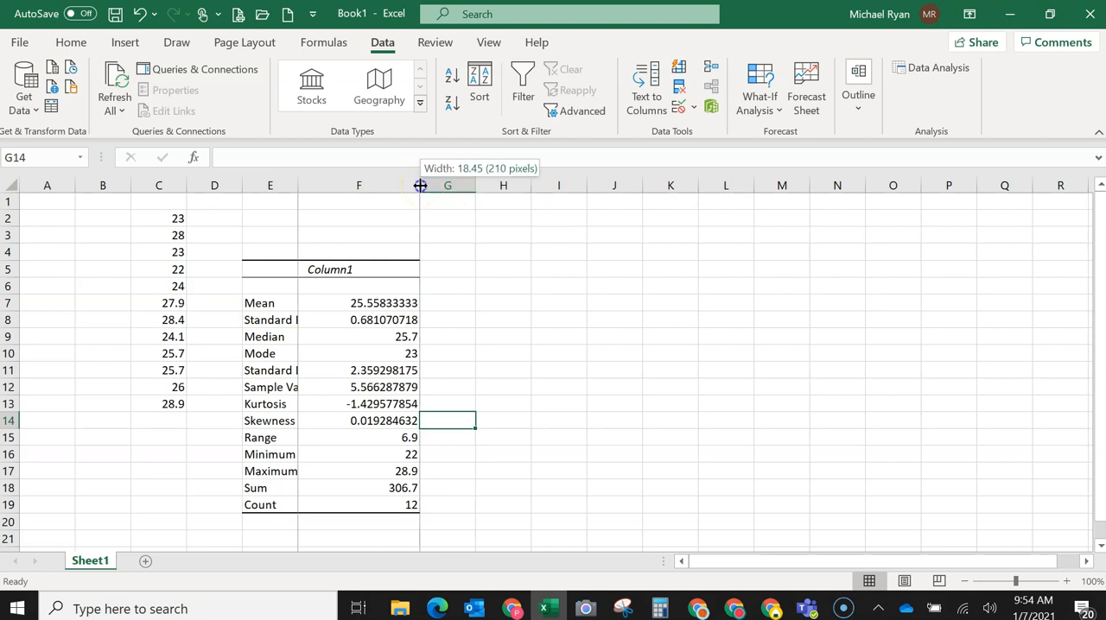
{"action": "left_click_drag", "start_coordinate": [476, 185], "coordinate": [423, 185]}
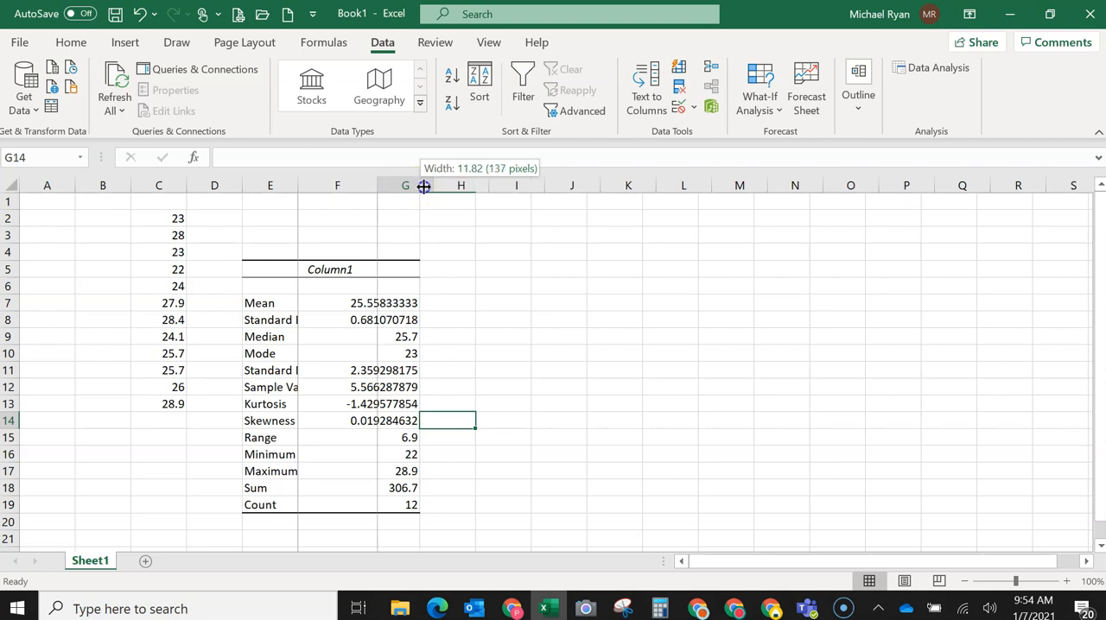
{"action": "left_click_drag", "start_coordinate": [424, 185], "coordinate": [598, 185]}
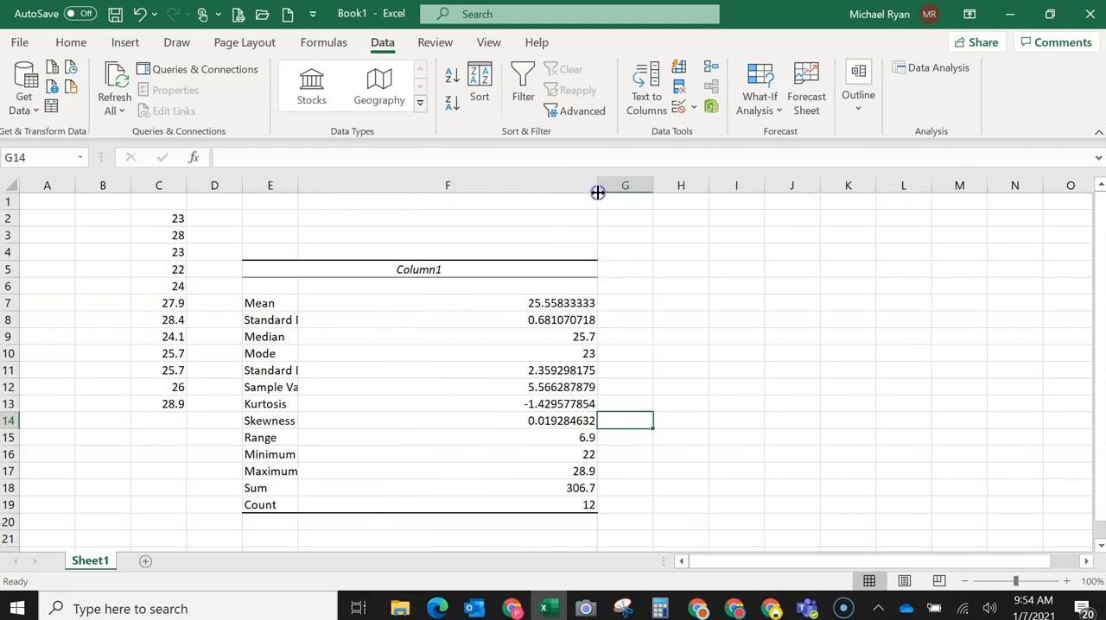
{"action": "left_click_drag", "start_coordinate": [598, 185], "coordinate": [435, 185]}
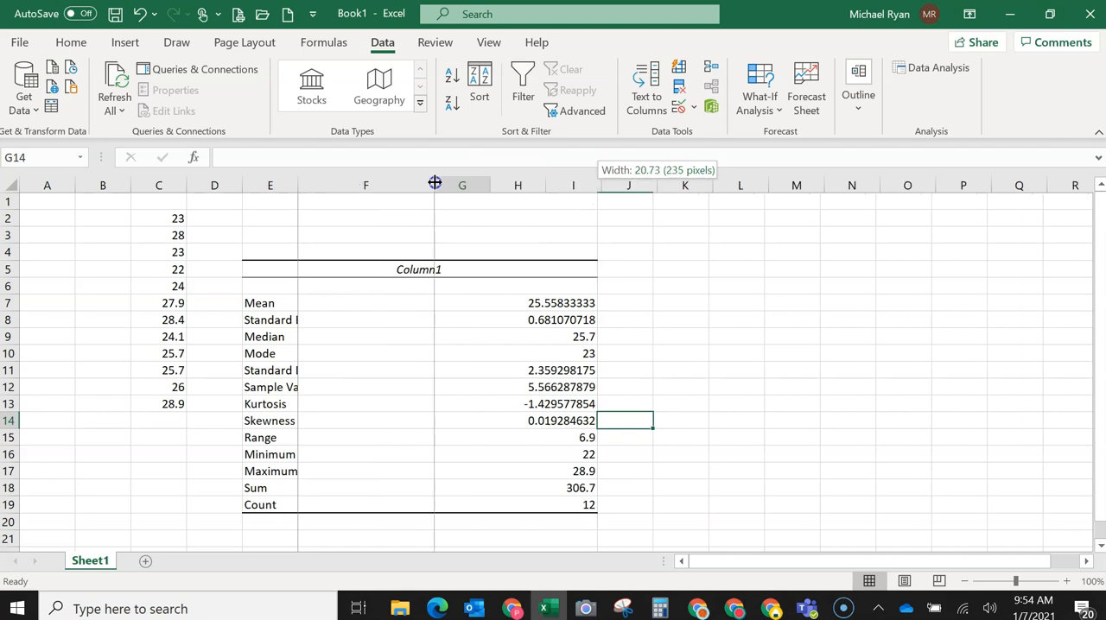
{"action": "left_click_drag", "start_coordinate": [436, 185], "coordinate": [388, 185]}
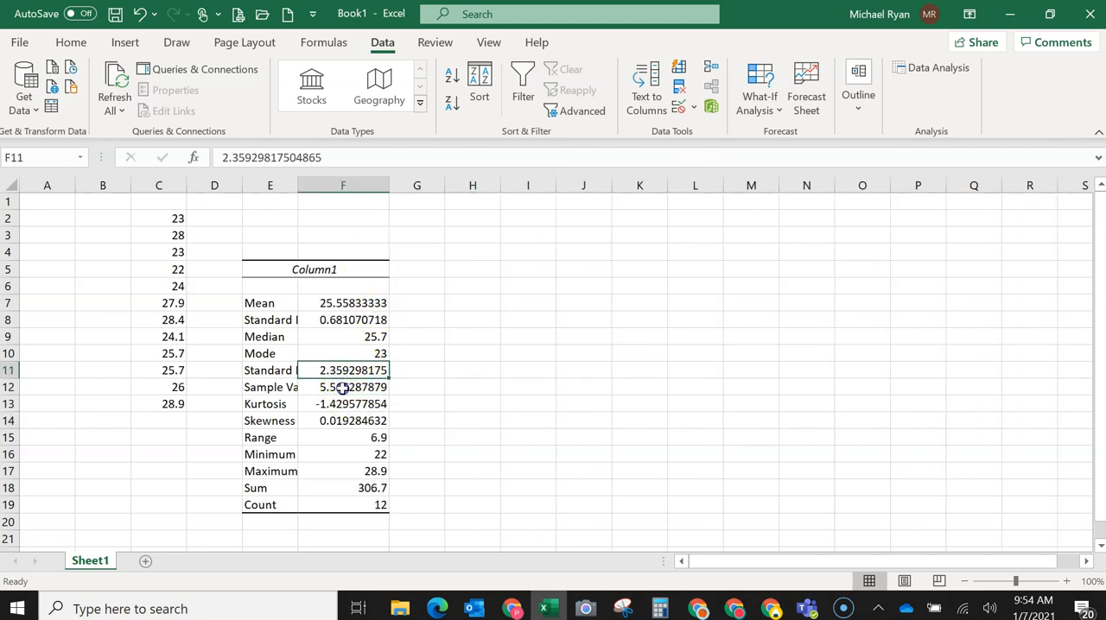
{"action": "left_click", "coordinate": [343, 386]}
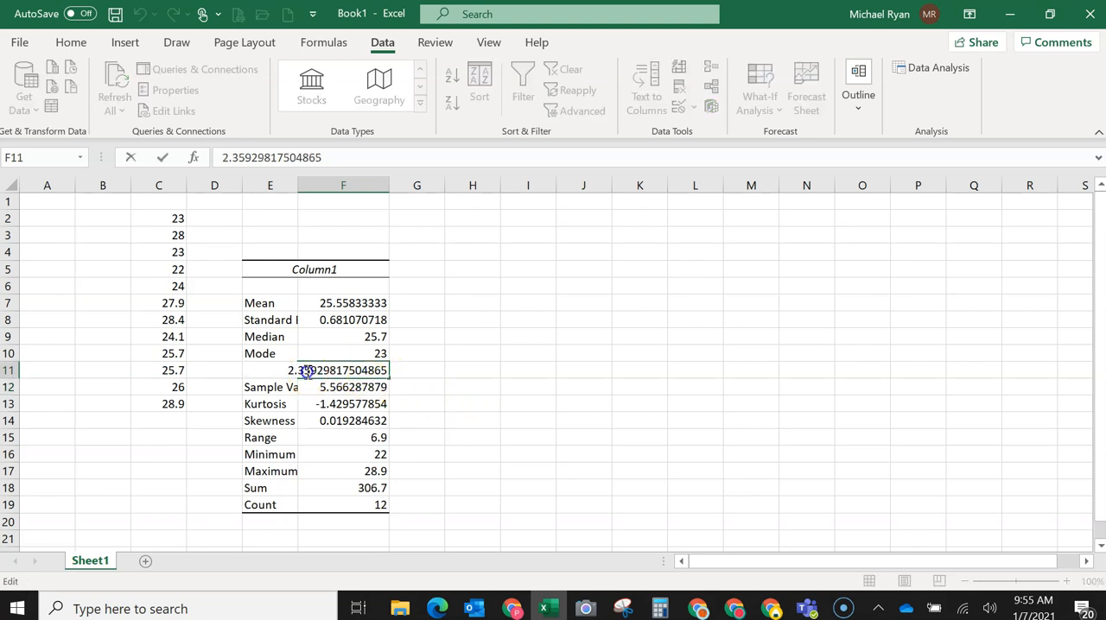
{"action": "mouse_move", "coordinate": [434, 406]}
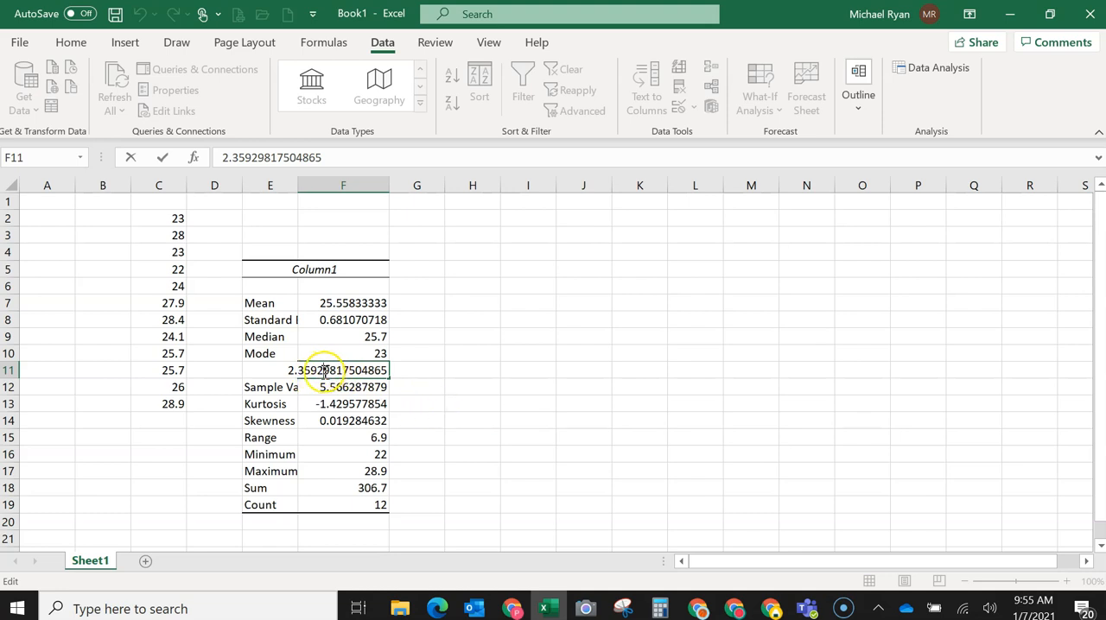
{"action": "mouse_move", "coordinate": [321, 370]}
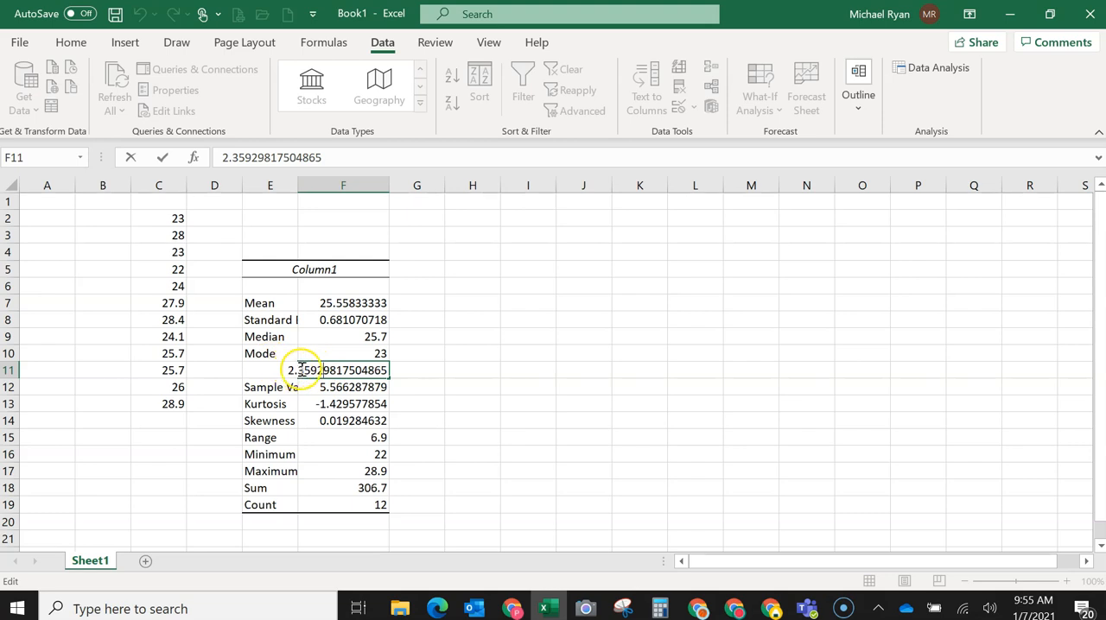
{"action": "left_click", "coordinate": [528, 370]}
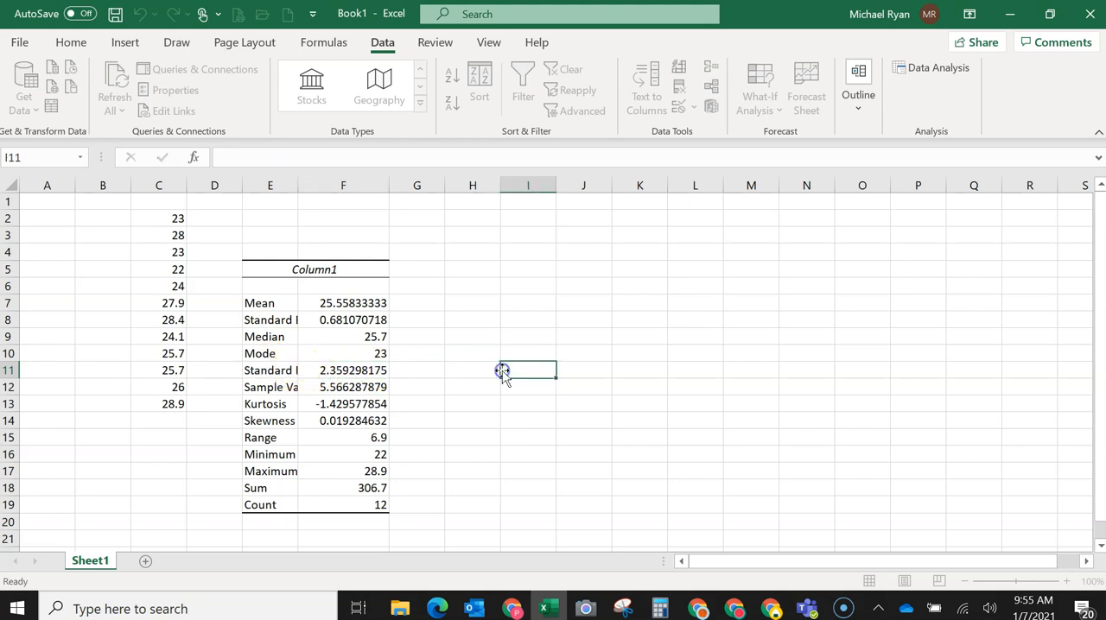
{"action": "left_click", "coordinate": [343, 336]}
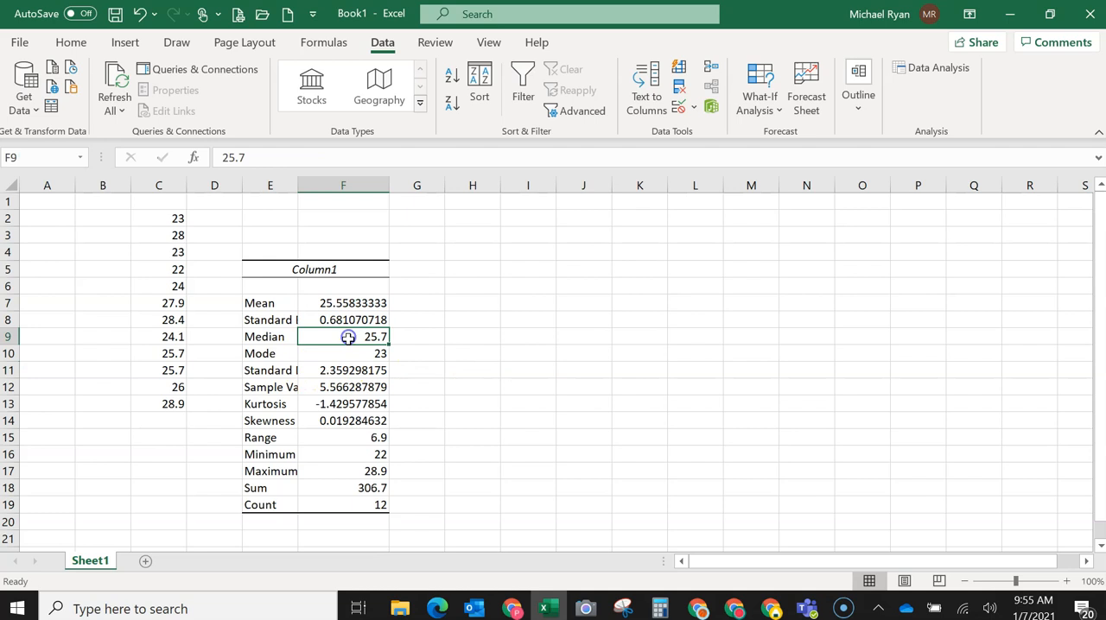
{"action": "left_click", "coordinate": [343, 387]}
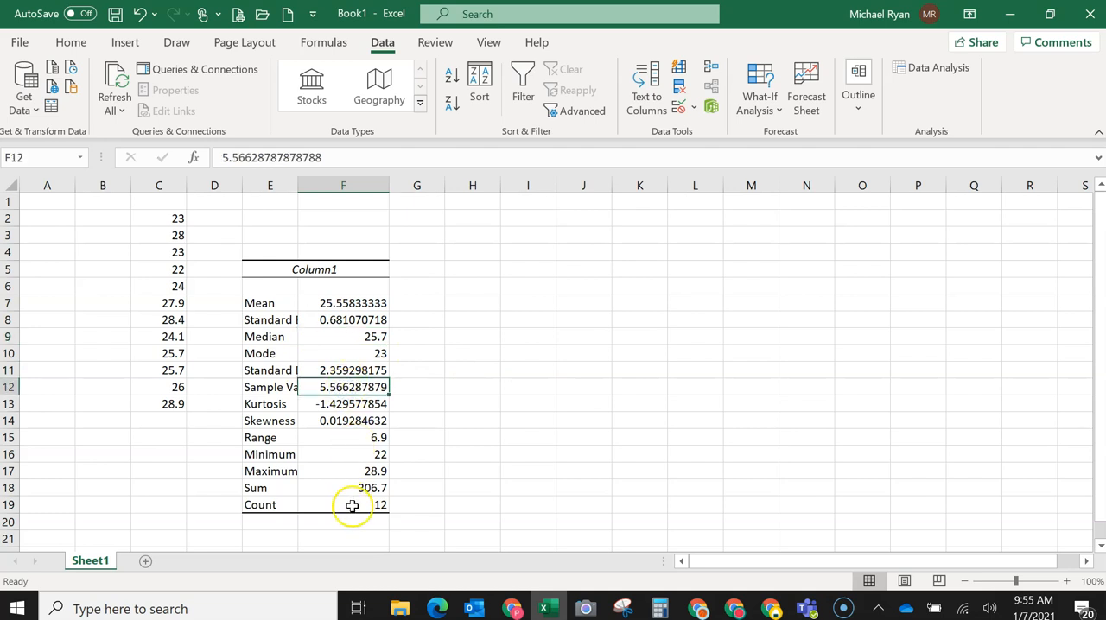
{"action": "left_click", "coordinate": [343, 437]}
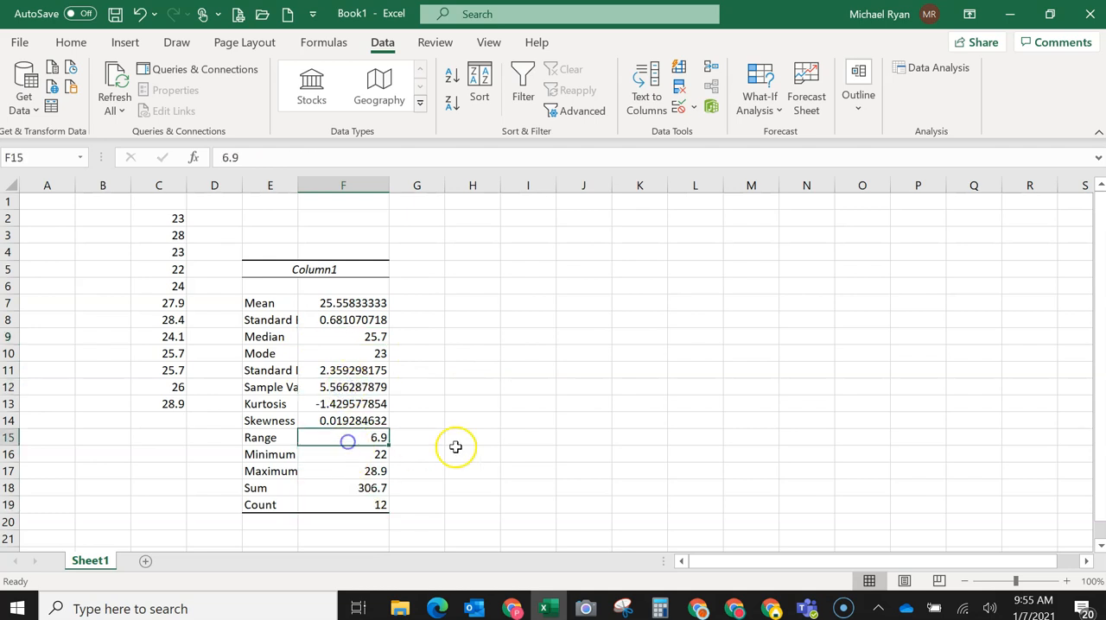
{"action": "mouse_move", "coordinate": [478, 377]}
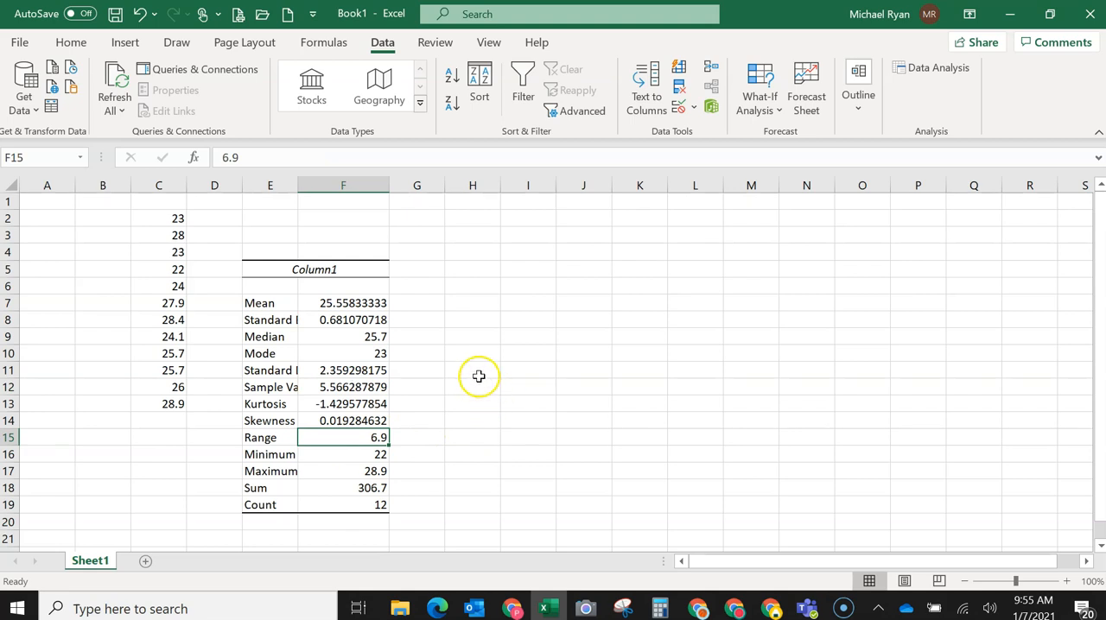
{"action": "mouse_move", "coordinate": [459, 400]}
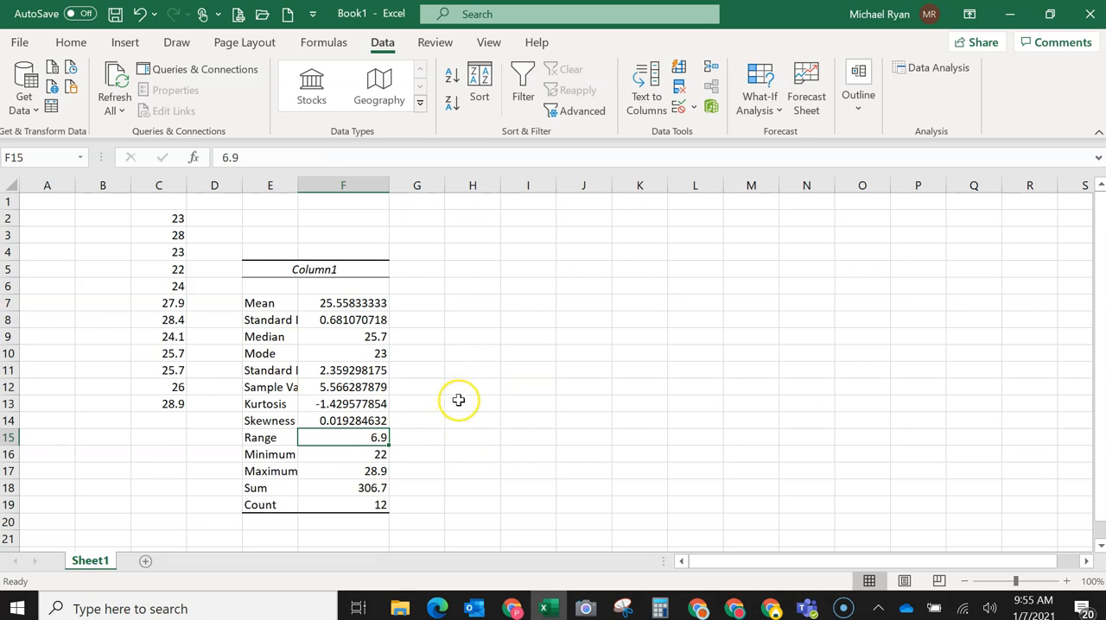
{"action": "mouse_move", "coordinate": [459, 398]}
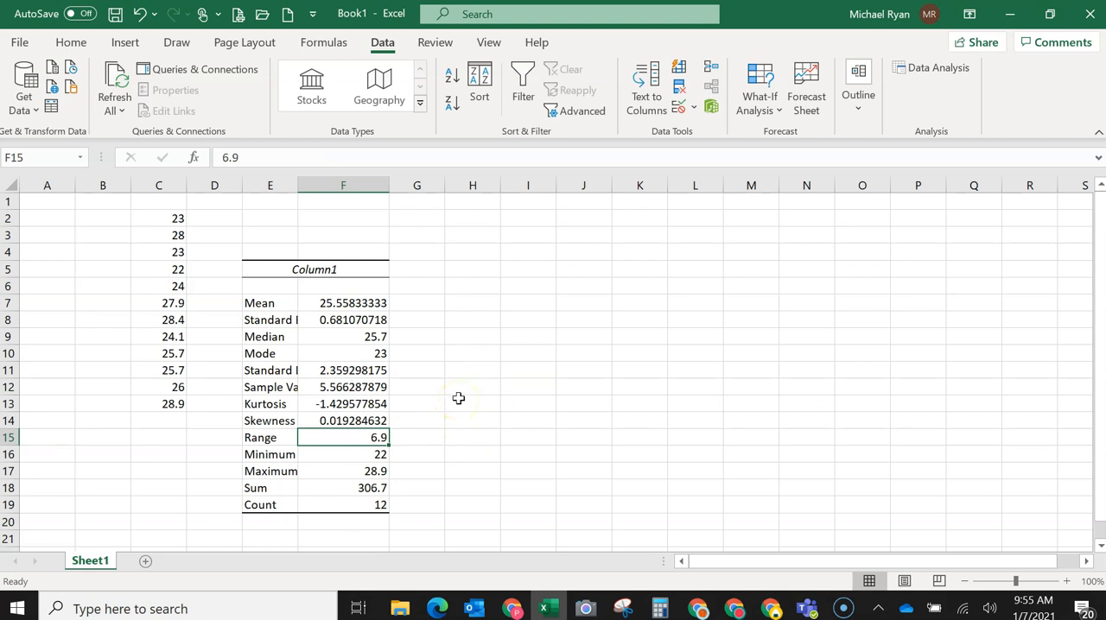